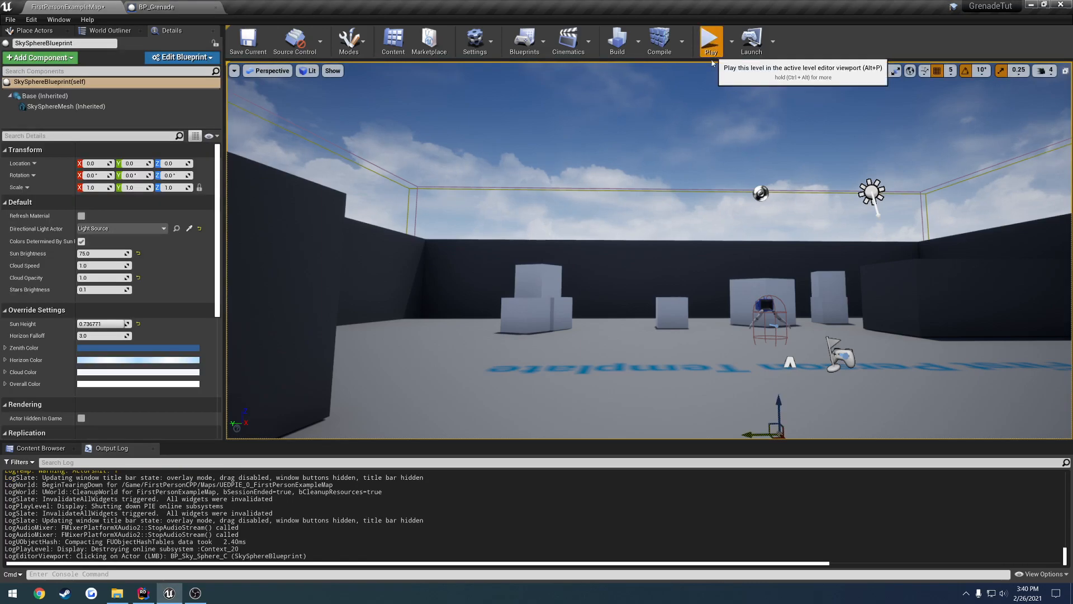
# Test-play the level, then forward-declare UNiagaraSystem and USoundBase in Grenade.h.
pyautogui.click(711, 38)
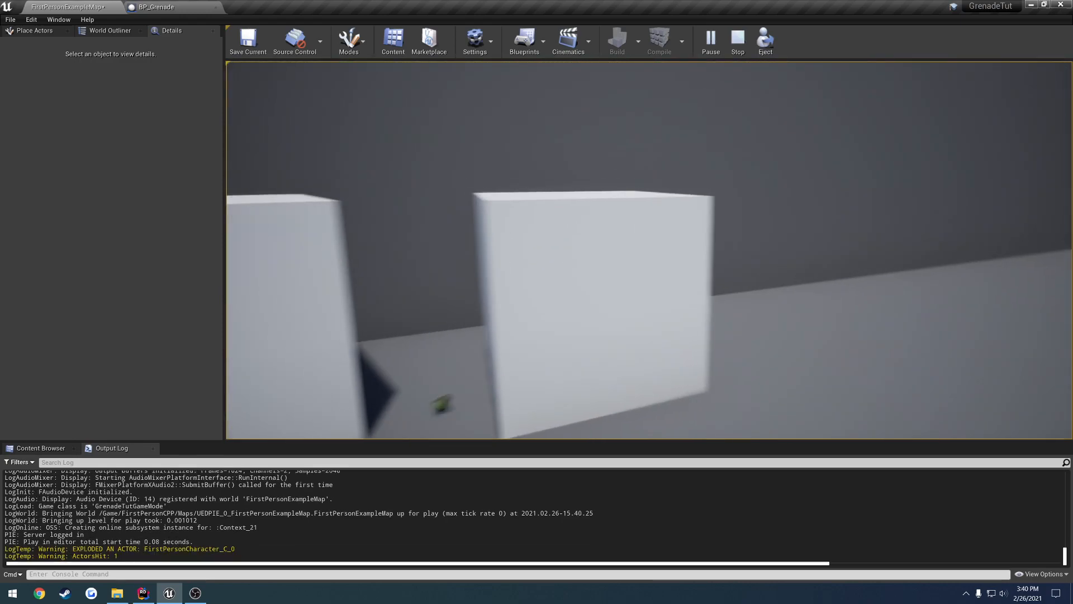
pyautogui.click(737, 39)
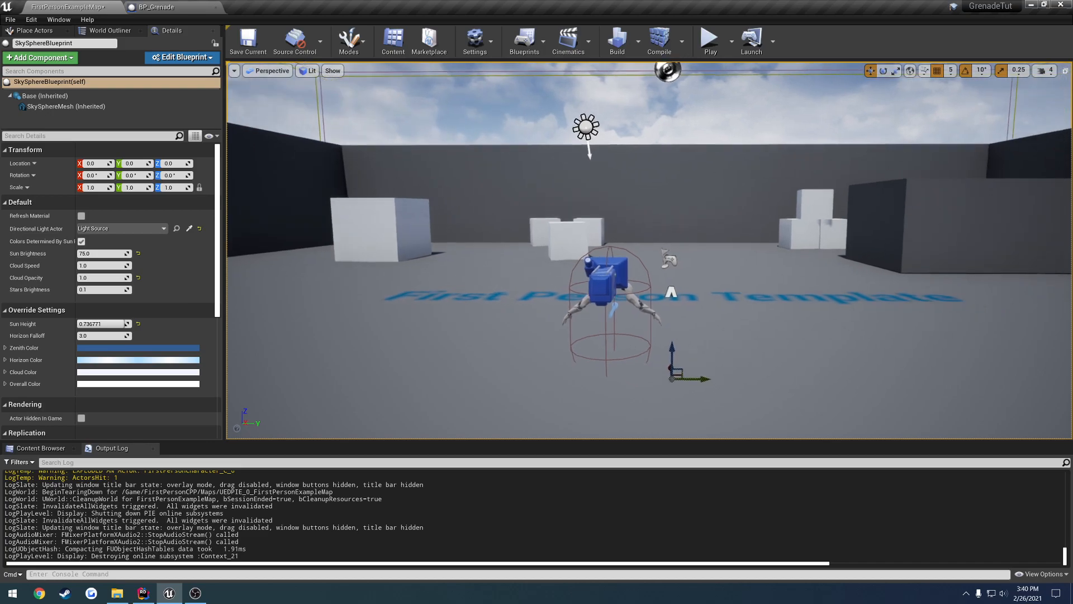
pyautogui.click(140, 593)
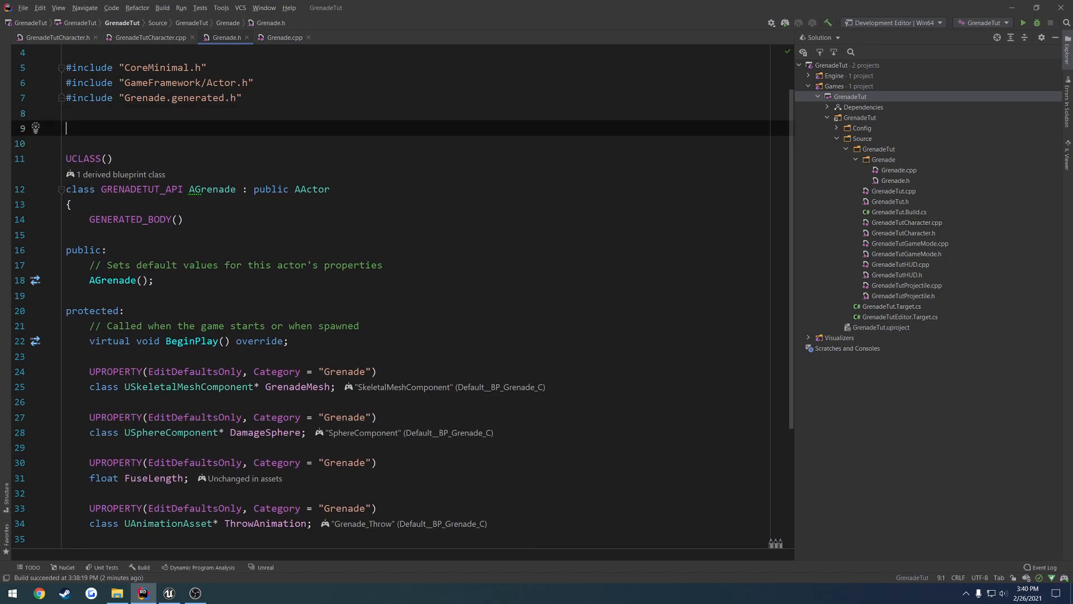
pyautogui.write('class UNiagaraSystem;')
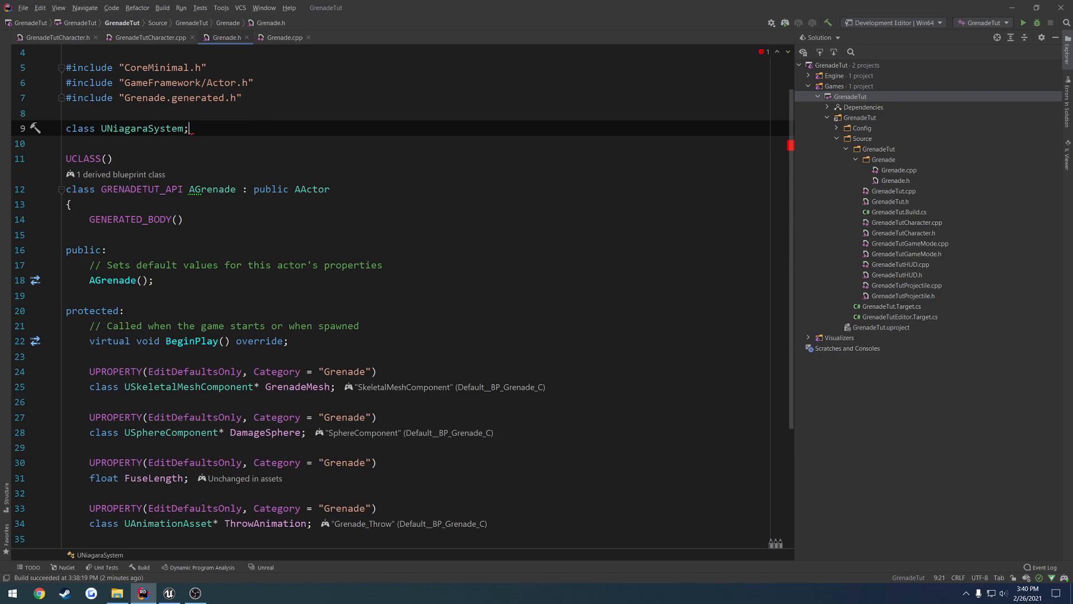
pyautogui.press('Enter')
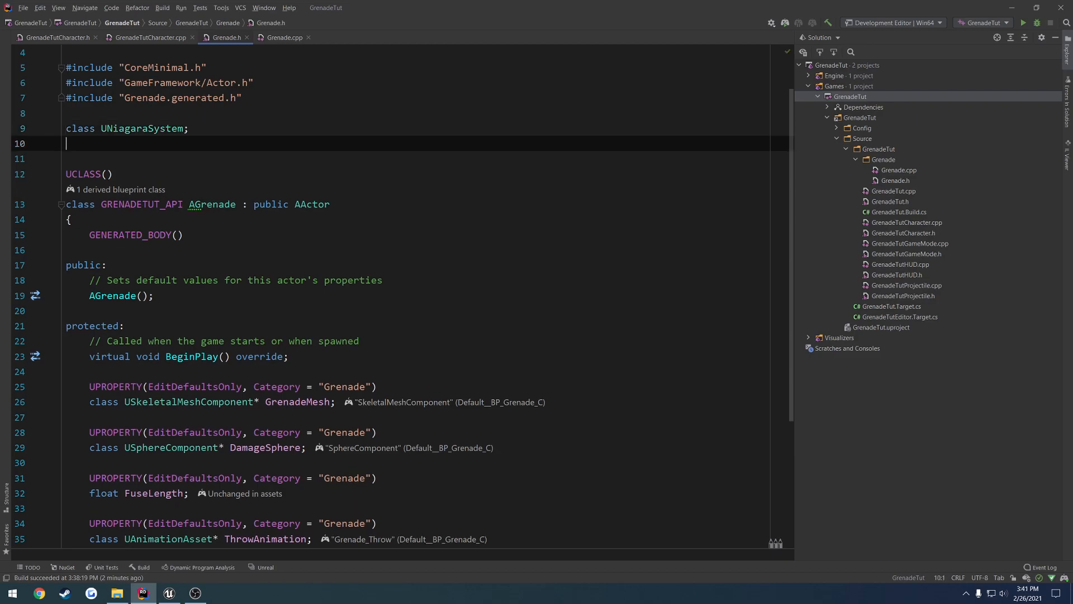
pyautogui.write('class USoun')
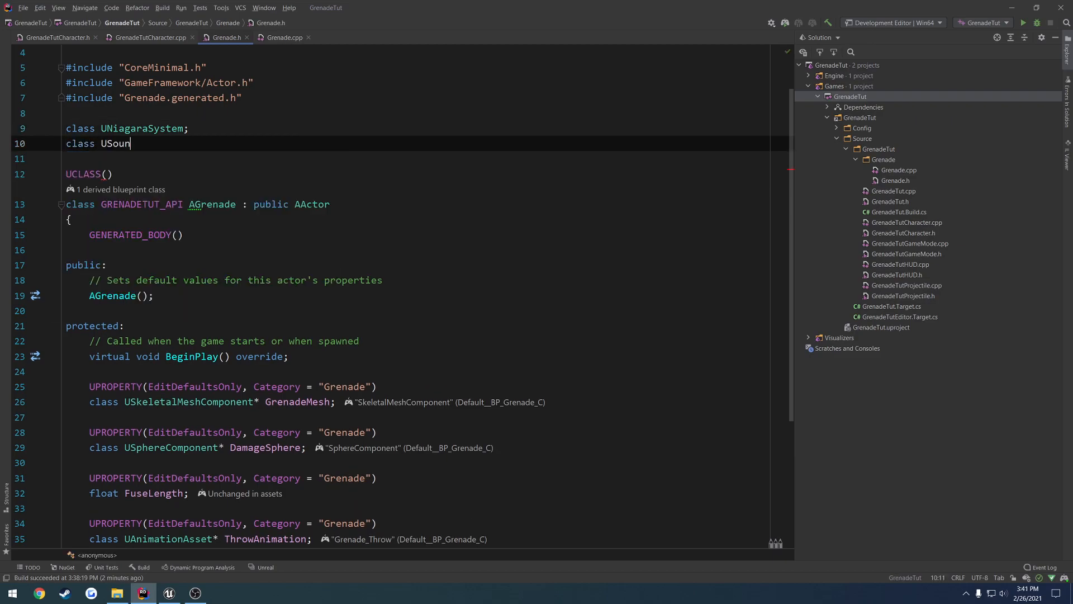
pyautogui.write('dBase;')
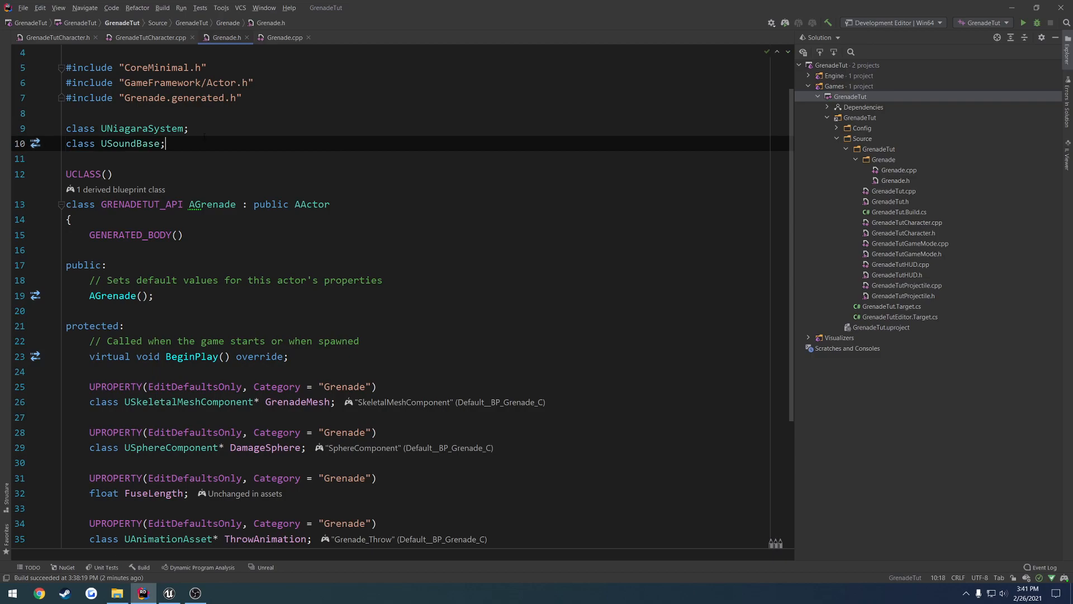
# Add EditDefaultsOnly UPROPERTY members NS_Explosion and SB_Explosion in the Grenade category.
pyautogui.doubleClick(128, 143)
pyautogui.write('UPROPERTY(EditDefaultsOnly, Category = "Grenade')
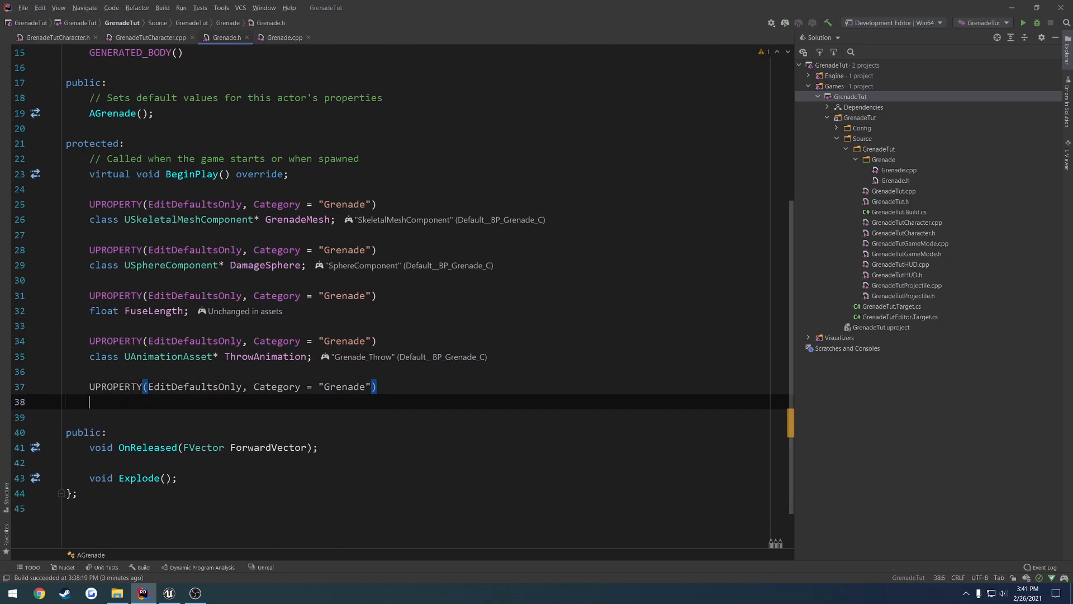
pyautogui.write('UNi')
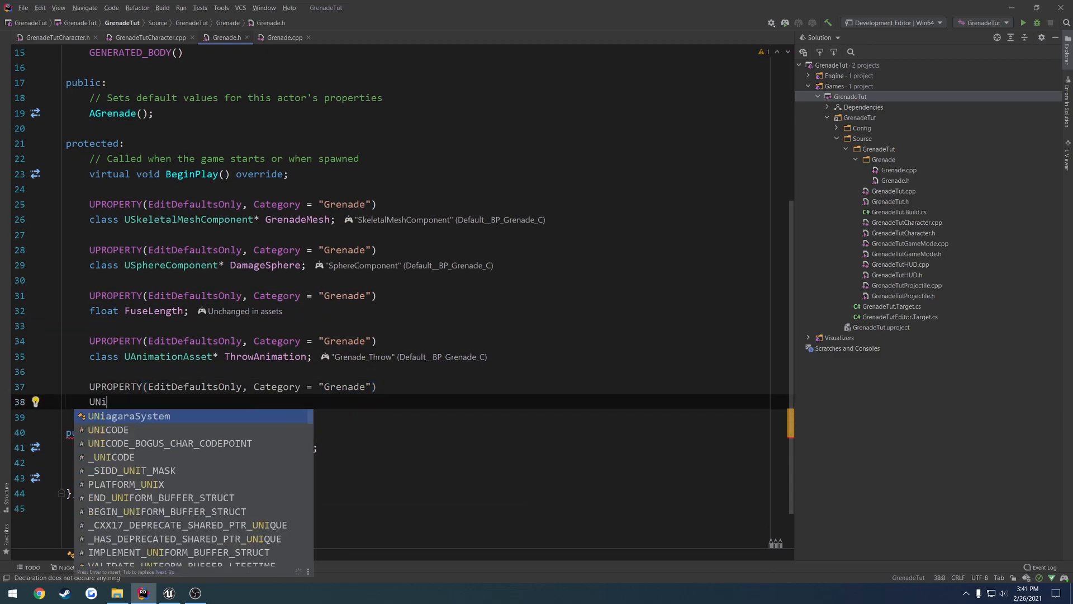
pyautogui.press('Tab')
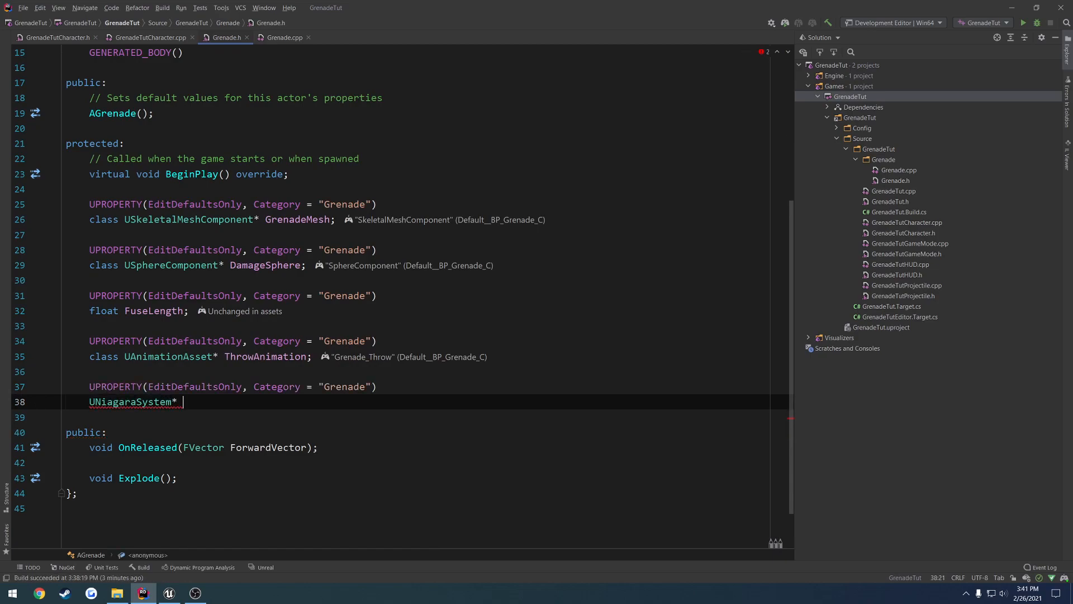
pyautogui.write('NS')
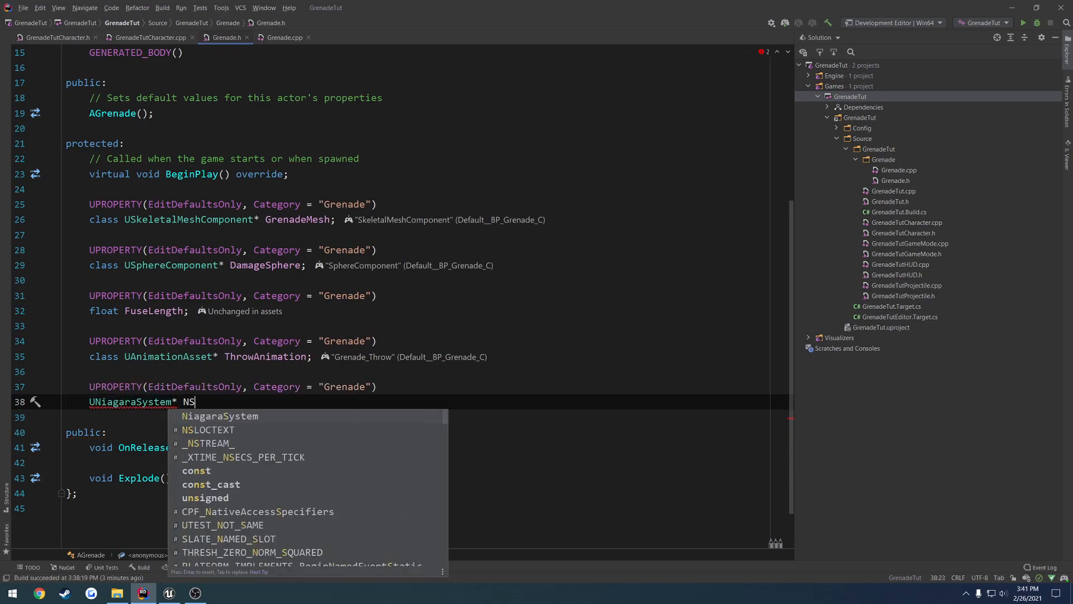
pyautogui.write('_Explosion;')
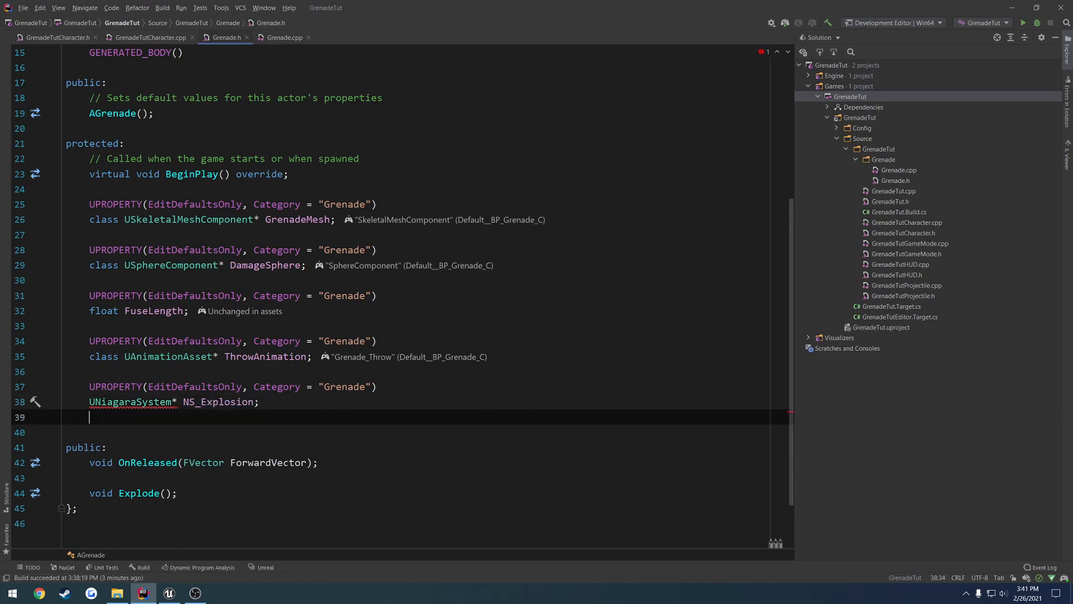
pyautogui.write('UPROPERTY(EditDefaultsOnly, Category = "Grenade")')
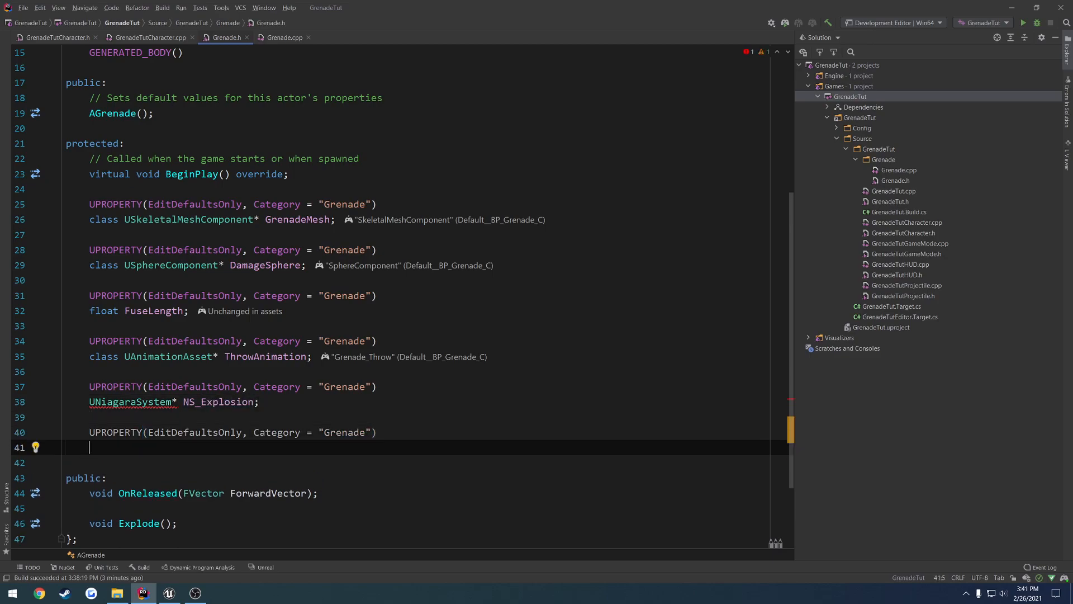
pyautogui.write('USoundBase*')
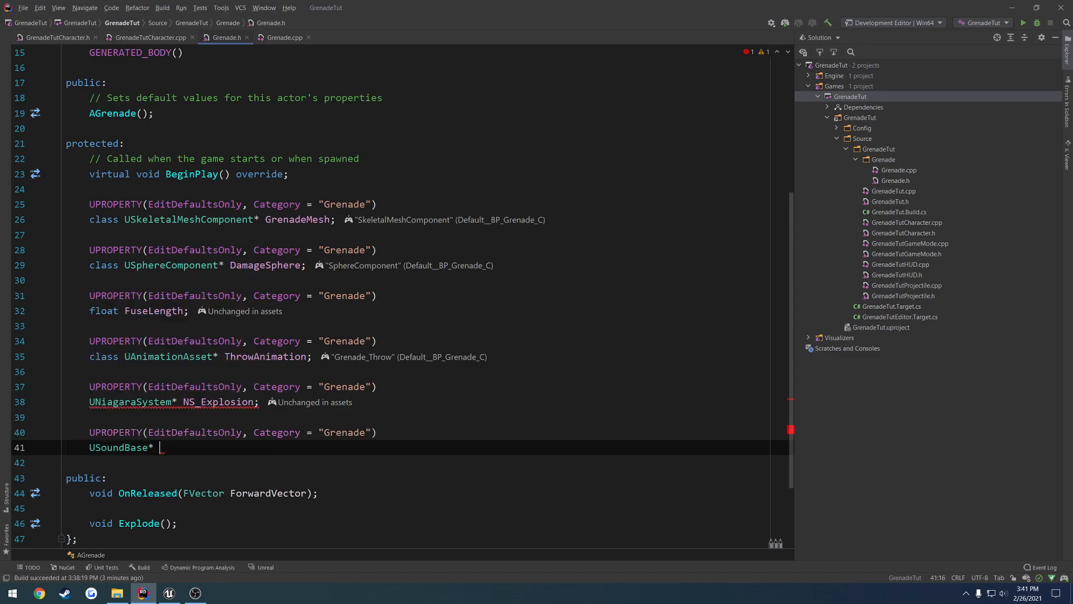
pyautogui.write('SB_')
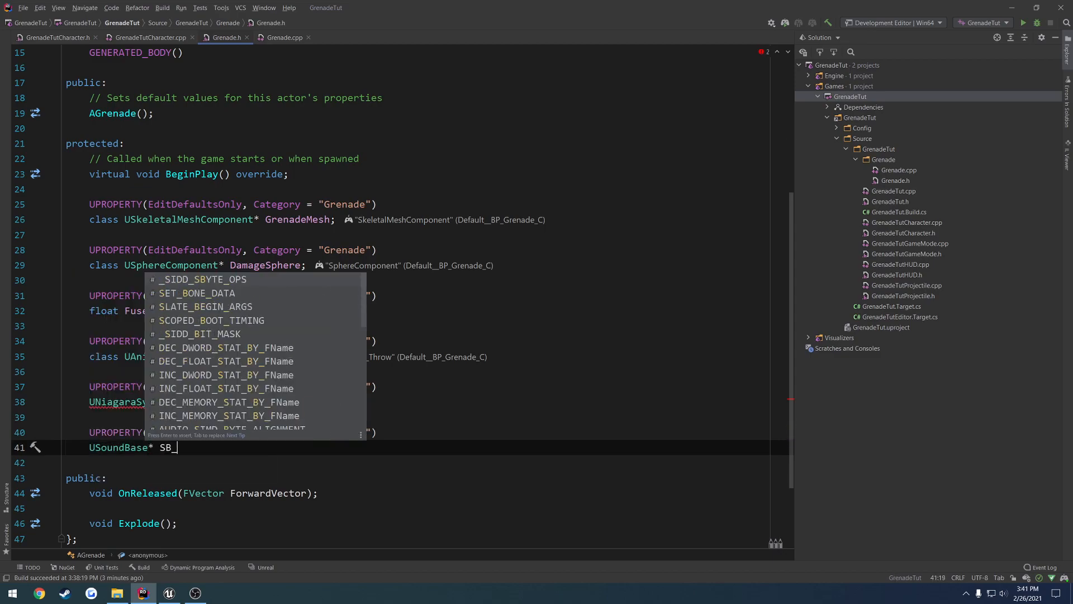
pyautogui.write('Explosion')
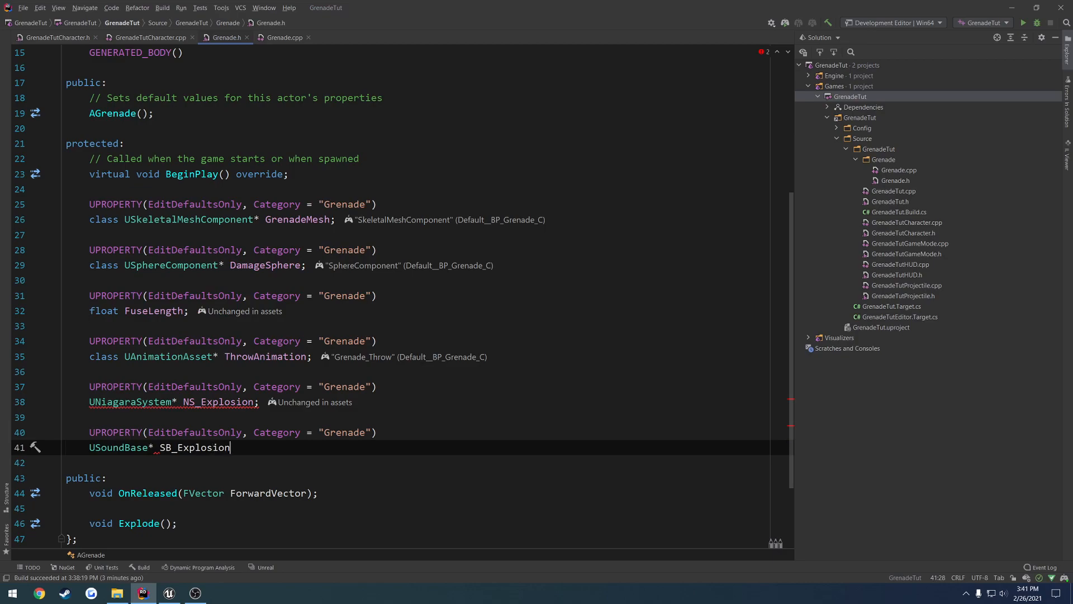
pyautogui.write(';')
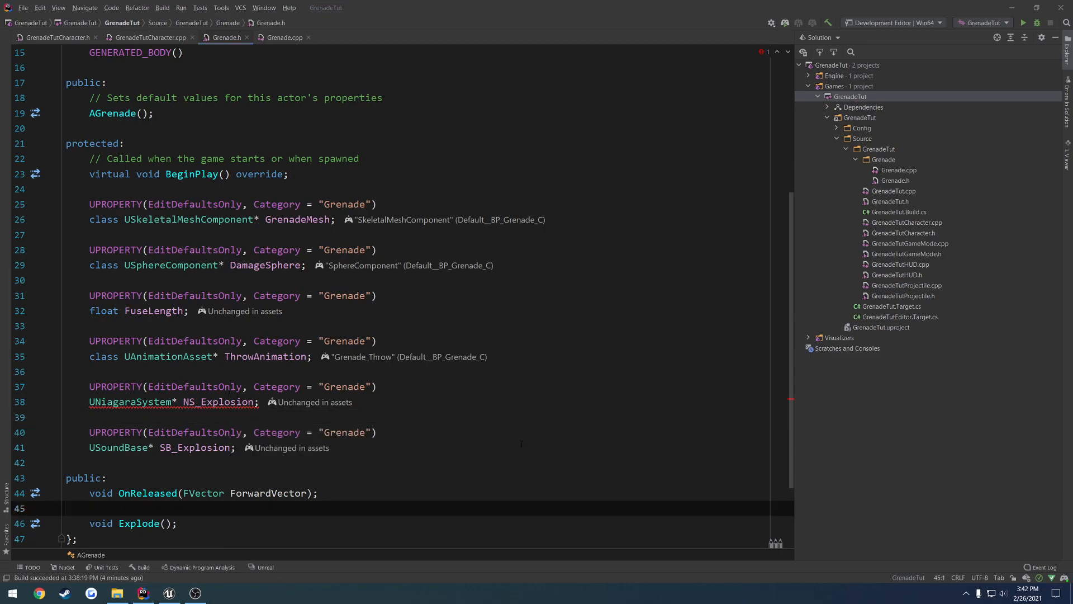
pyautogui.doubleClick(130, 402)
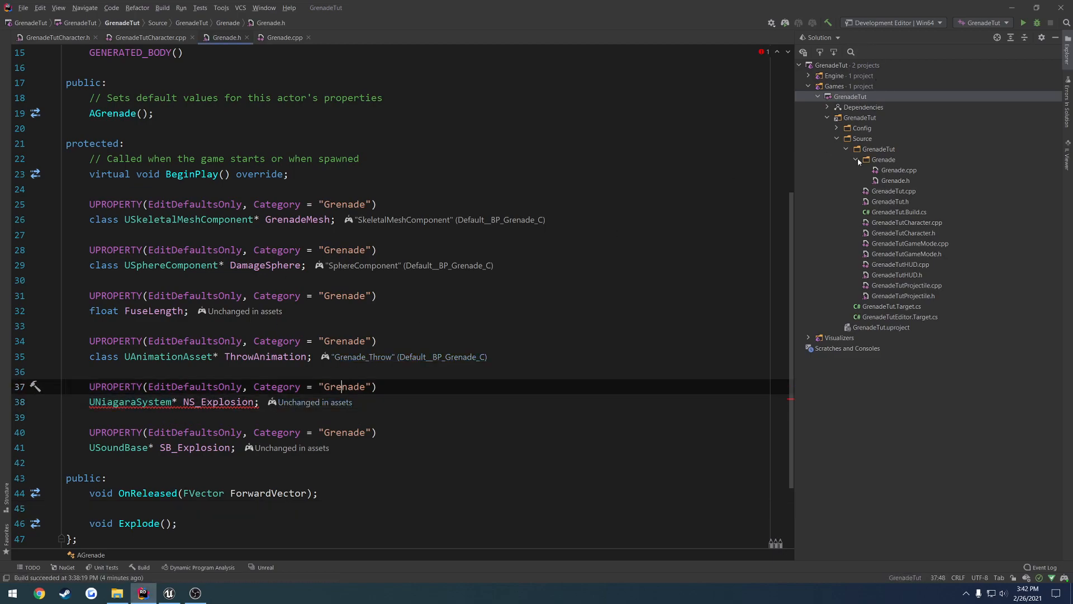
# Replace HeadMountedDisplay with Niagara in GrenadeTut.Build.cs dependencies, then return to Grenade.h.
pyautogui.click(899, 212)
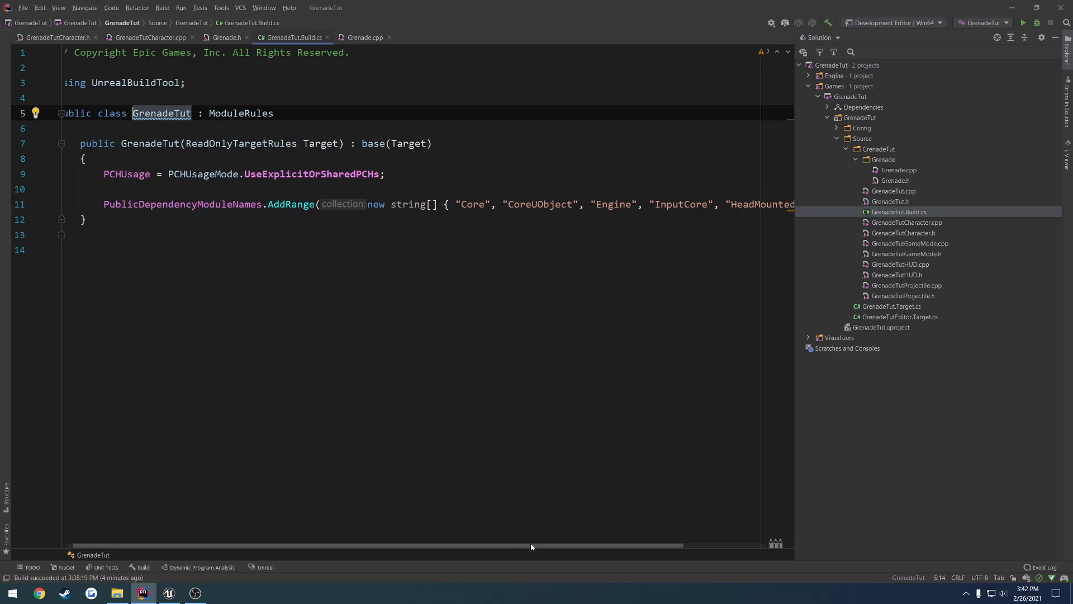
pyautogui.moveTo(371, 548)
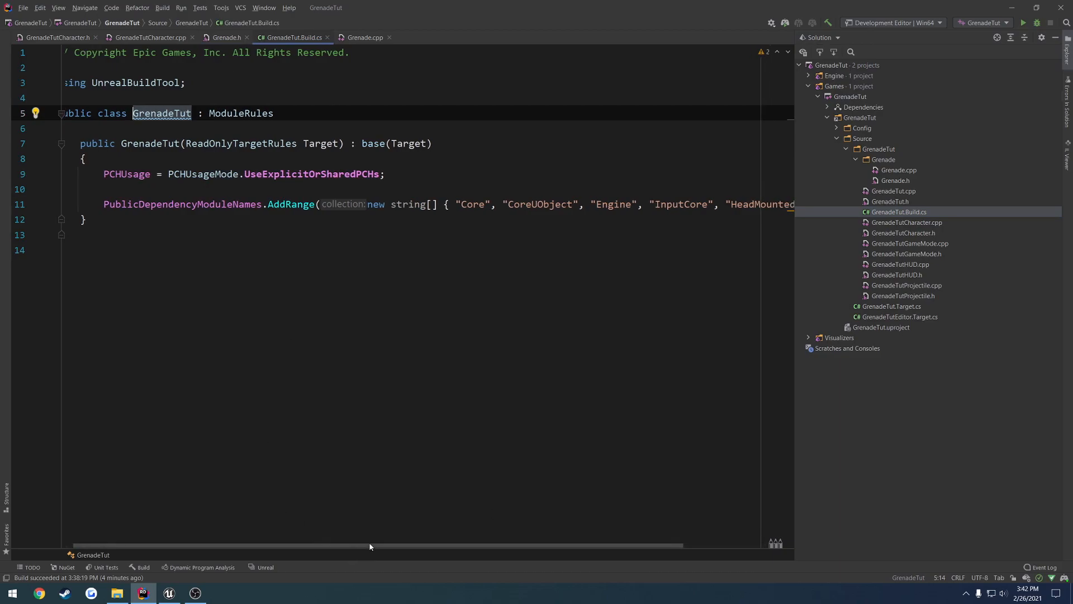
pyautogui.hscroll(3)
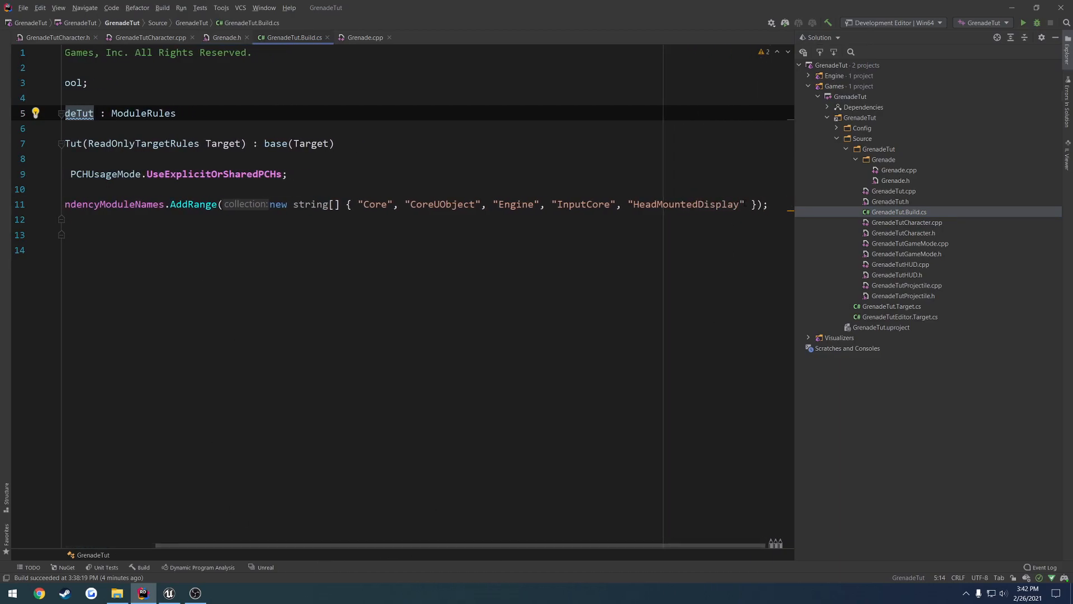
pyautogui.doubleClick(685, 204)
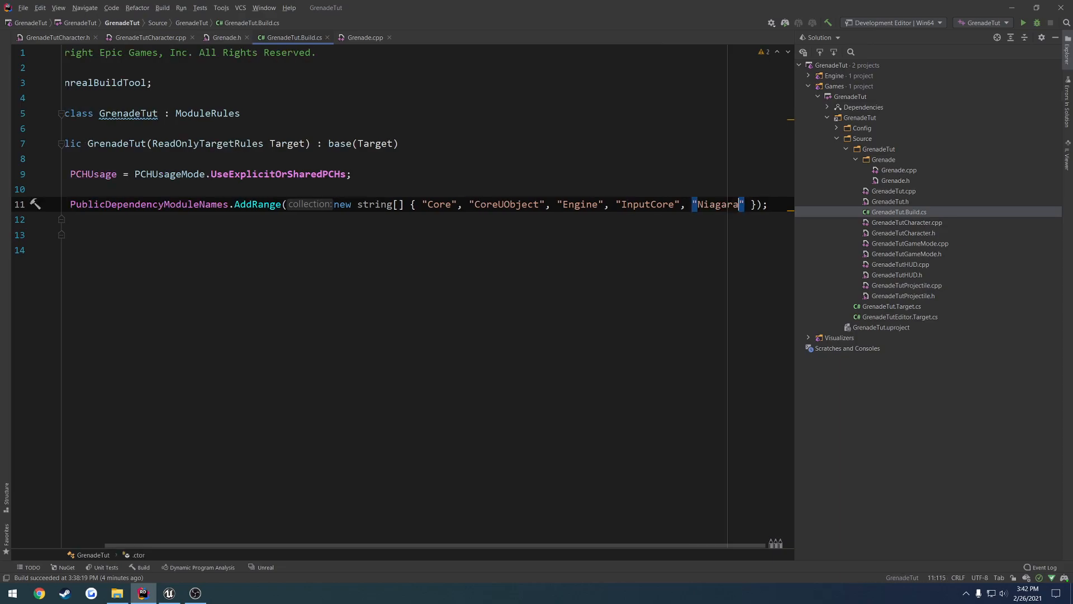
pyautogui.doubleClick(718, 204)
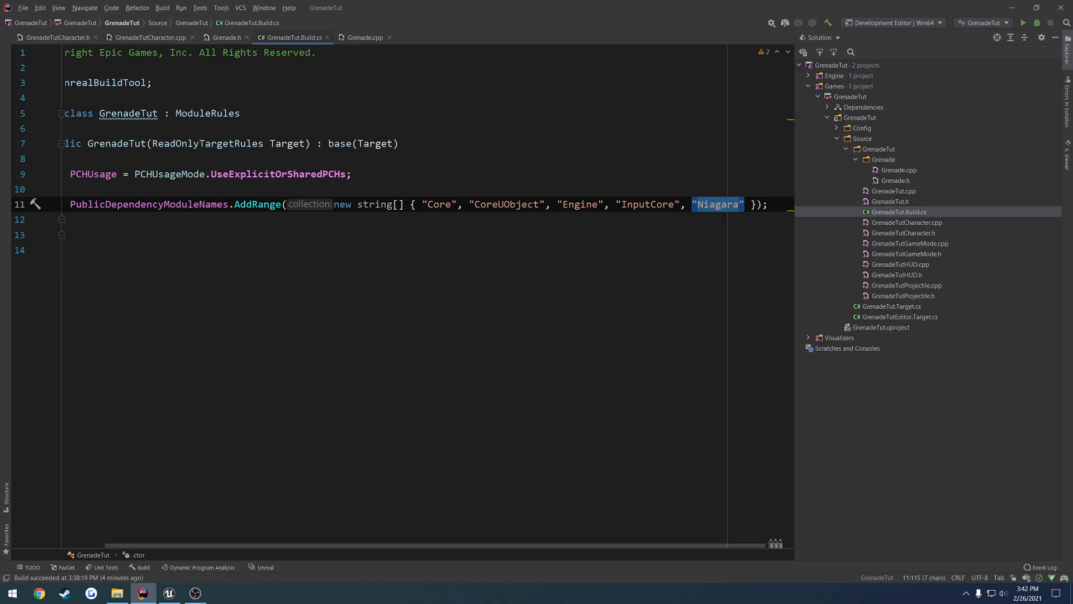
pyautogui.click(226, 37)
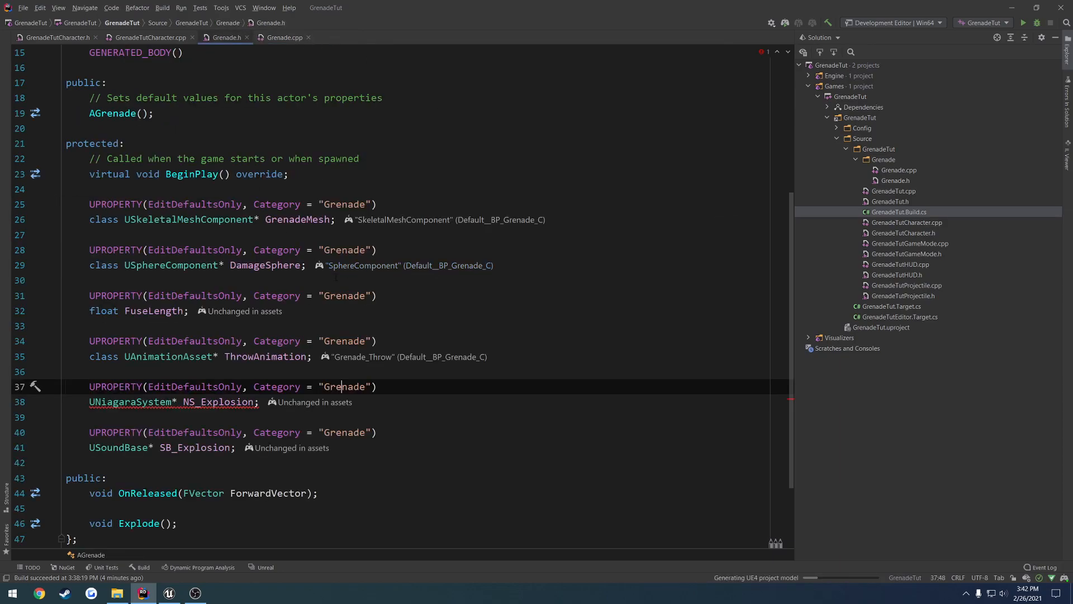
# Build the project and, after it succeeds, bring up Grenade.cpp.
pyautogui.click(850, 97)
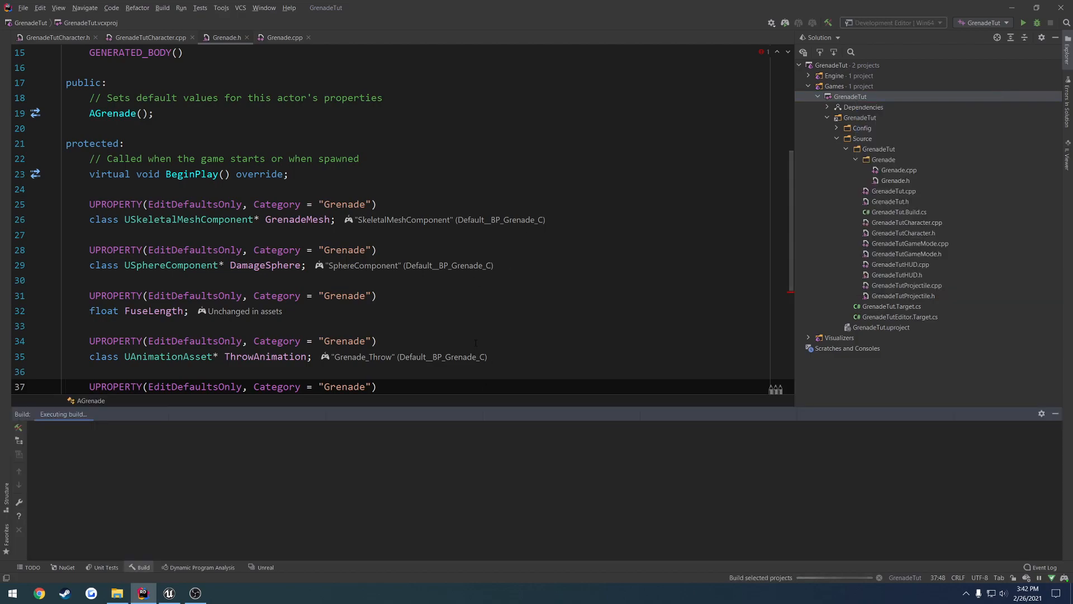
pyautogui.scroll(-3)
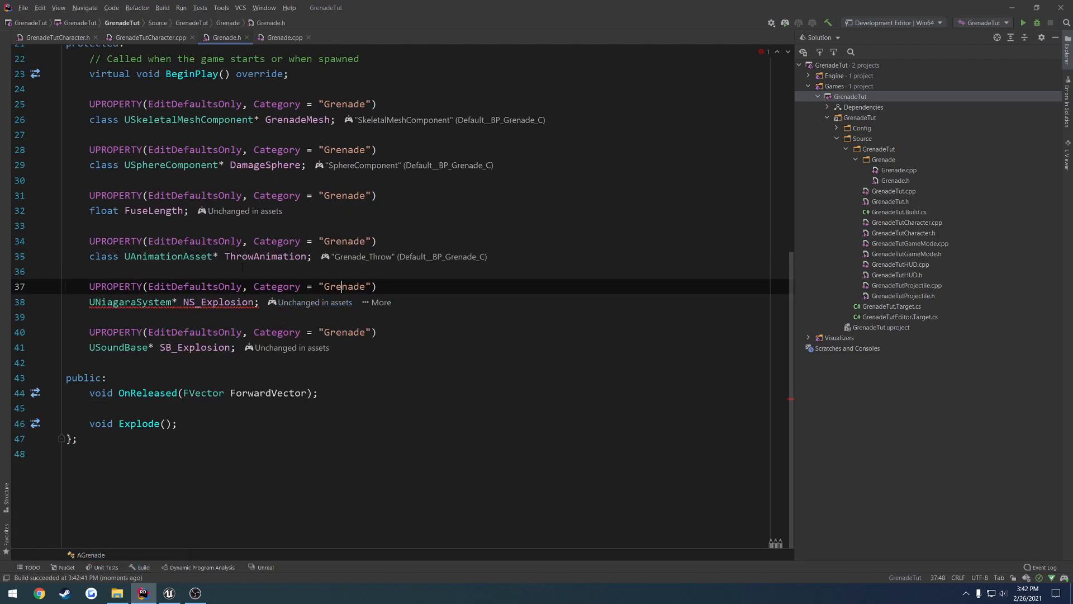
pyautogui.click(284, 37)
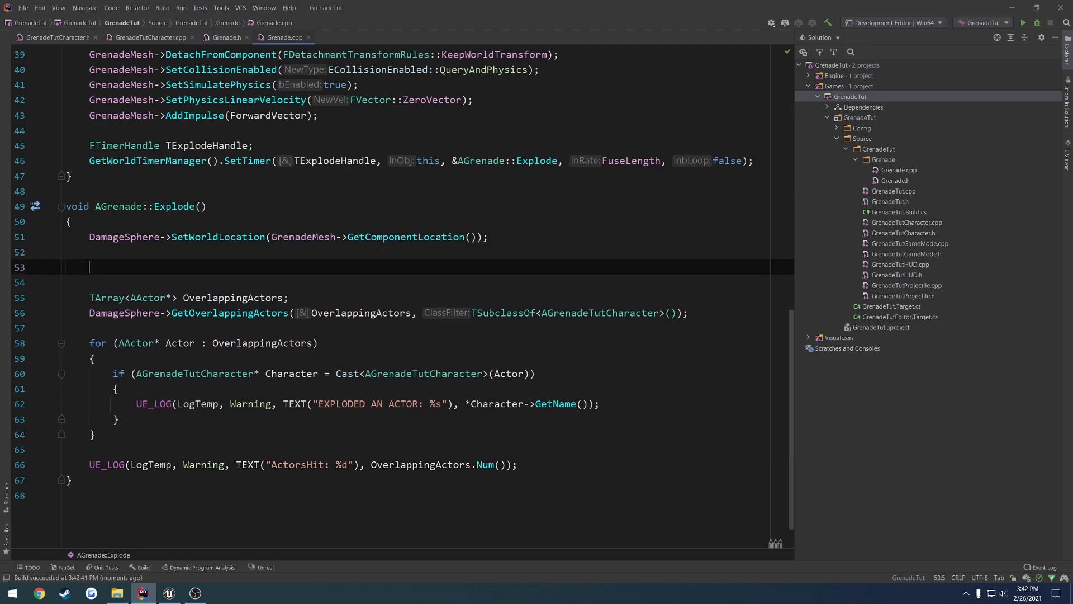
# Add NS_Explosion and SB_Explosion checks and store GetComponentLocation() in ExplosionLocation for DamageSphere.
pyautogui.write('if (NS_Explosion')
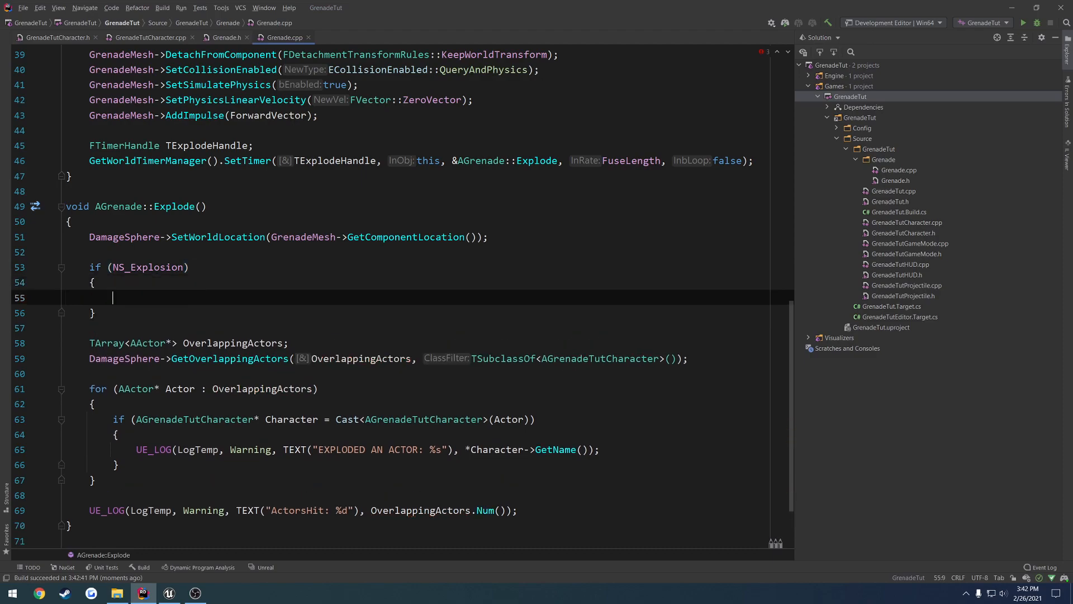
pyautogui.write('if (')
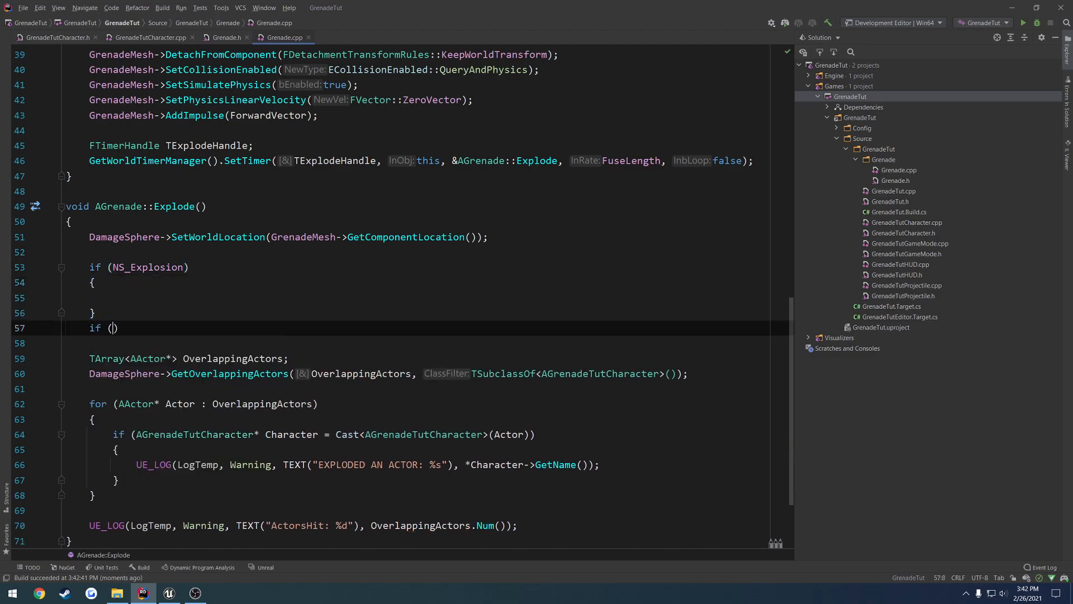
pyautogui.write('N')
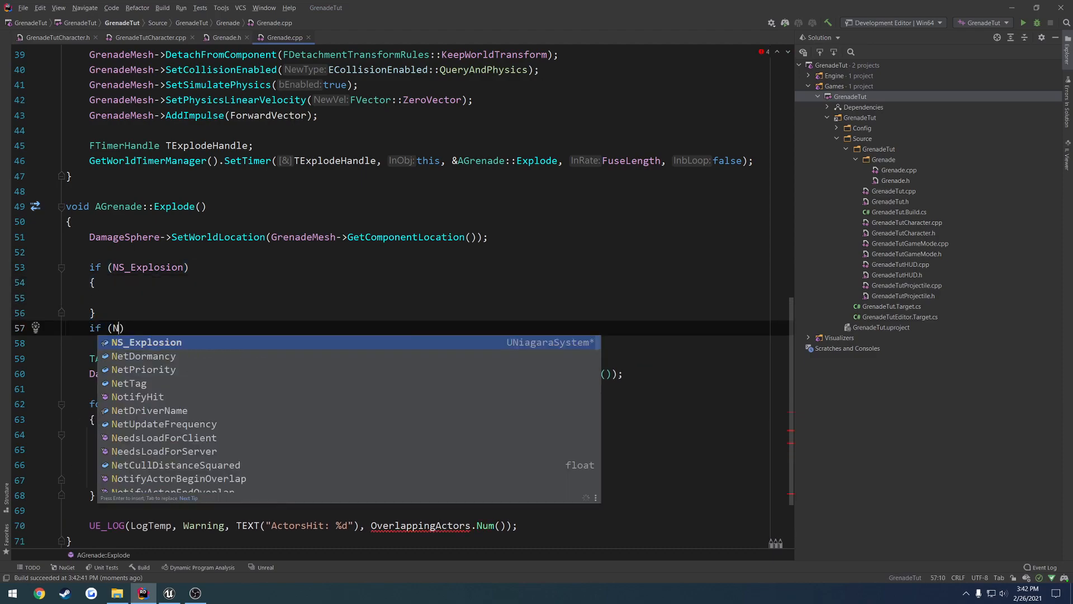
pyautogui.write('SB_Explosion')
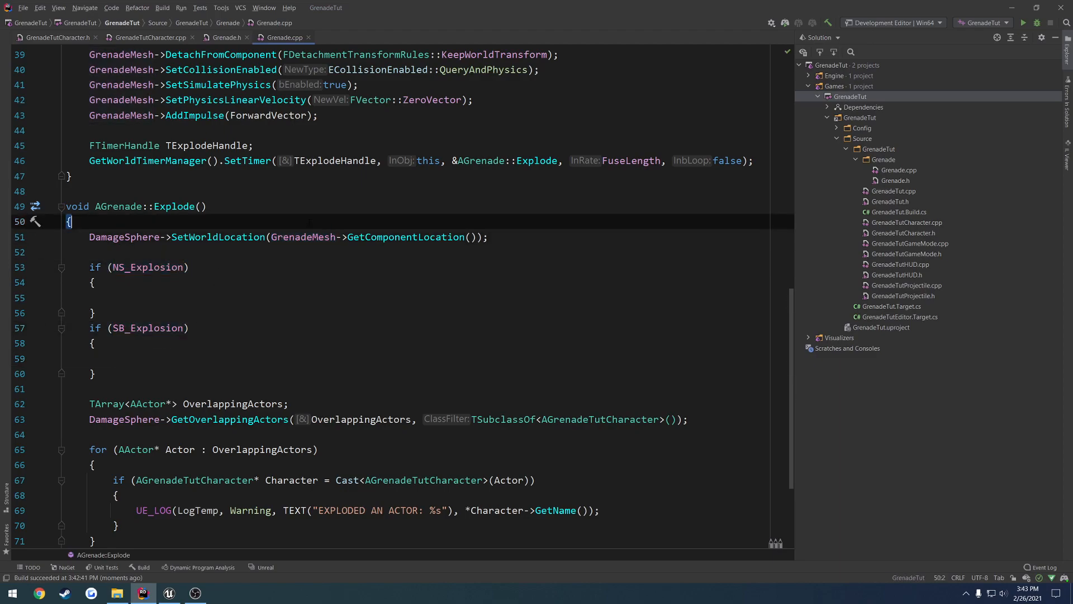
pyautogui.write('FVector')
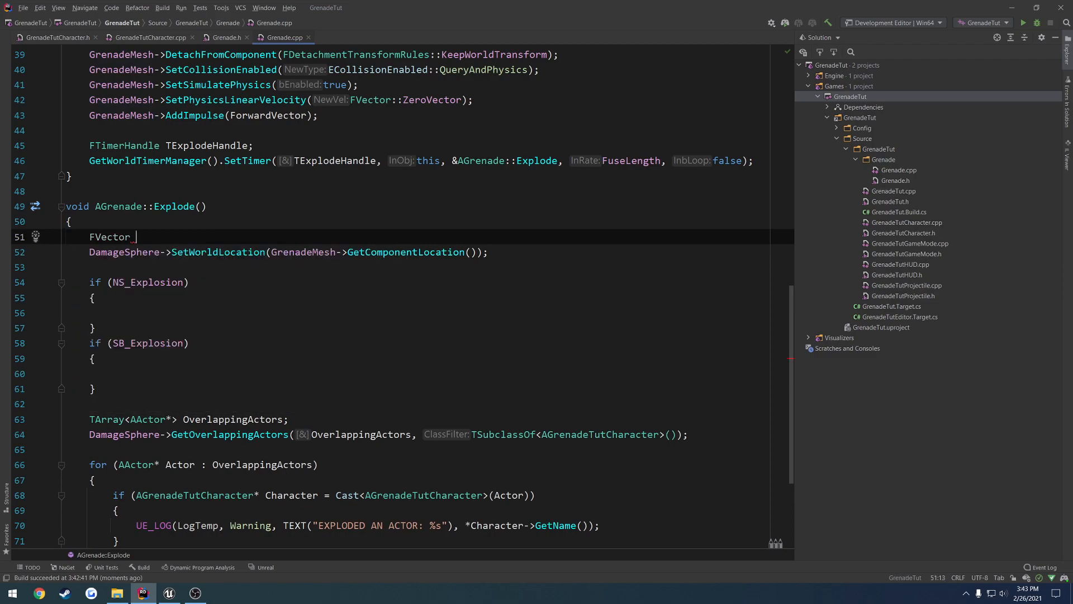
pyautogui.write('ExplosionLoc')
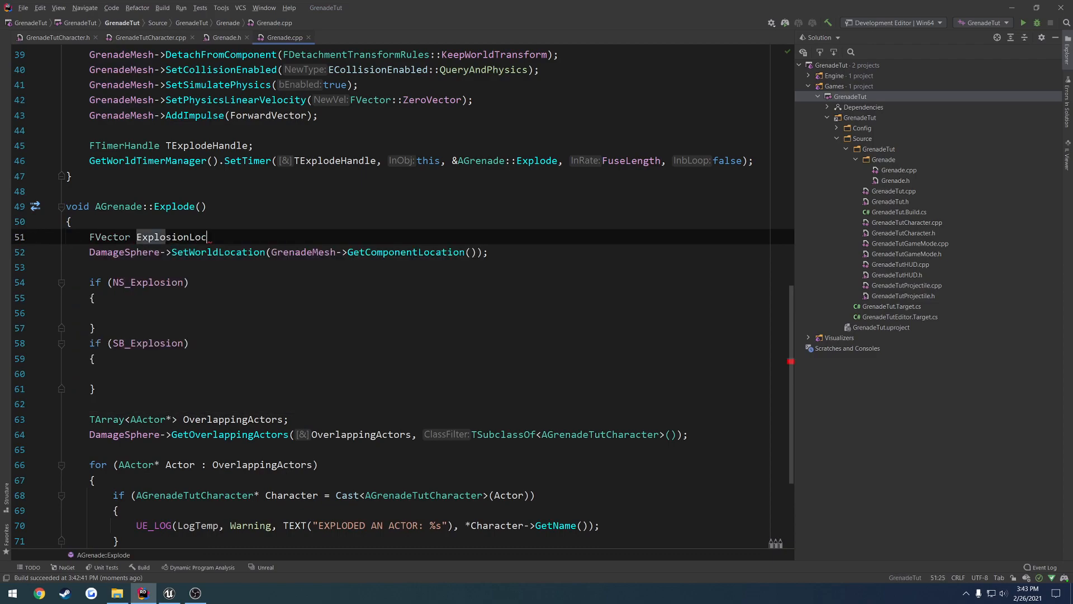
pyautogui.write('ation =')
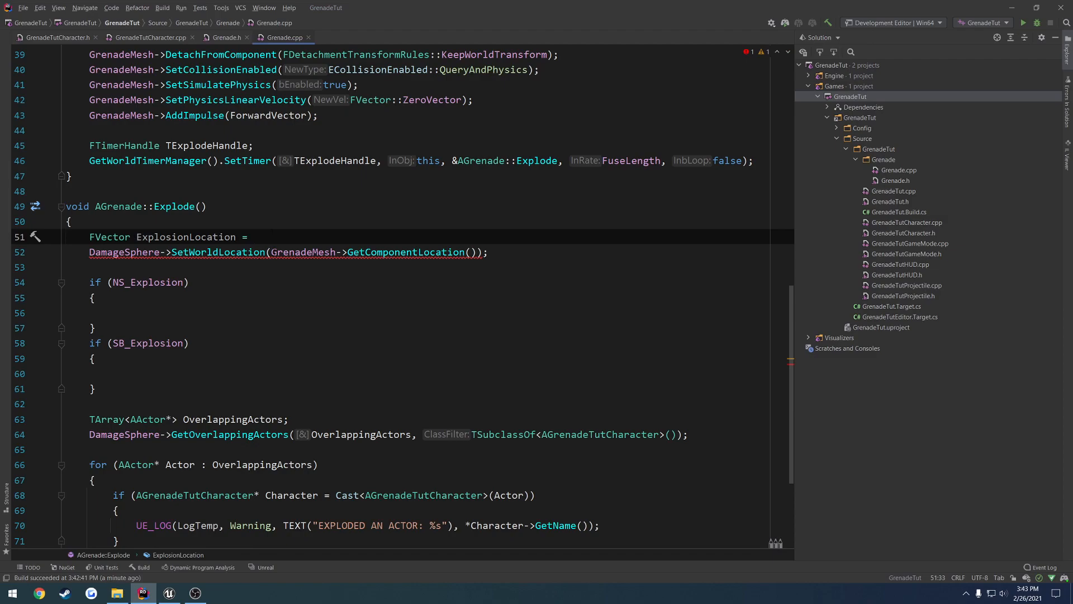
pyautogui.moveTo(271, 252); pyautogui.dragTo(471, 252)
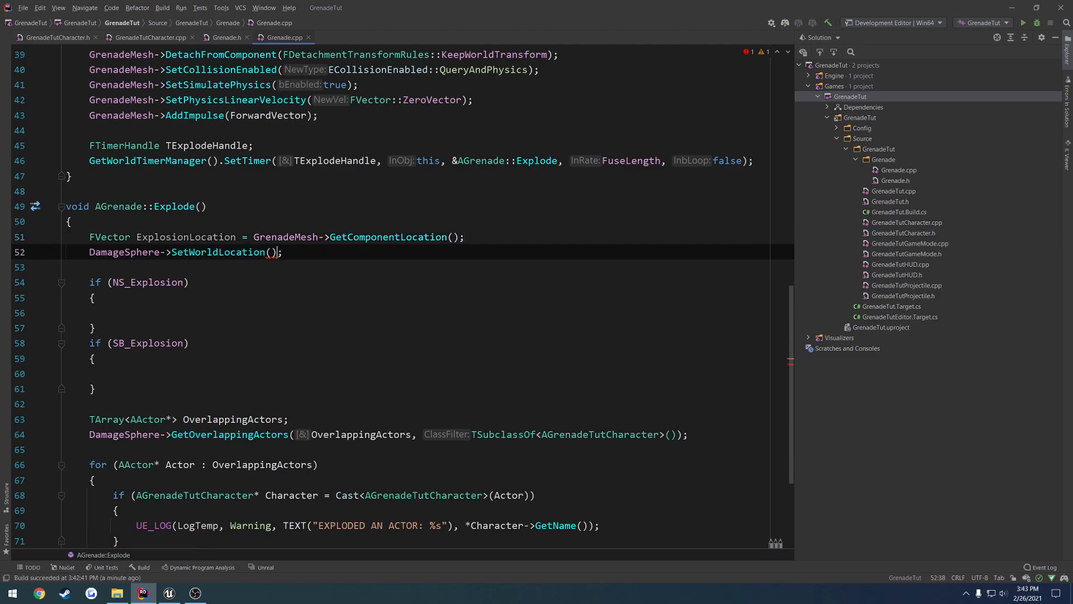
pyautogui.write('ExplosionLocation')
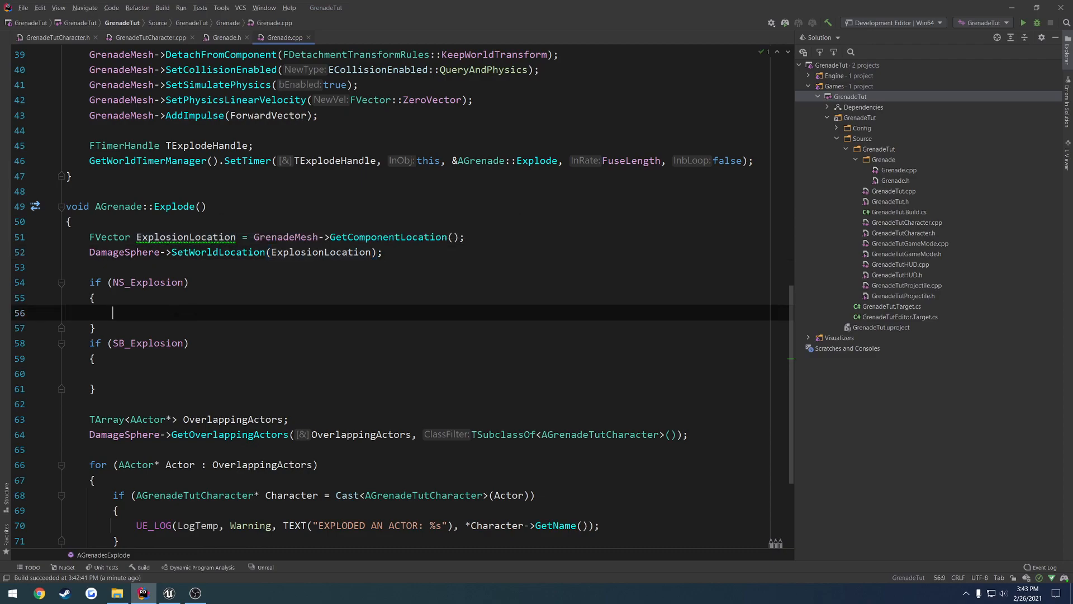
pyautogui.doubleClick(147, 282)
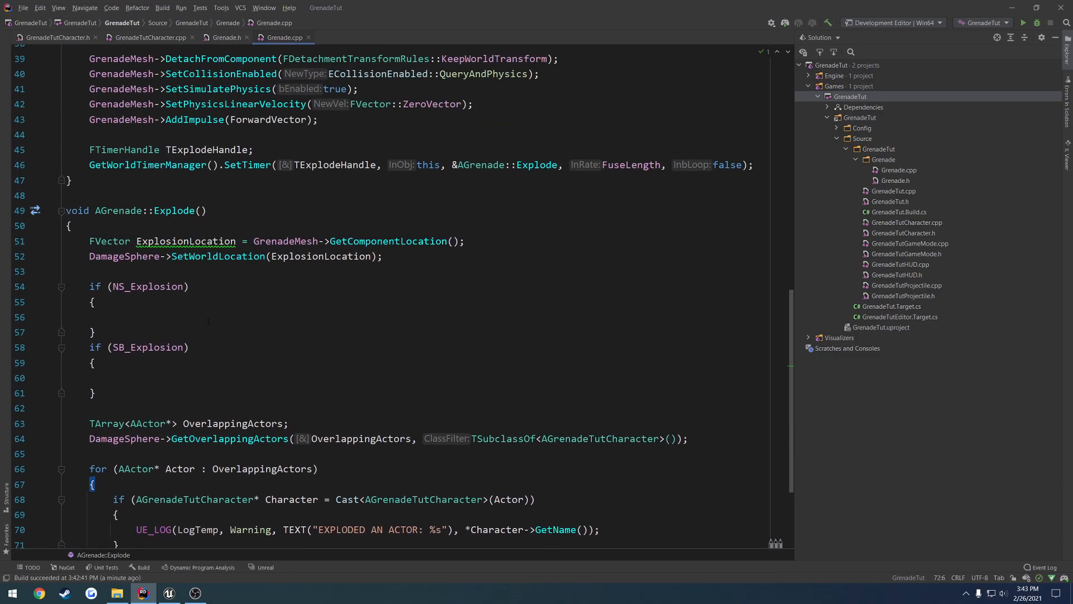
# Begin a UGameplayStatics:: call inside the SB_Explosion block.
pyautogui.click(112, 317)
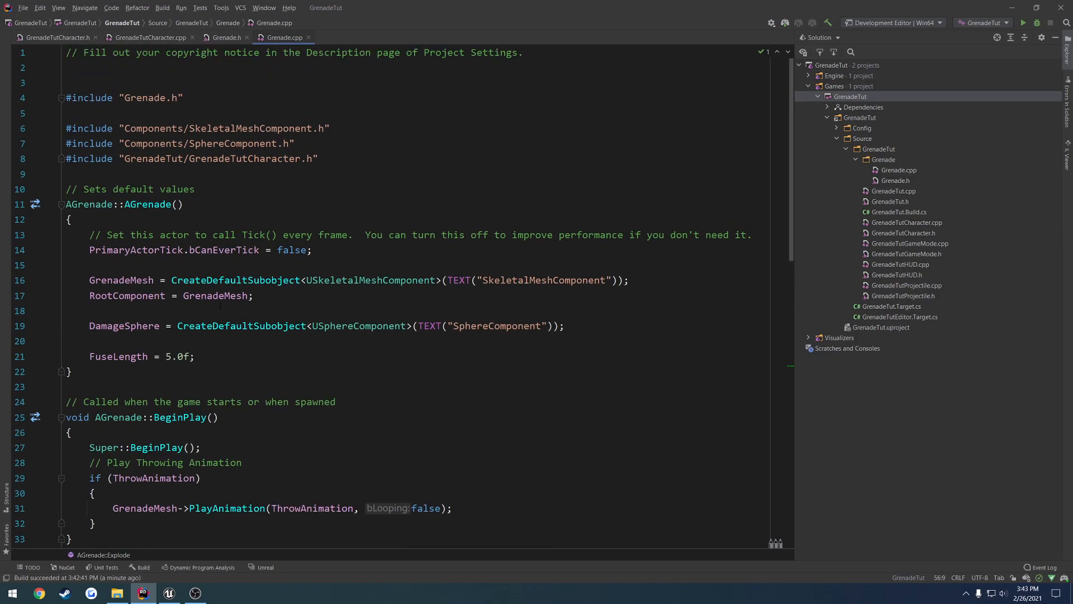
pyautogui.scroll(-3)
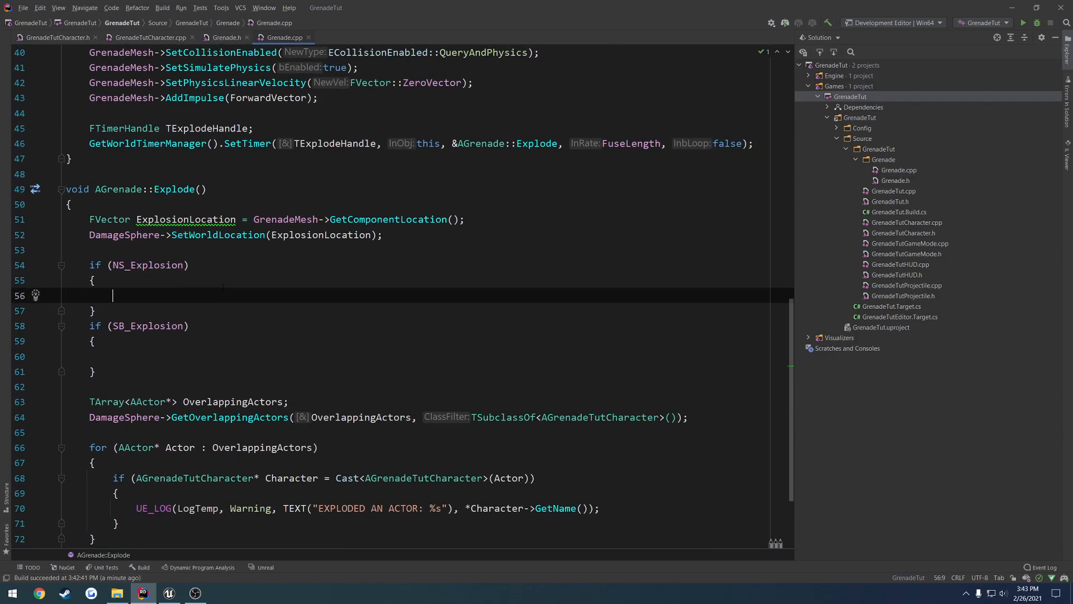
pyautogui.write('U')
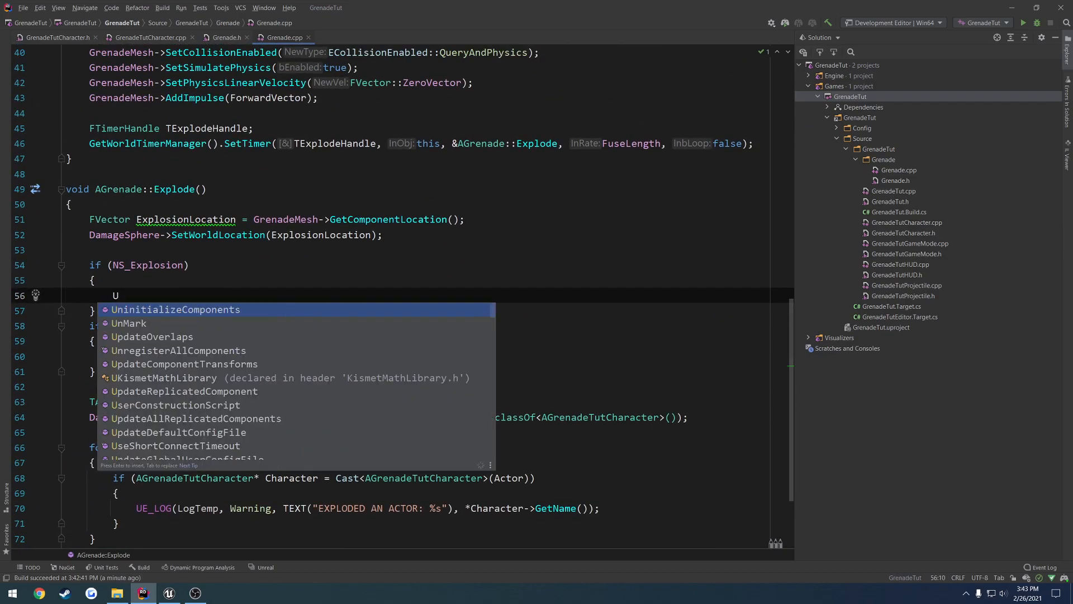
pyautogui.press('Escape')
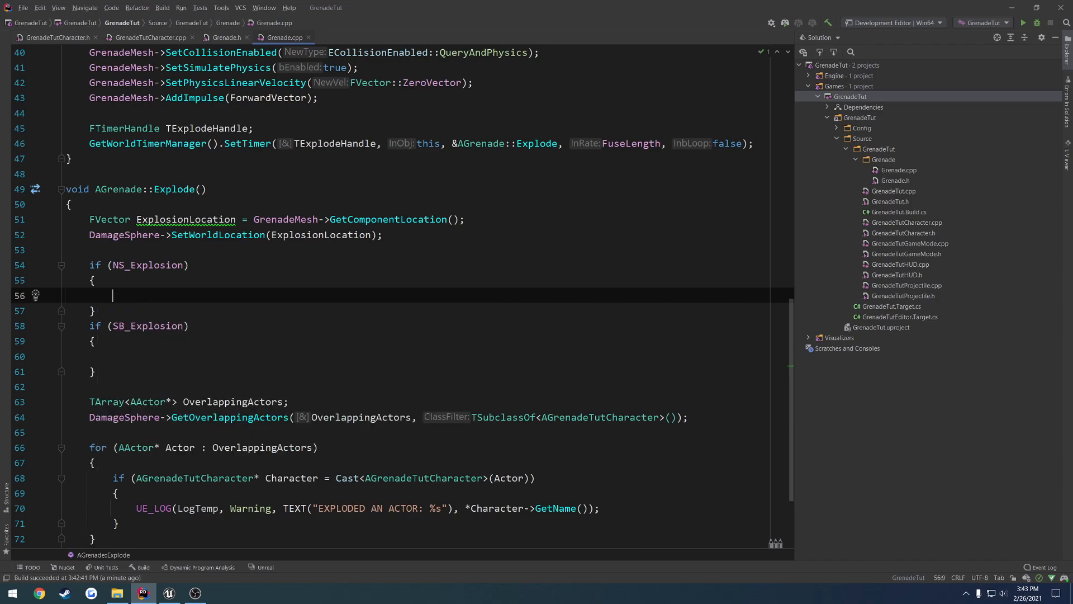
pyautogui.click(112, 356)
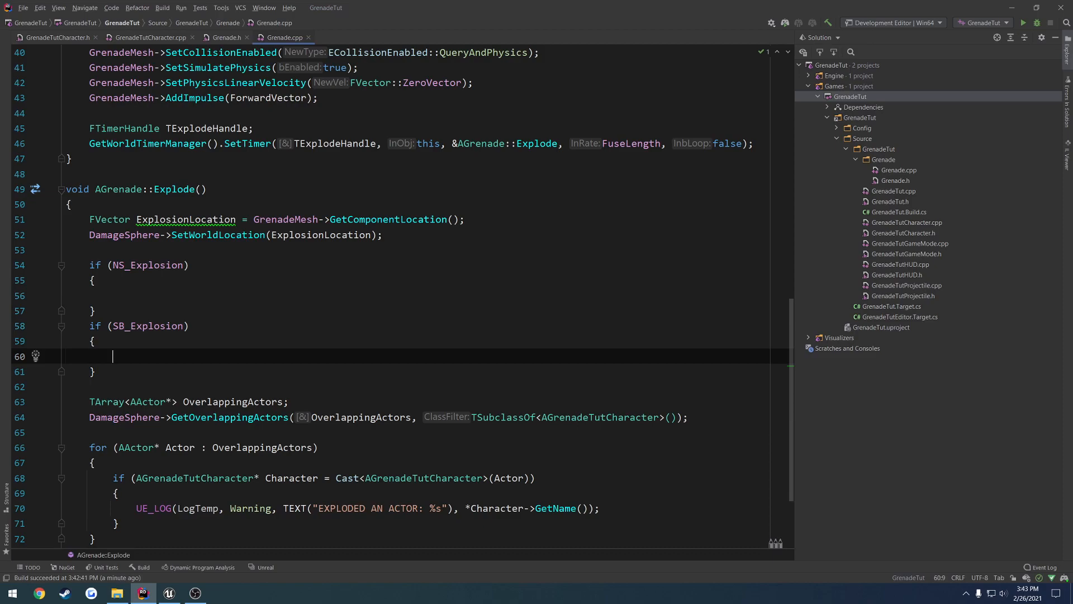
pyautogui.write('UGame')
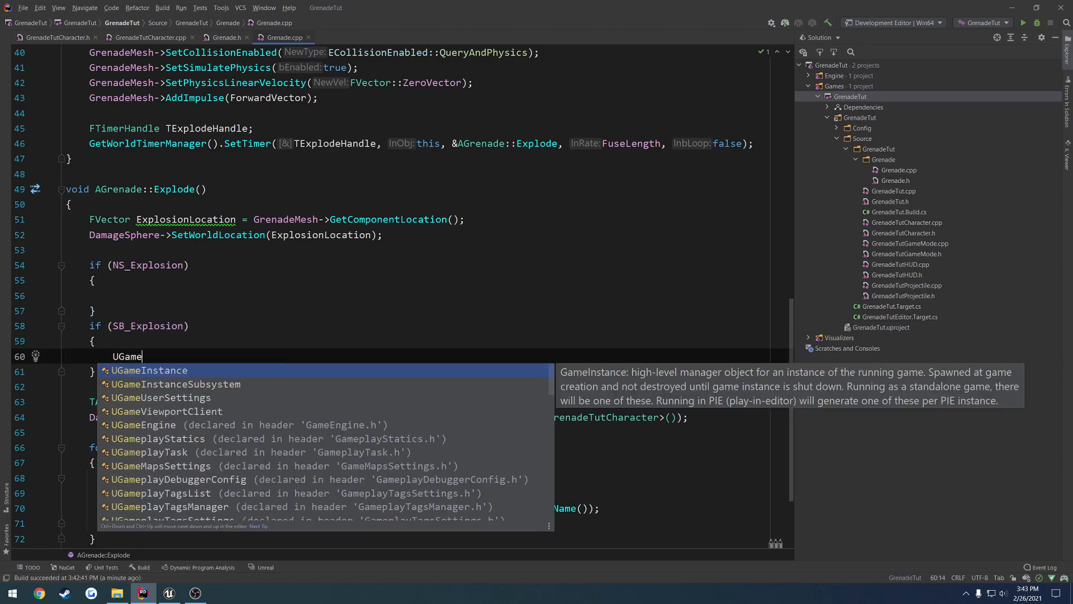
pyautogui.write('UGameplayStatics::PlaySoundAtLocation(')
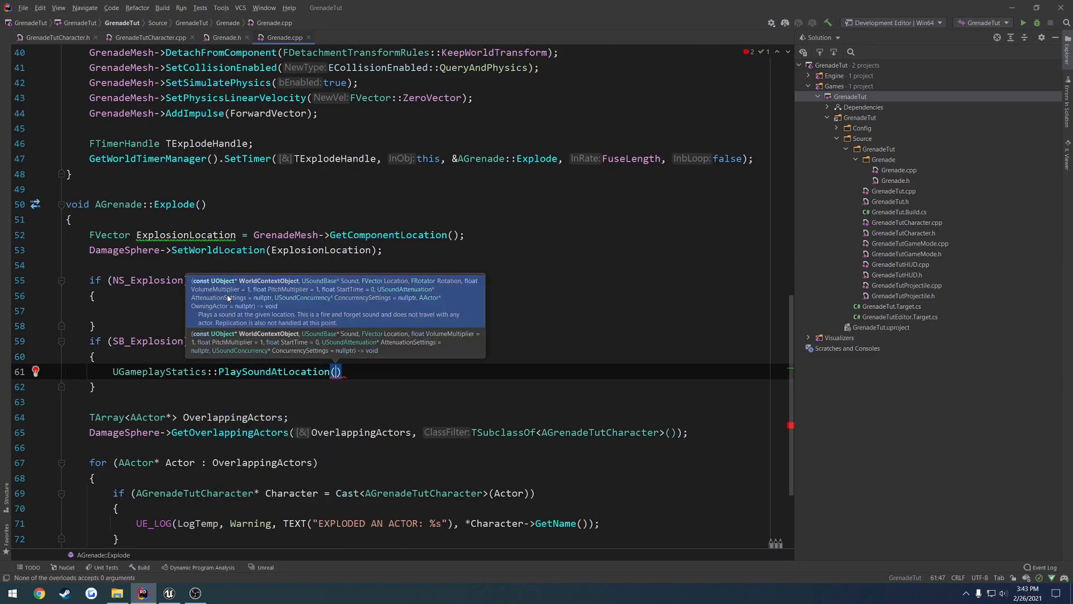
# Pass GetWorld(), SB_Explosion, ExplosionLocation and FRotator::ZeroRotator to PlaySoundAtLocation.
pyautogui.write('GetWorld(')
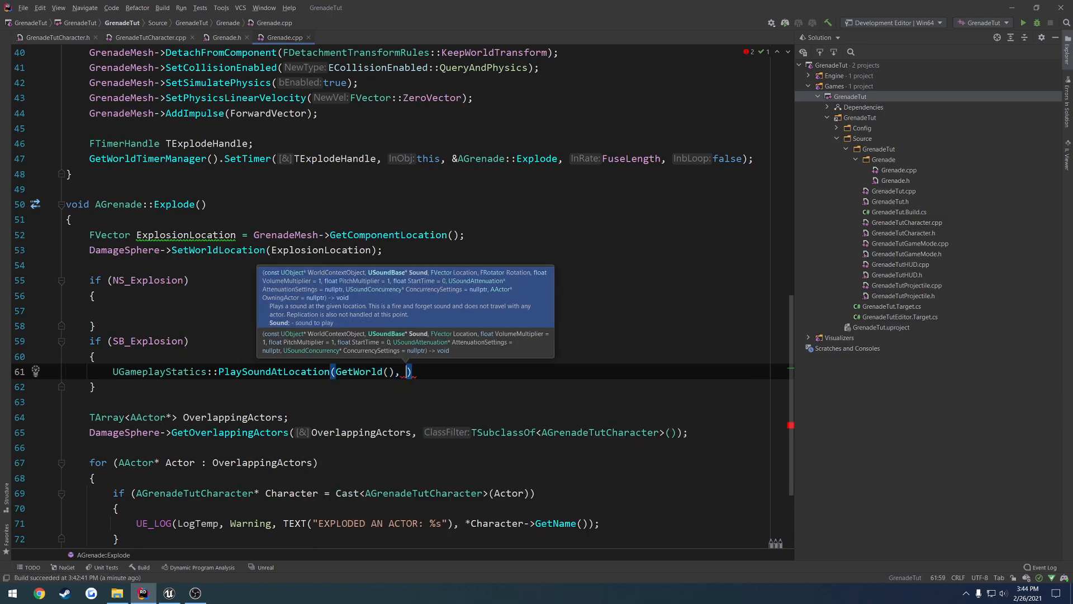
pyautogui.write('SB_Explosion')
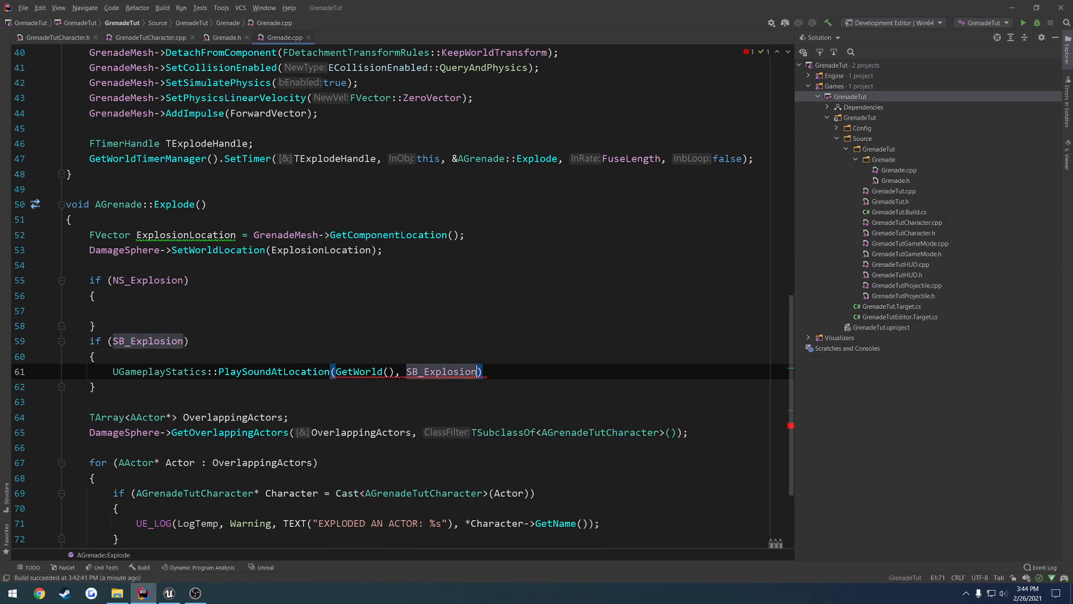
pyautogui.write(',')
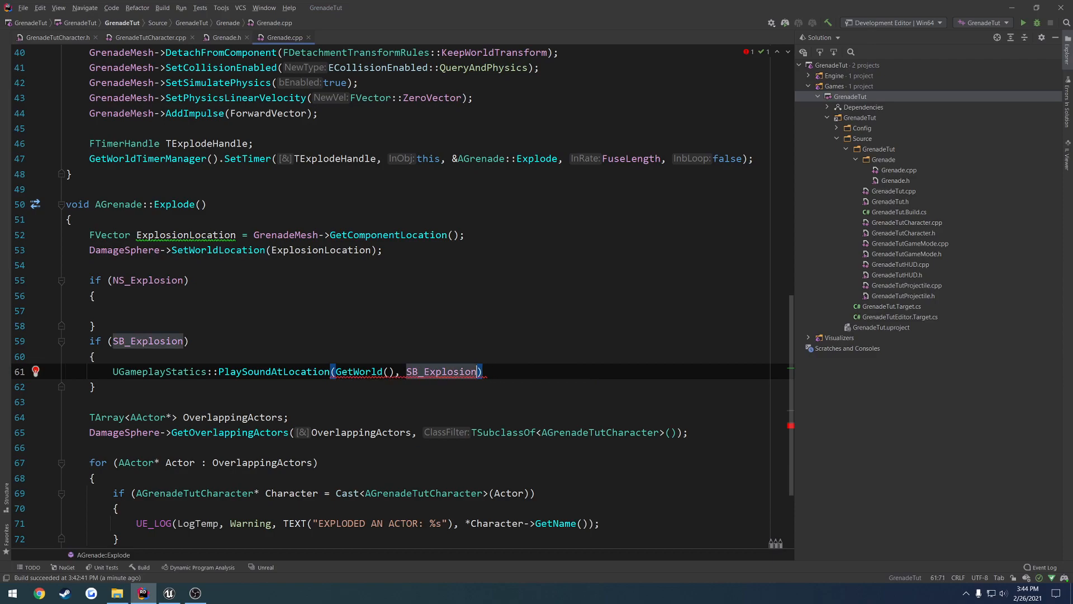
pyautogui.write(',')
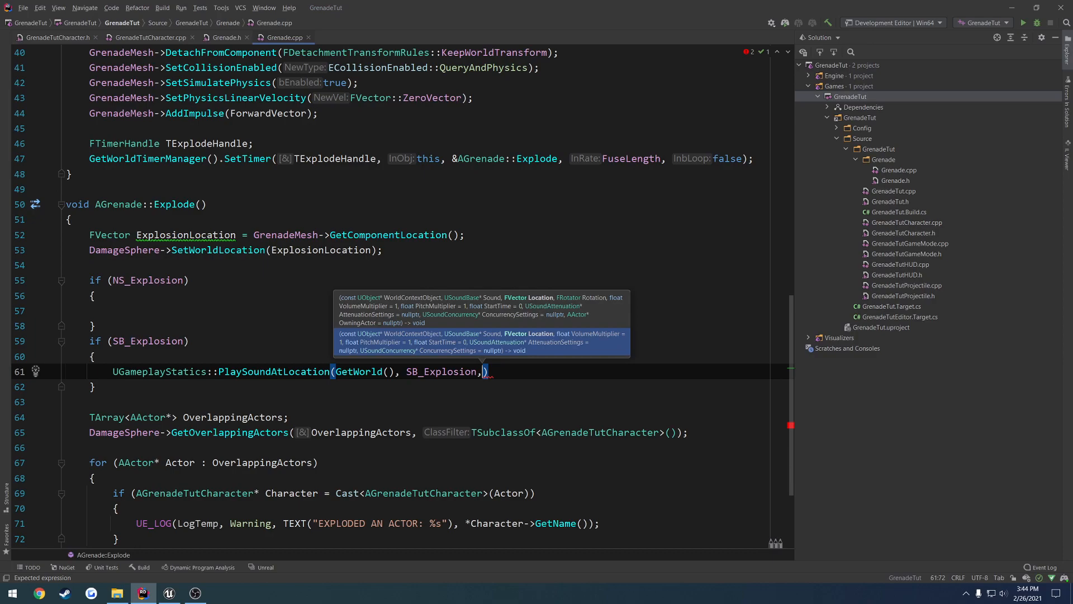
pyautogui.write('ExplosionLocation,')
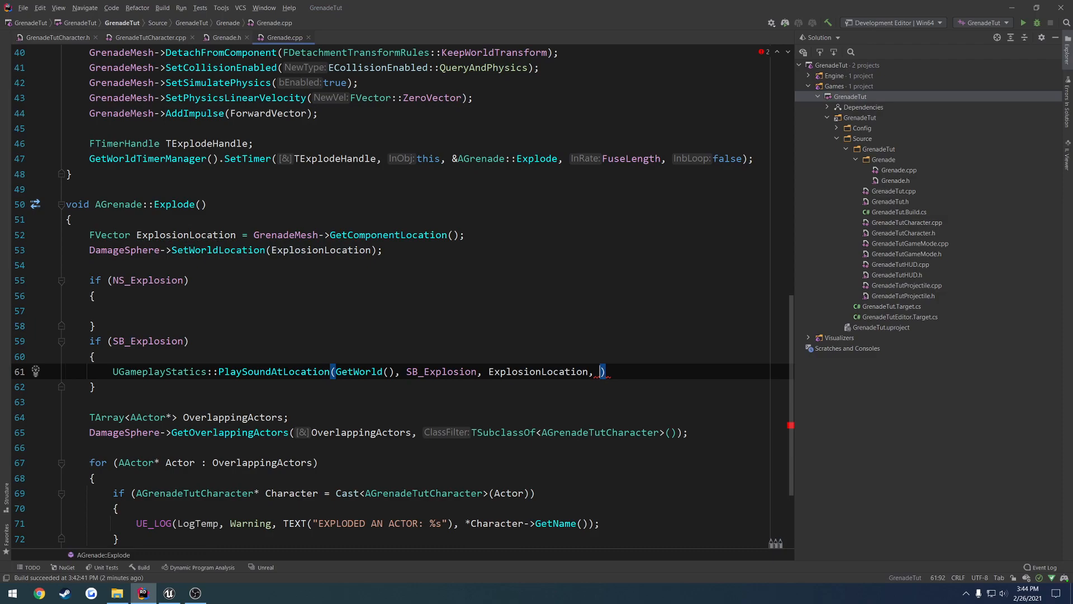
pyautogui.write('FRotator::')
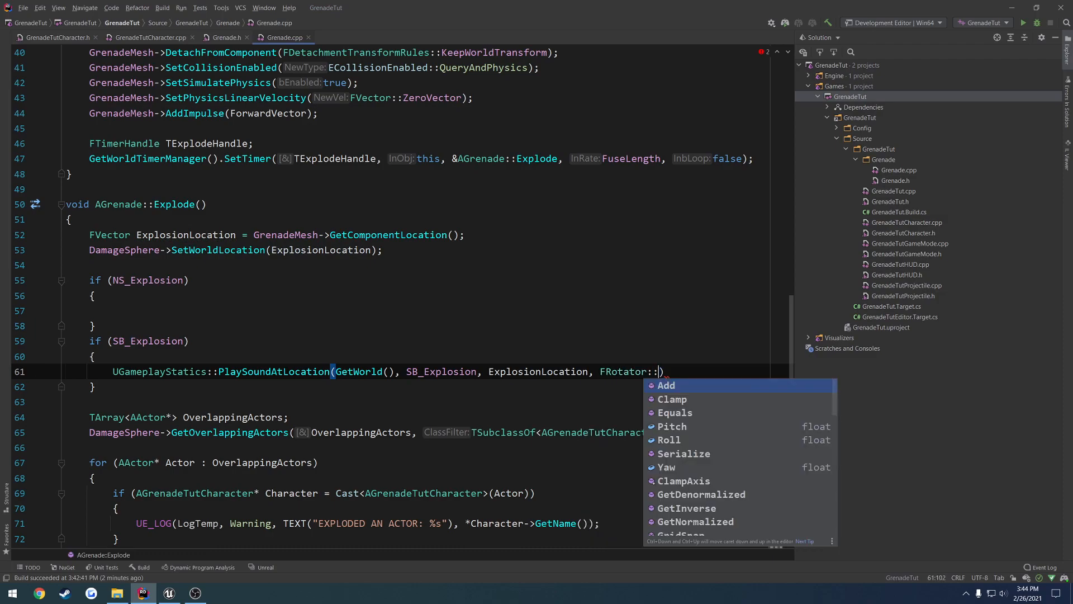
pyautogui.write('ZeroRotator')
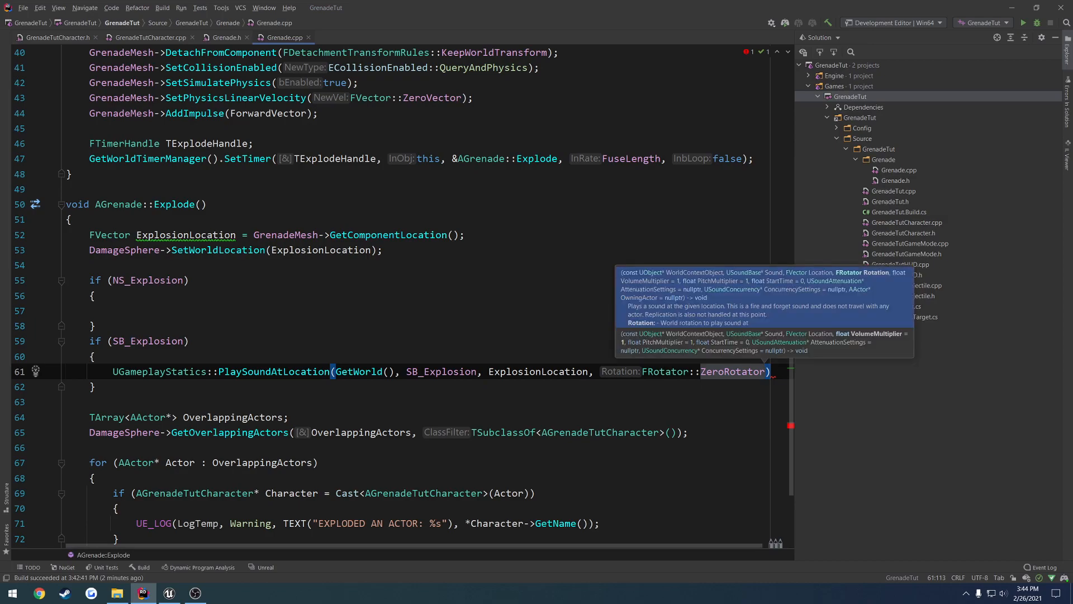
pyautogui.write(',')
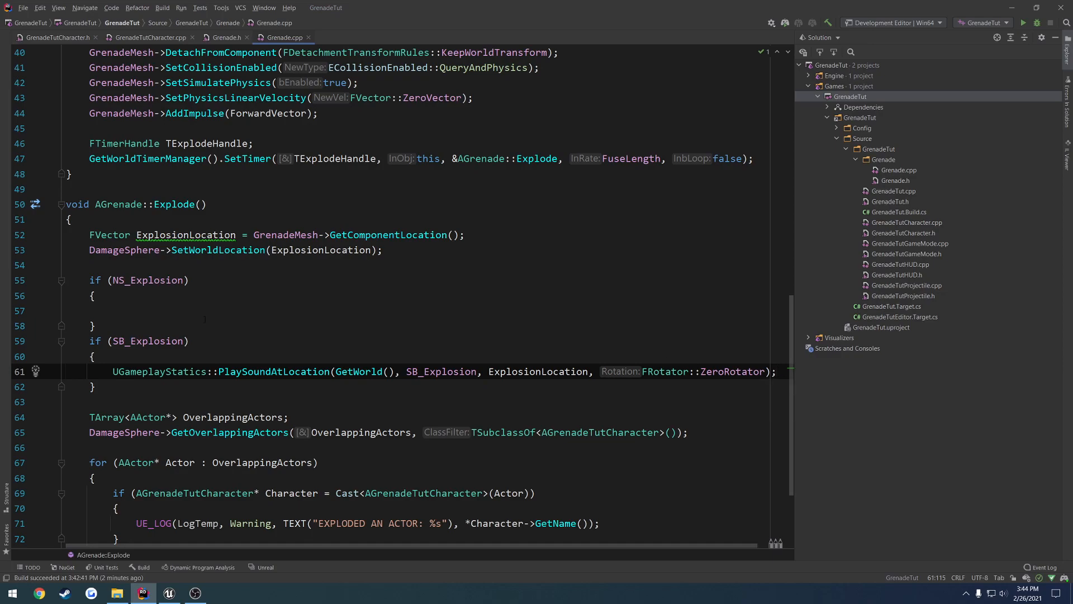
# Type UNiagaraFunctionLibrary:: inside the NS_Explosion block after a false start.
pyautogui.write('UGameplayStatics')
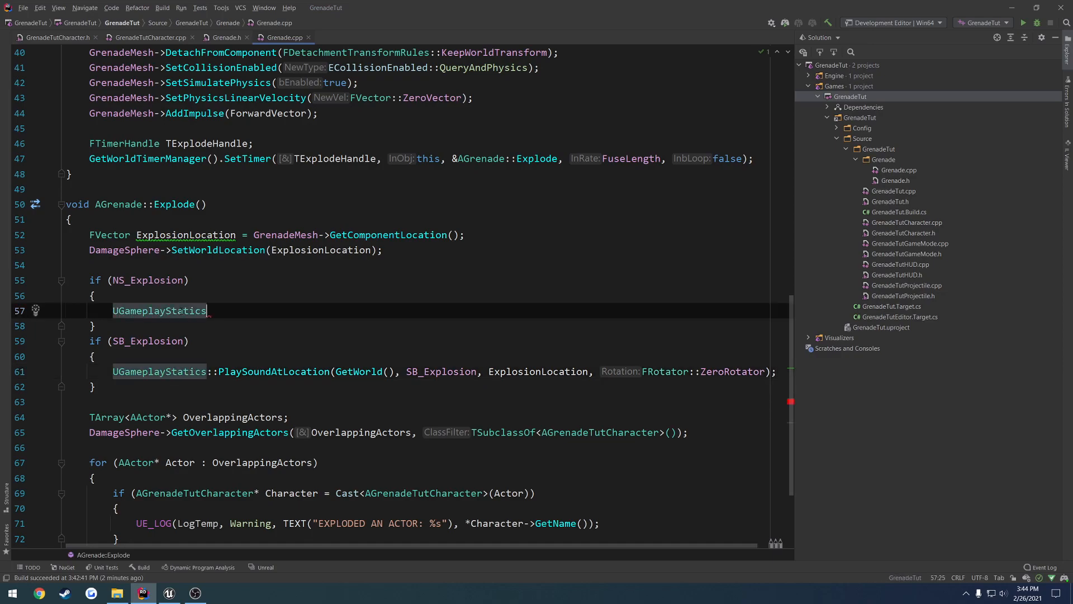
pyautogui.write('::Play')
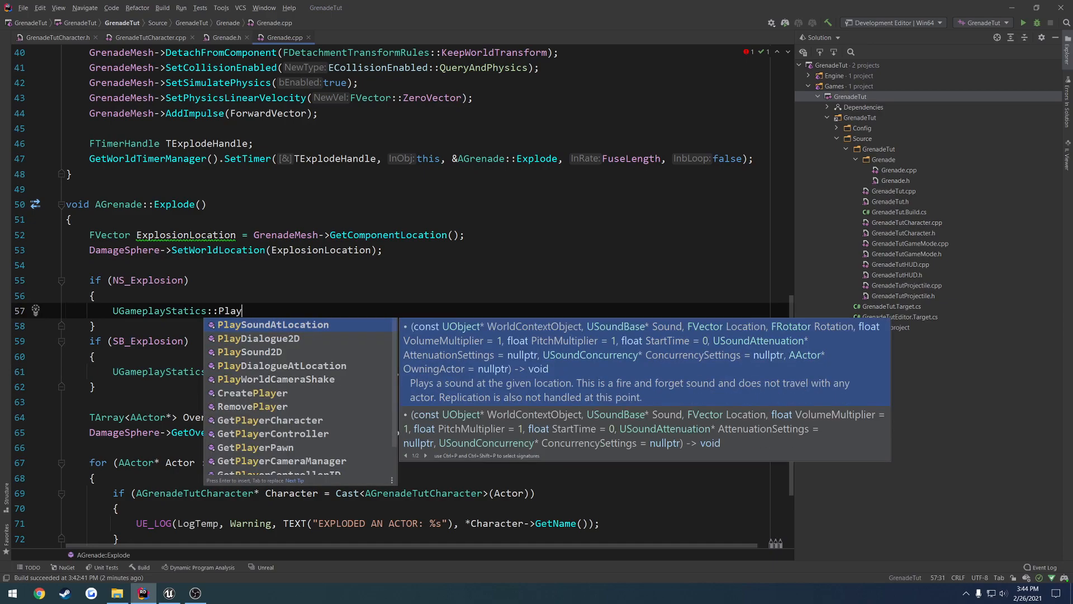
pyautogui.write('Niag')
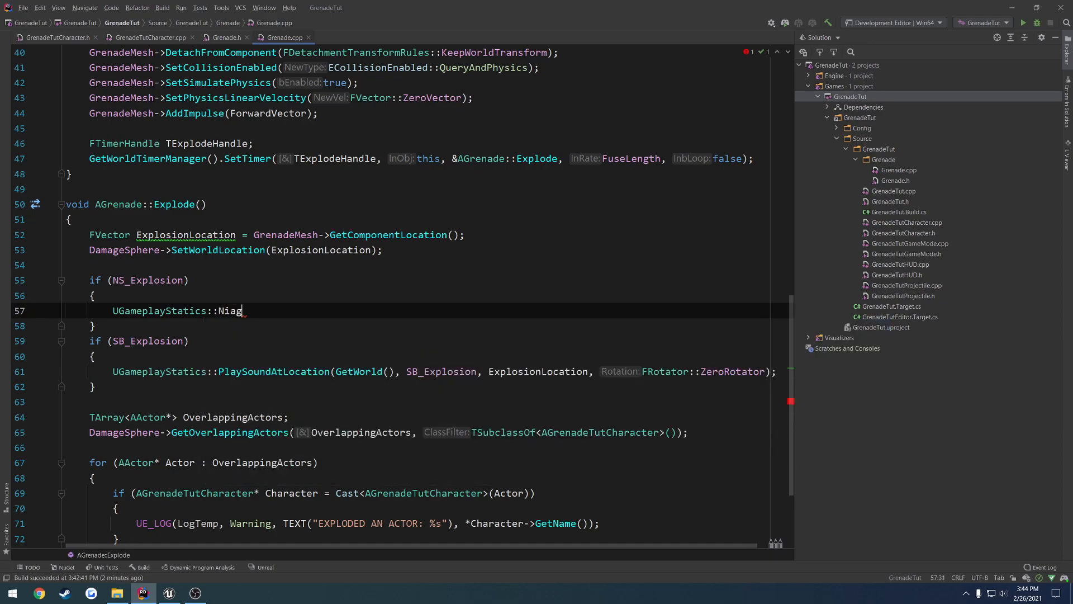
pyautogui.press('BackSpace')
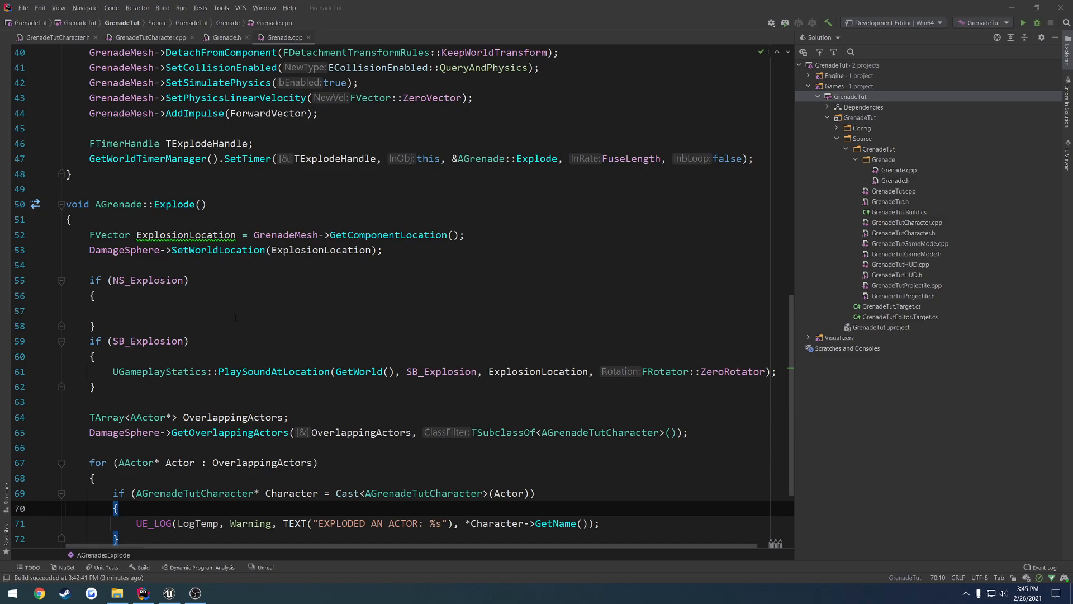
pyautogui.write('U')
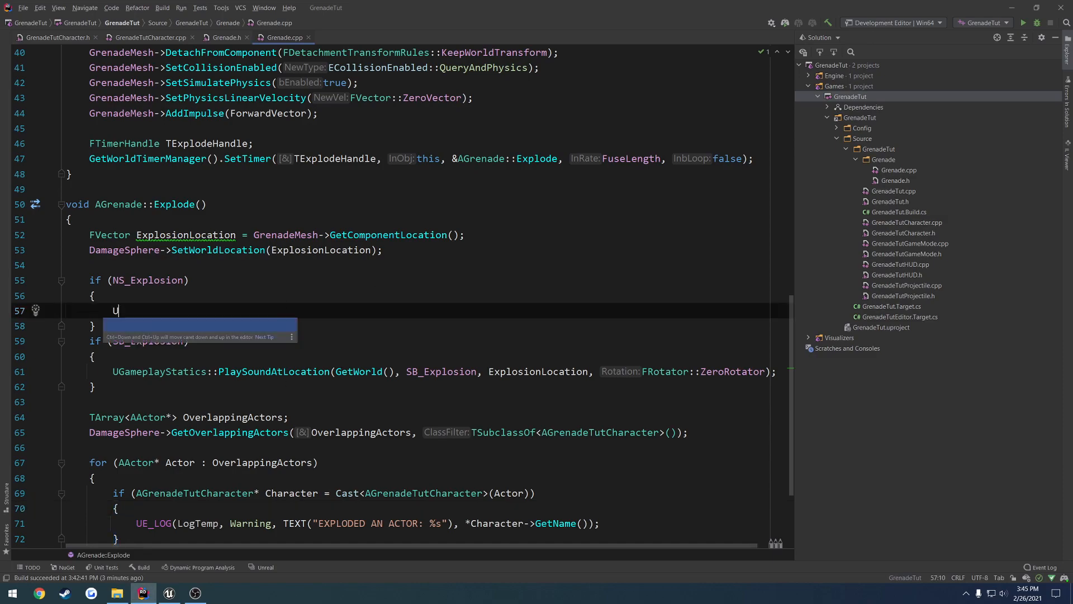
pyautogui.write('Niagara')
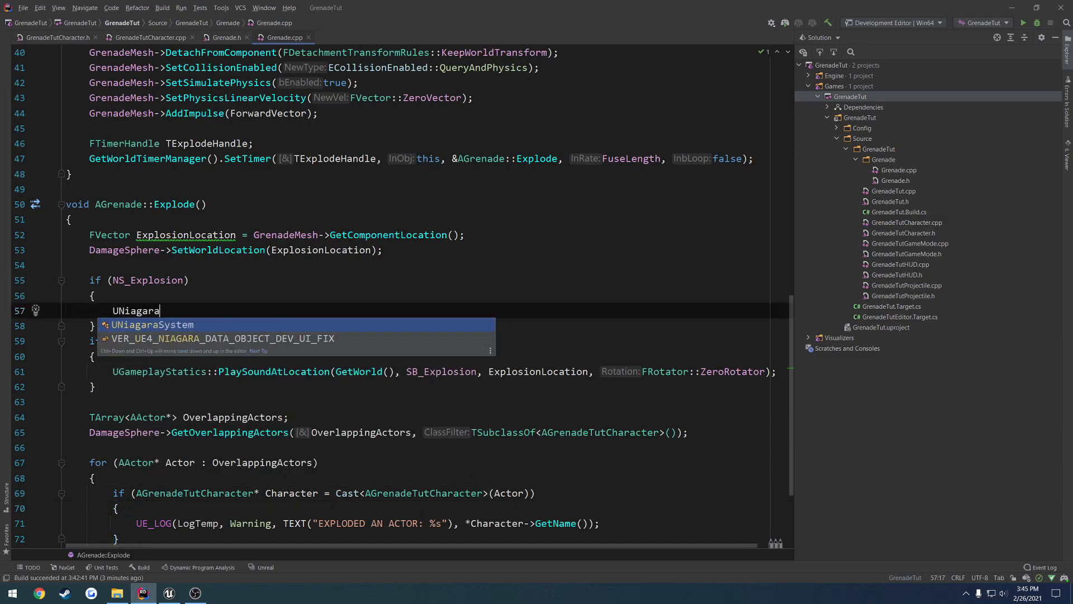
pyautogui.write('FunctionLibr')
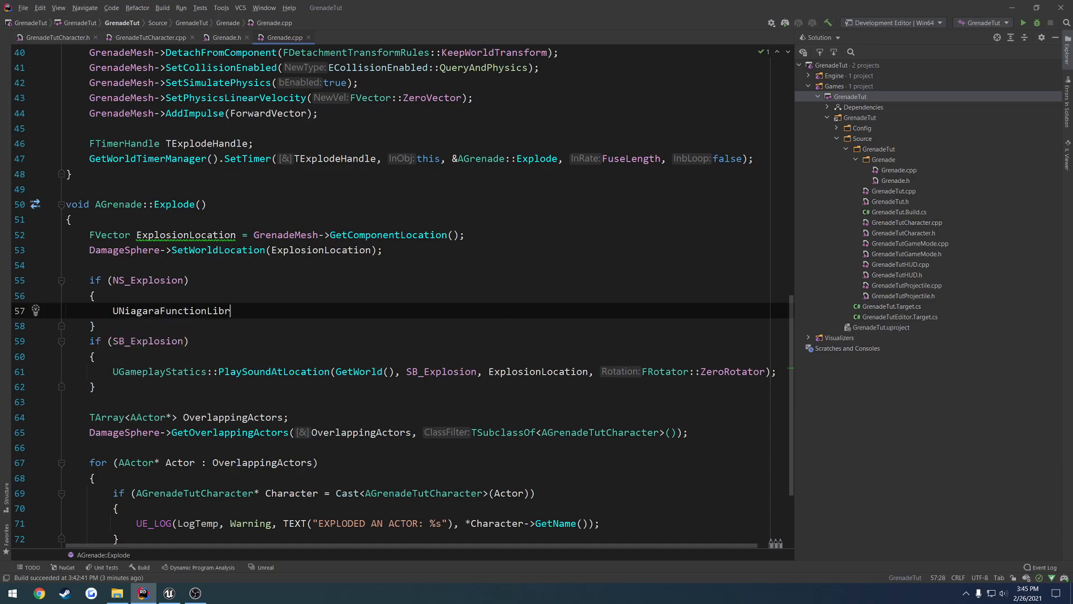
pyautogui.write('ary::')
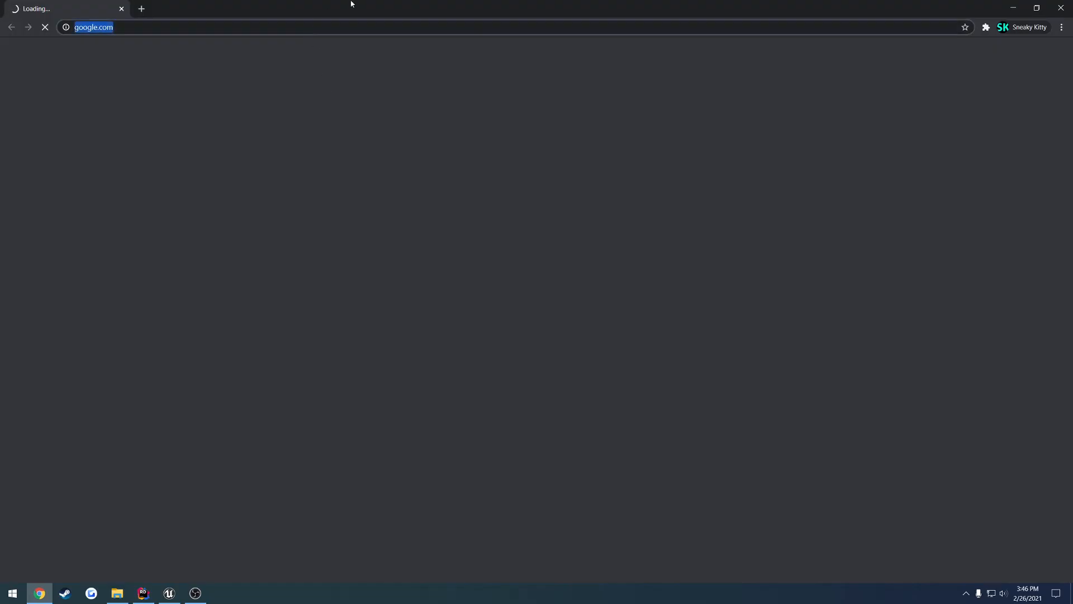
# Search 'ue4 niagara function library' and grab the NiagaraFunctionLibrary.h include from the docs.
pyautogui.write('ue4 niagara function library')
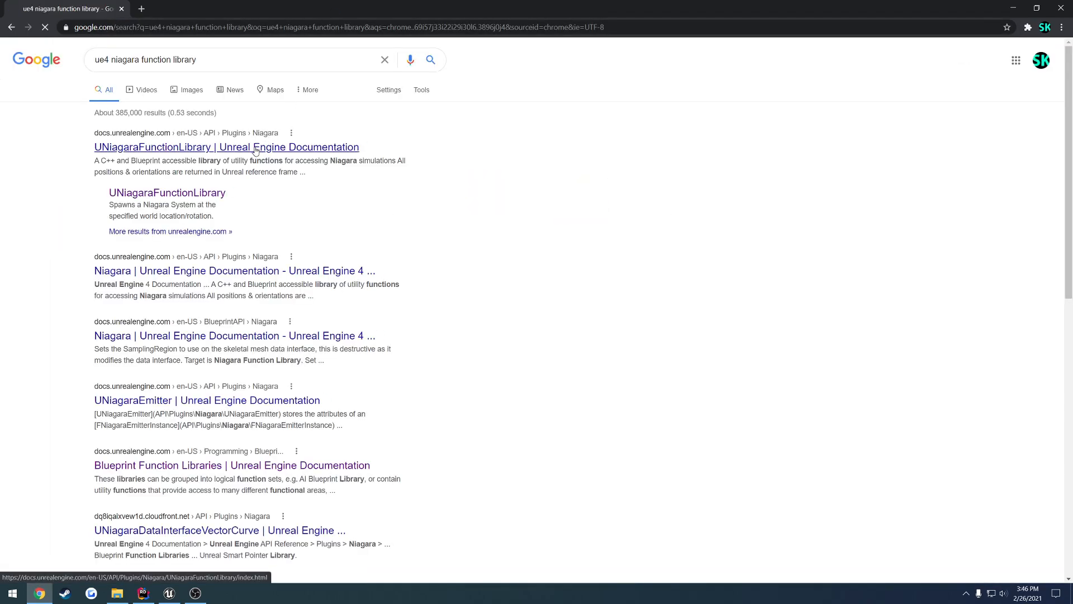
pyautogui.click(227, 147)
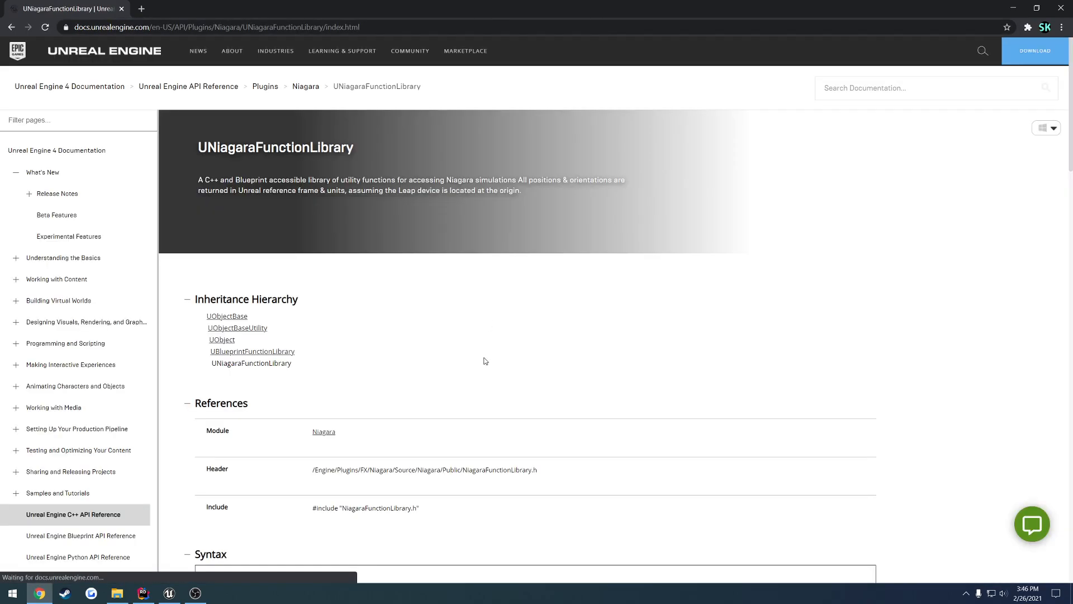
pyautogui.doubleClick(365, 403)
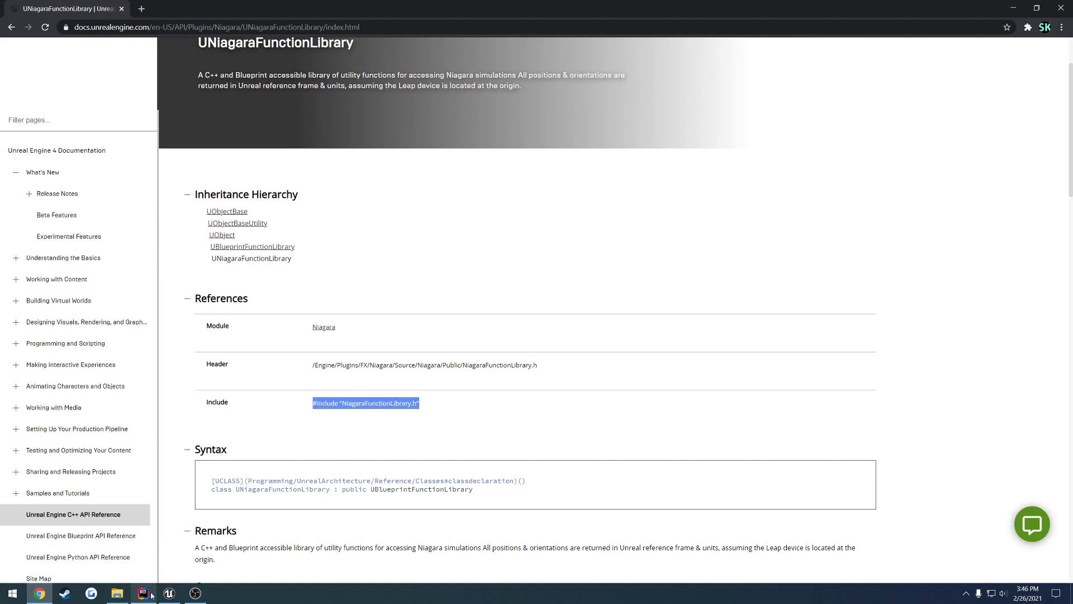
pyautogui.click(144, 594)
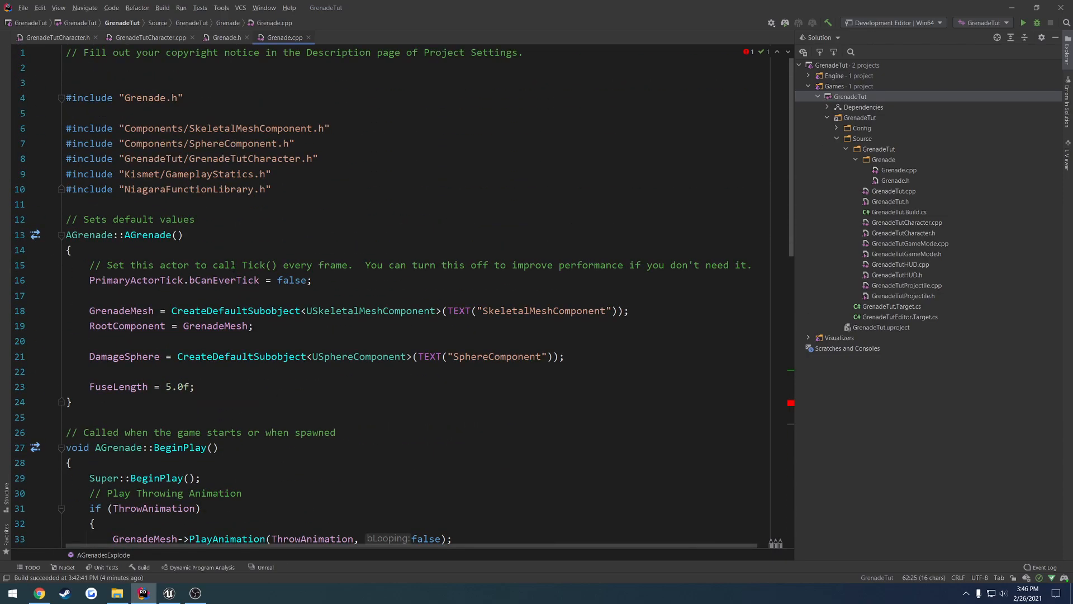
# Add #include "NiagaraFunctionLibrary.h" below the GameplayStatics include, then scroll back to Explode.
pyautogui.scroll(-3)
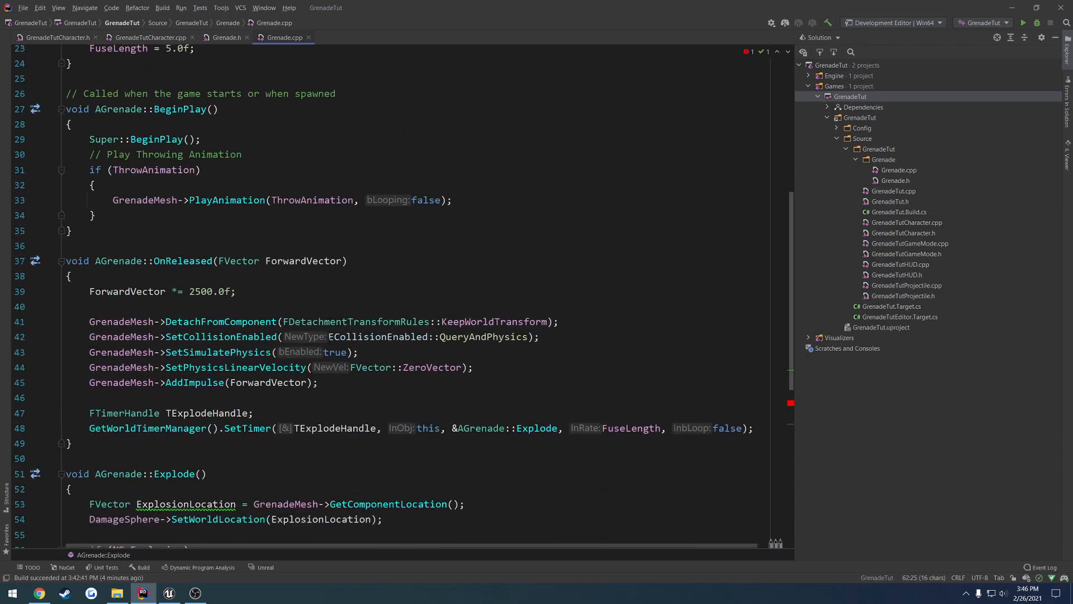
pyautogui.scroll(-3)
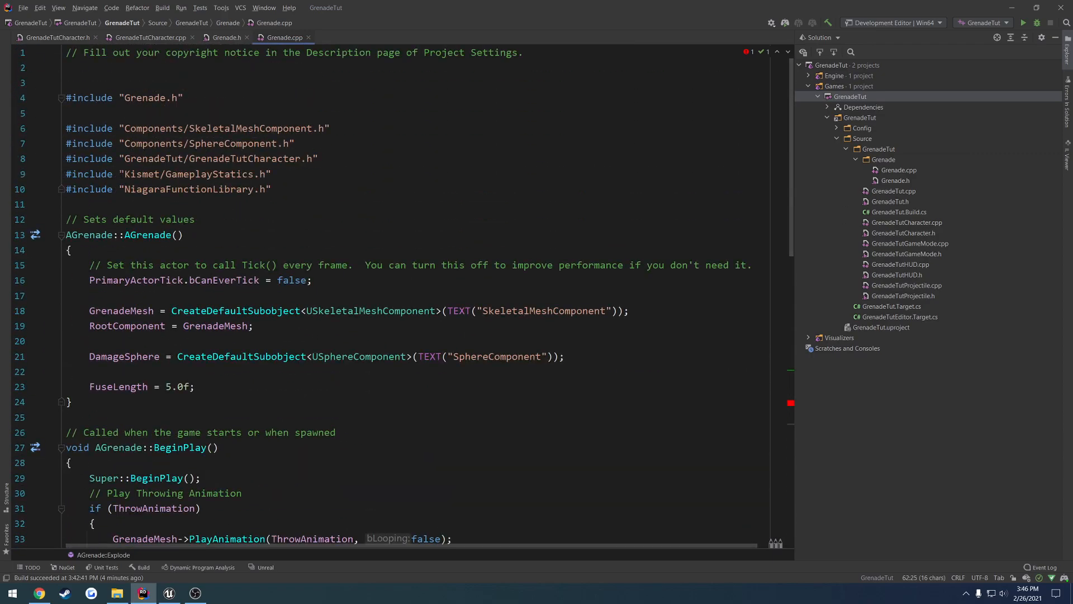
pyautogui.doubleClick(209, 174)
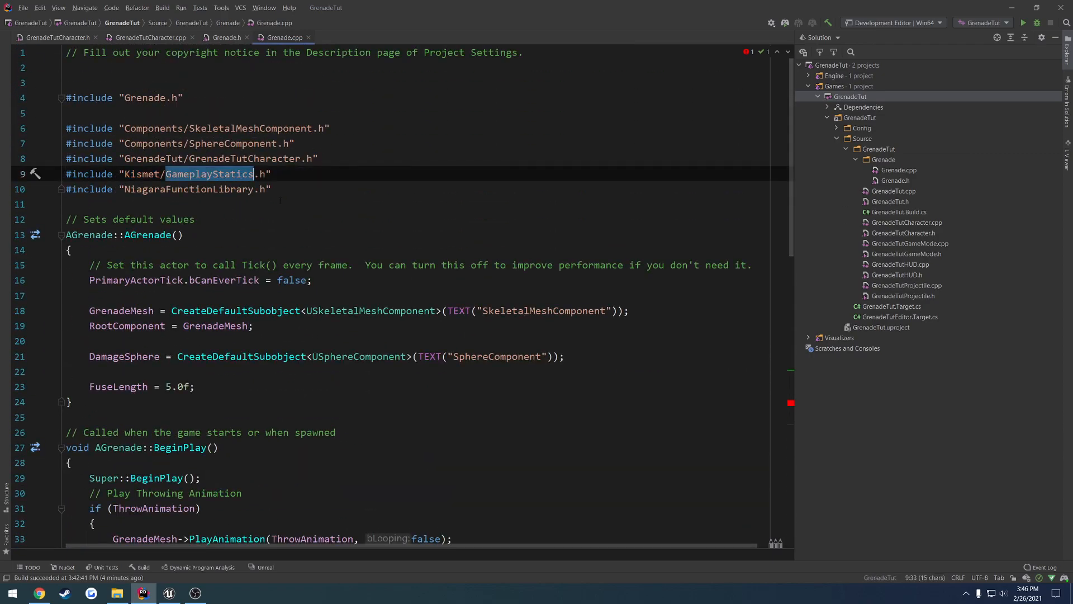
pyautogui.scroll(-3)
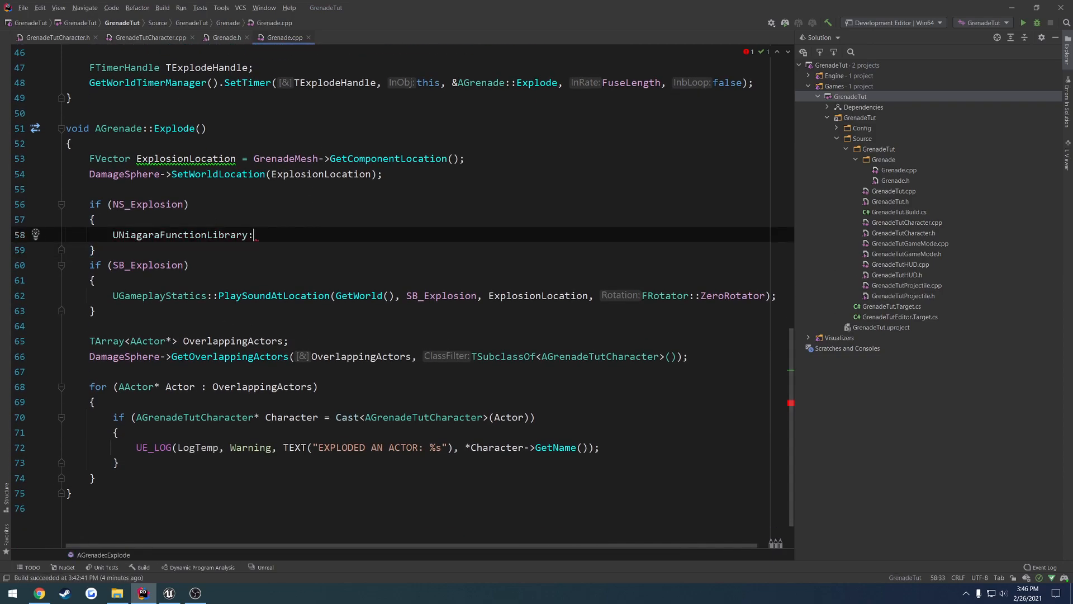
# Complete SpawnSystemAtLocation(GetWorld(), NS_Explosion, ExplosionLocation) in the NS_Explosion block.
pyautogui.write(':SpawnSystemAtLocation(')
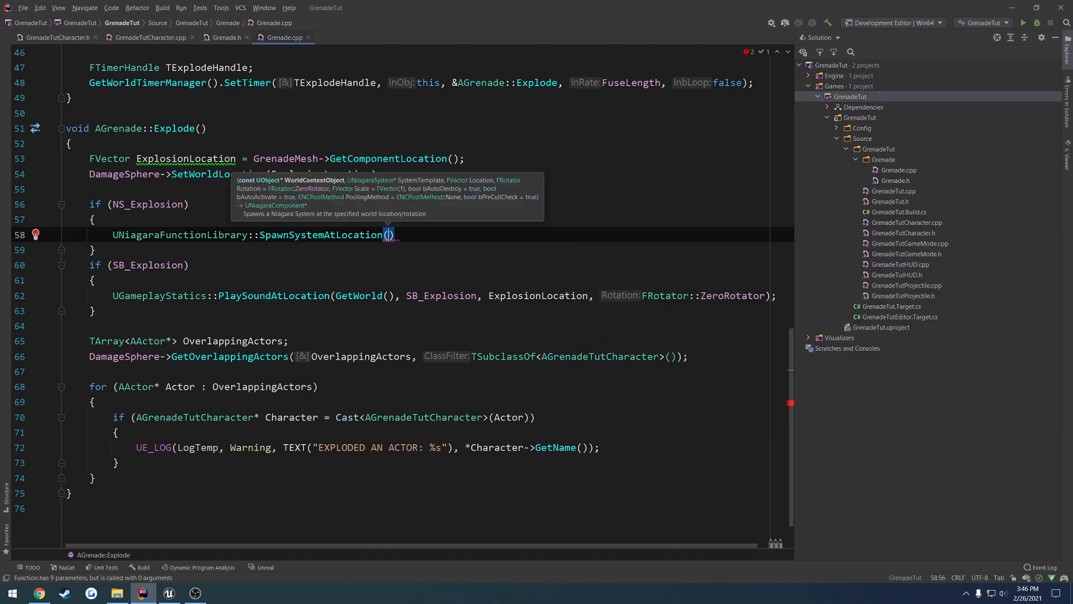
pyautogui.write('GetWorld()')
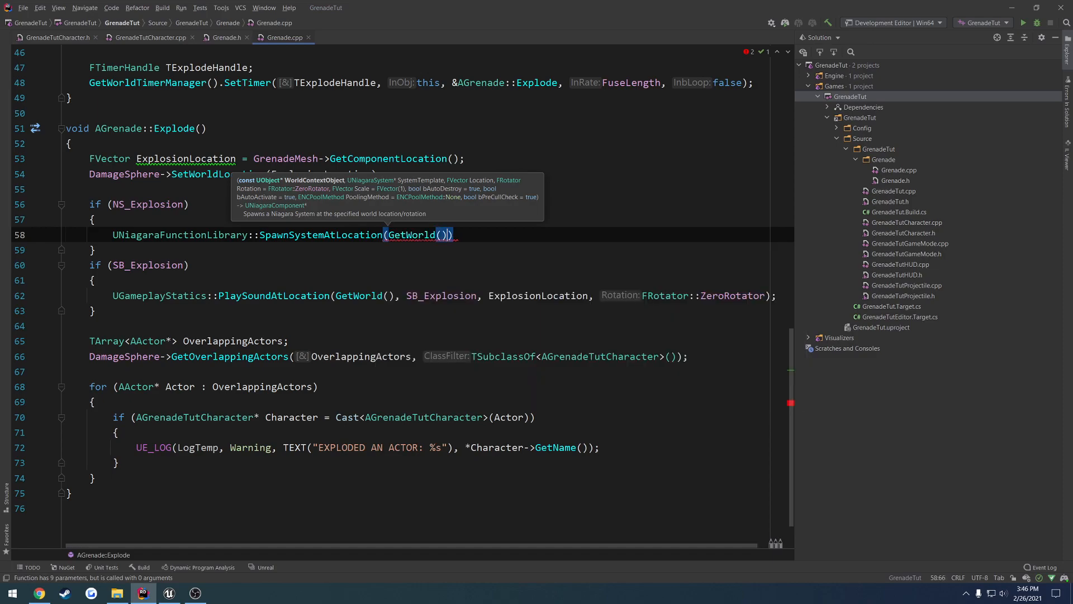
pyautogui.write(',')
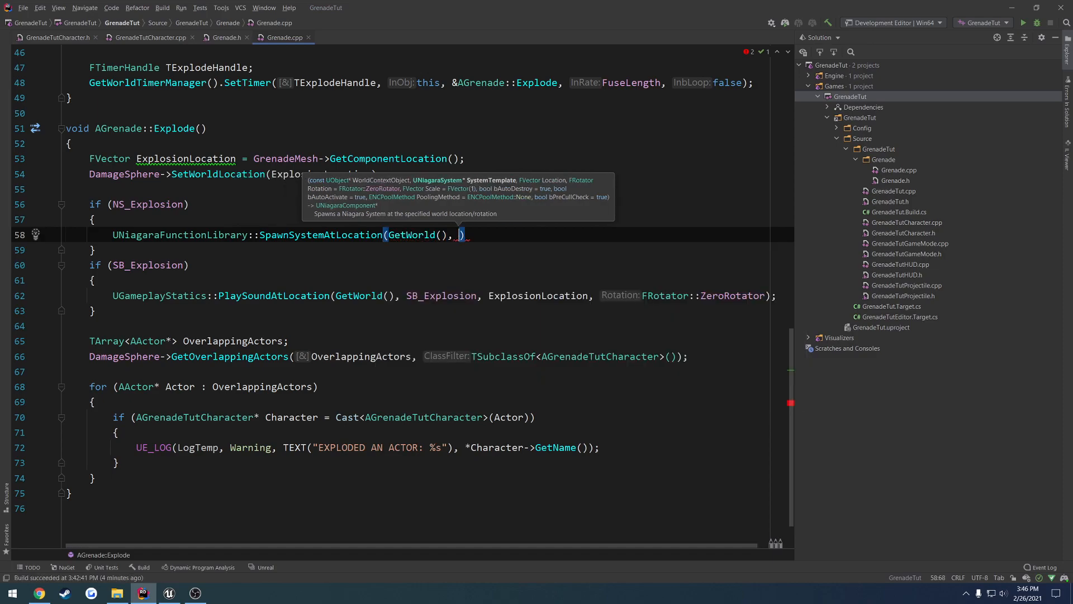
pyautogui.write('NS_Explosion,')
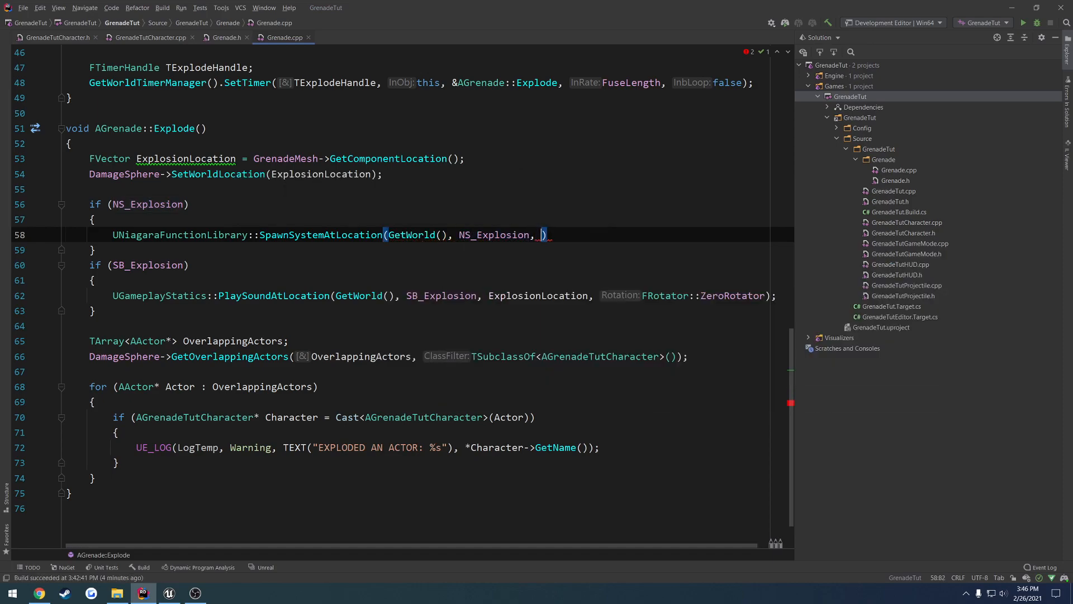
pyautogui.write('E')
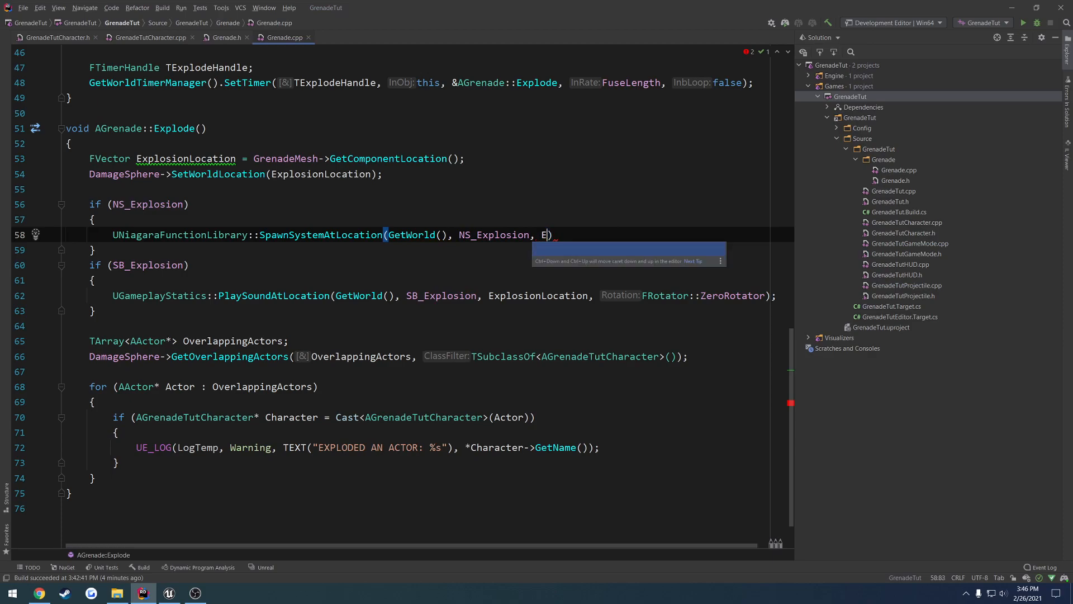
pyautogui.write('xplosionLocation')
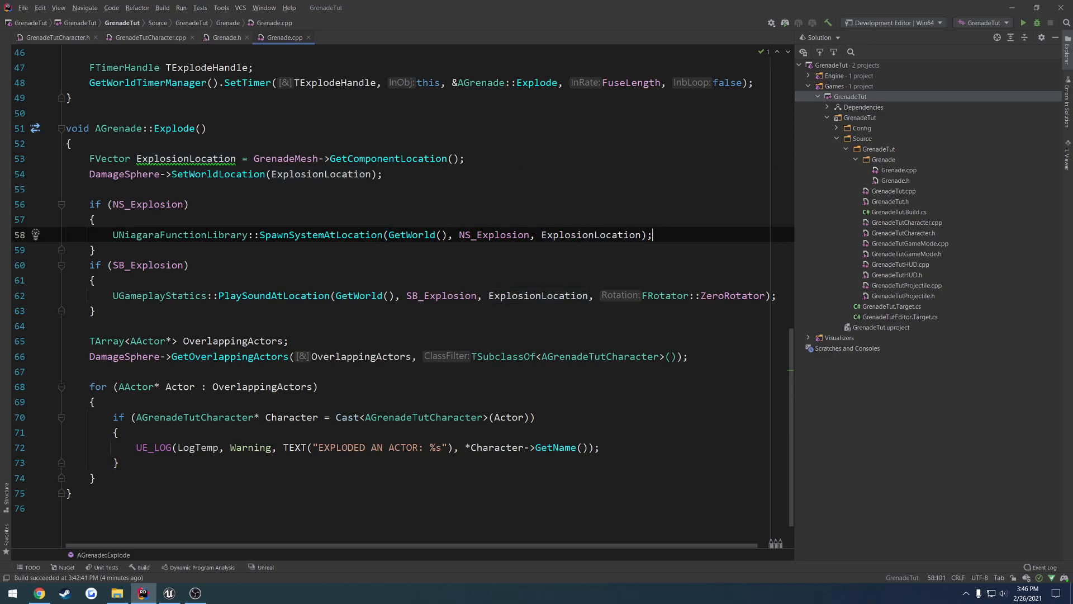
pyautogui.moveTo(620, 295)
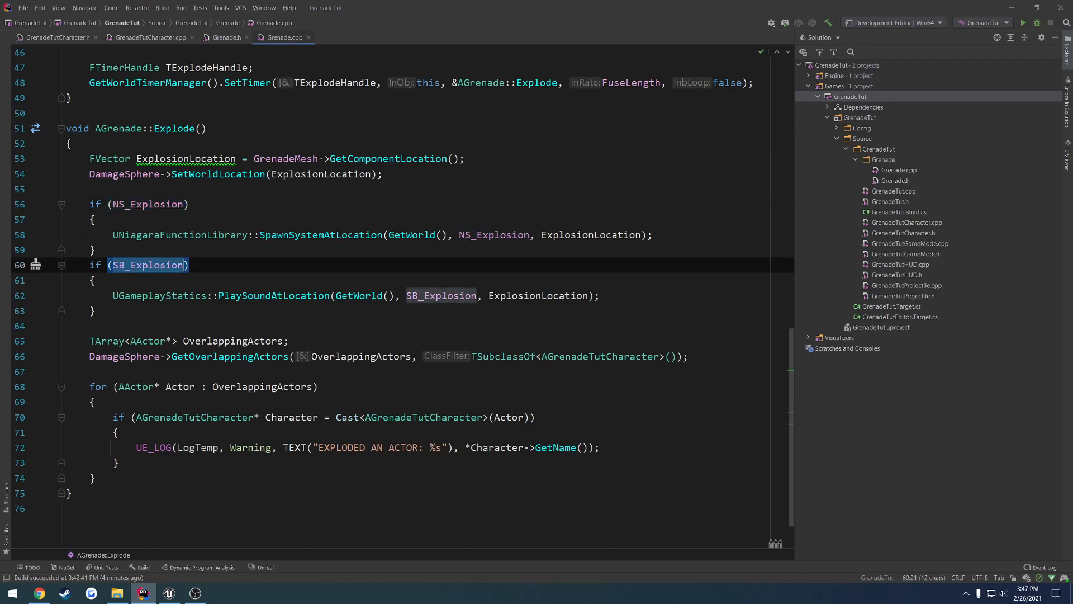
# Build the GrenadeTut project and launch GrenadeTut.uproject.
pyautogui.rightClick(854, 96)
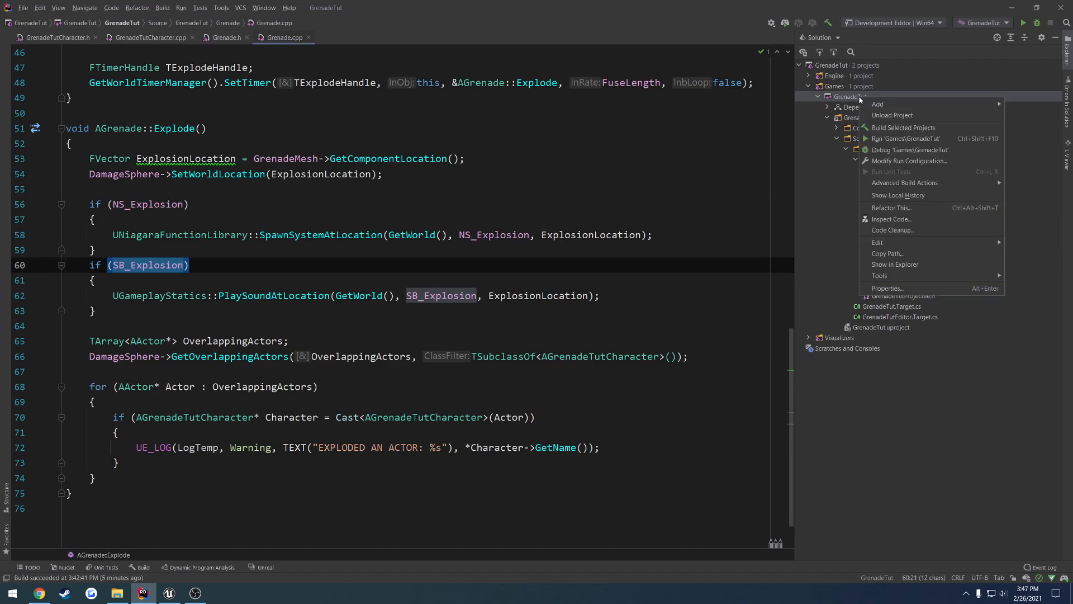
pyautogui.click(905, 127)
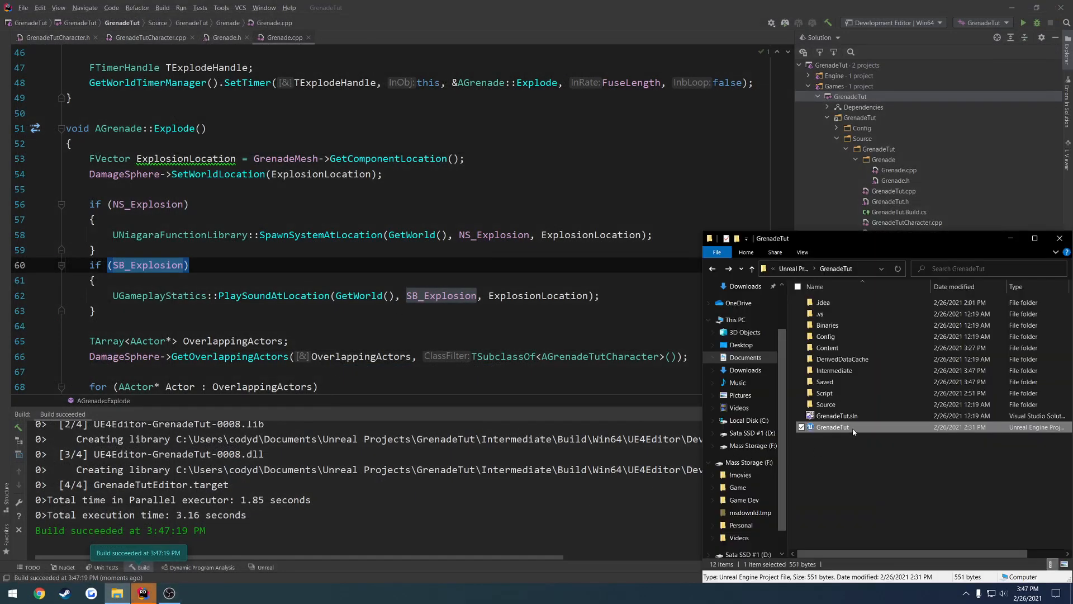
pyautogui.doubleClick(832, 426)
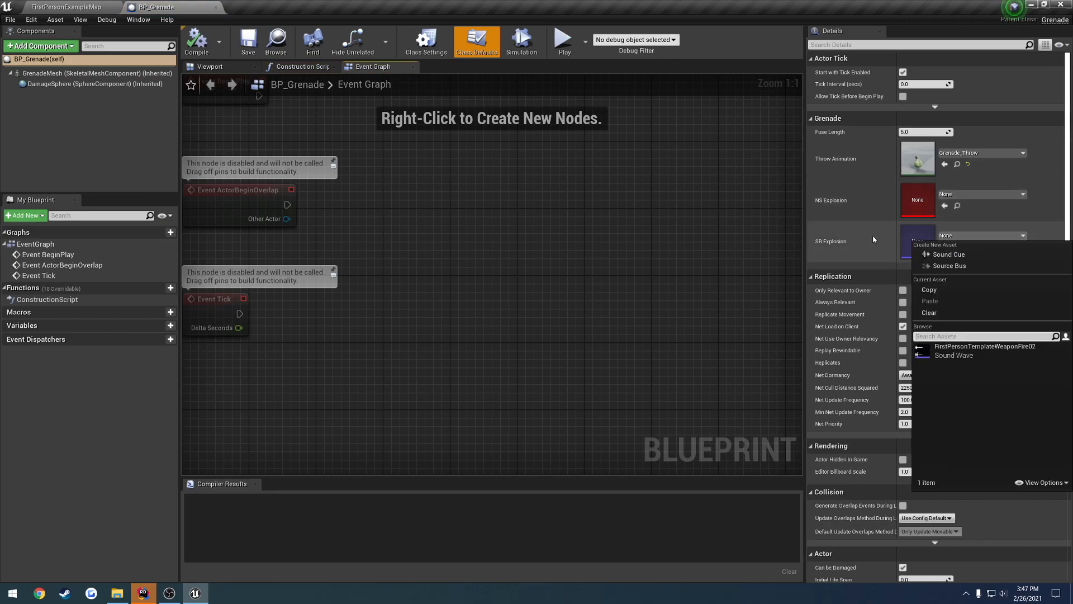
# Leave the SB Explosion sound slot unset and return to FirstPersonExampleMap.
pyautogui.click(874, 239)
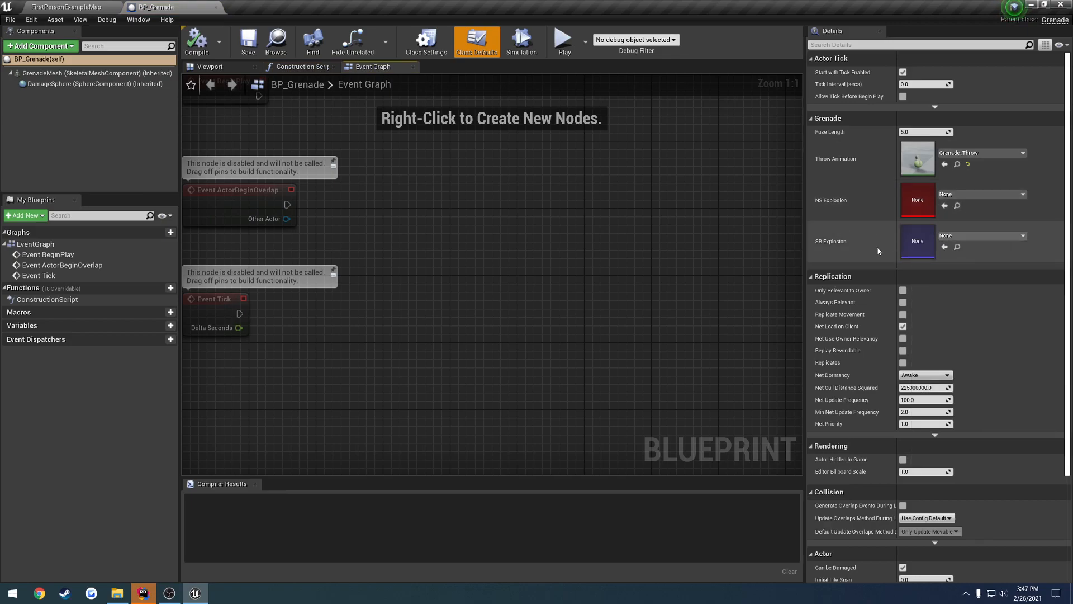
pyautogui.click(1023, 235)
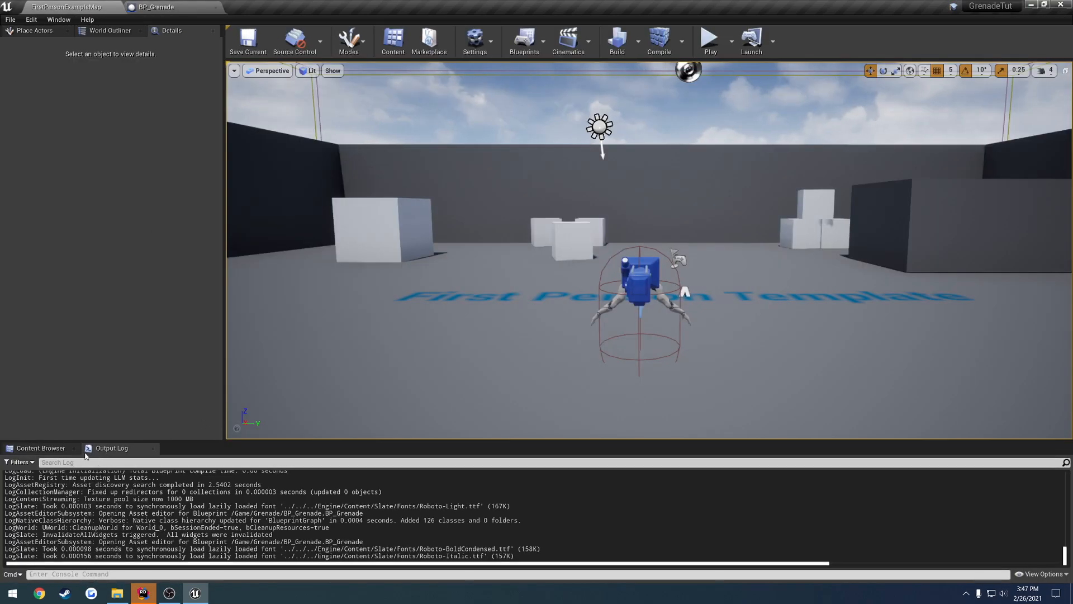
# Create the SC_Explosion cue from the fire wave in Audio and open it.
pyautogui.click(40, 448)
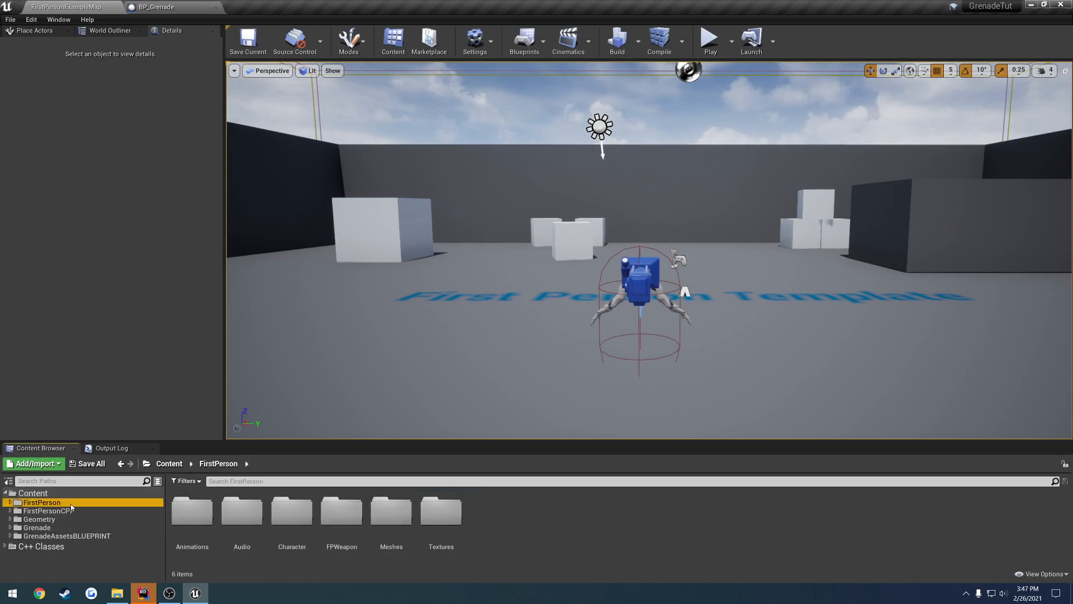
pyautogui.moveTo(129, 521)
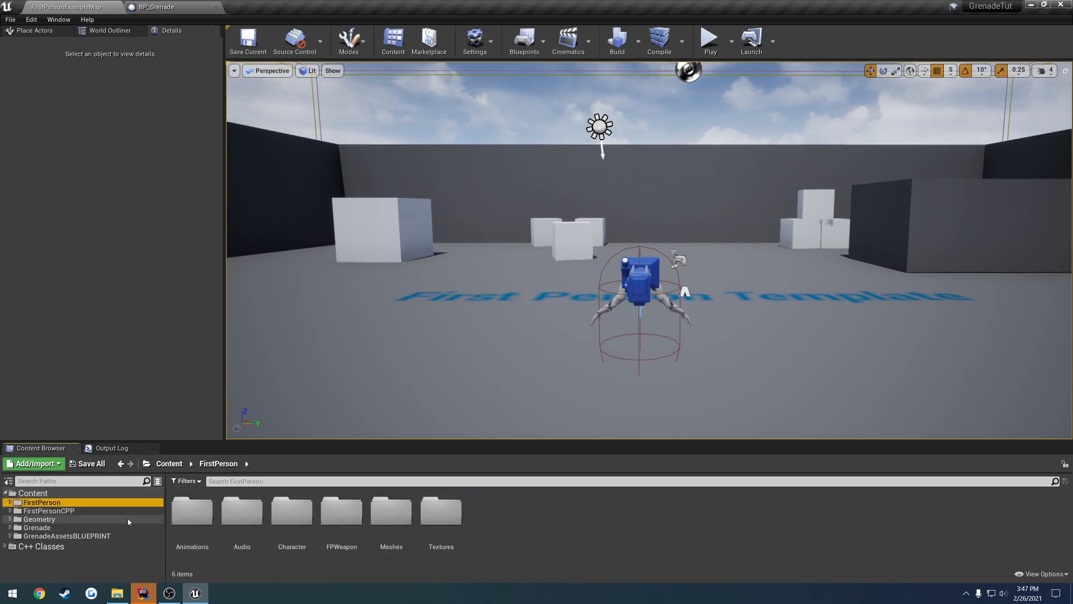
pyautogui.click(242, 511)
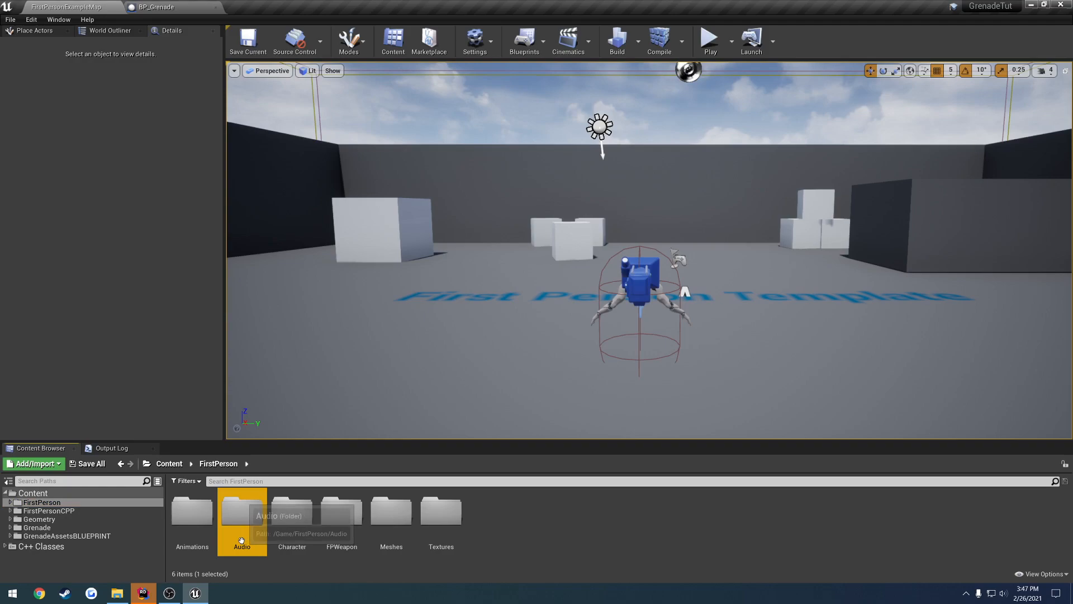
pyautogui.doubleClick(242, 511)
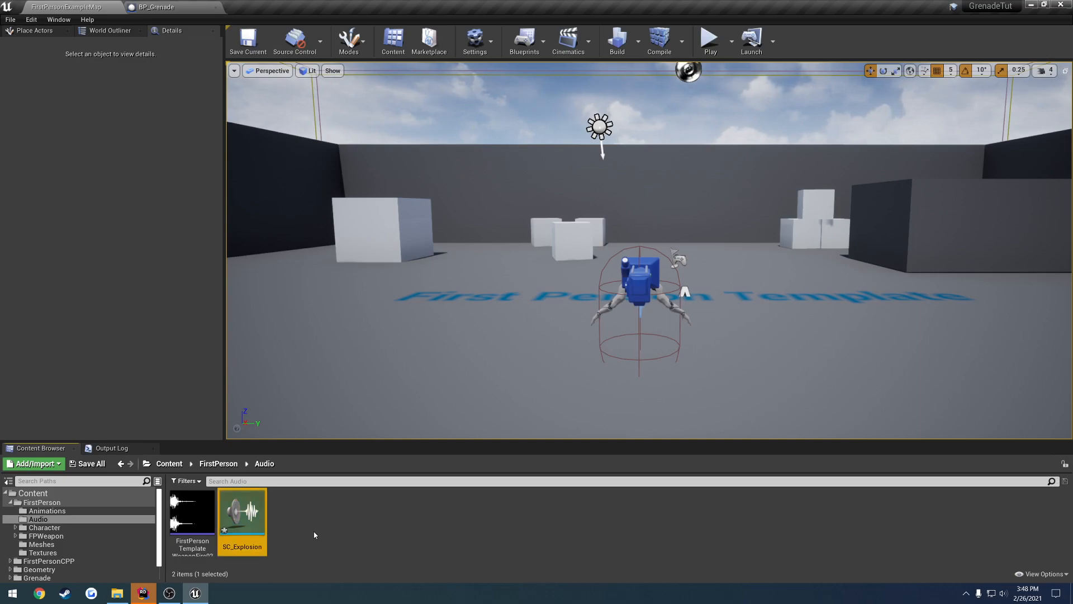
pyautogui.doubleClick(241, 512)
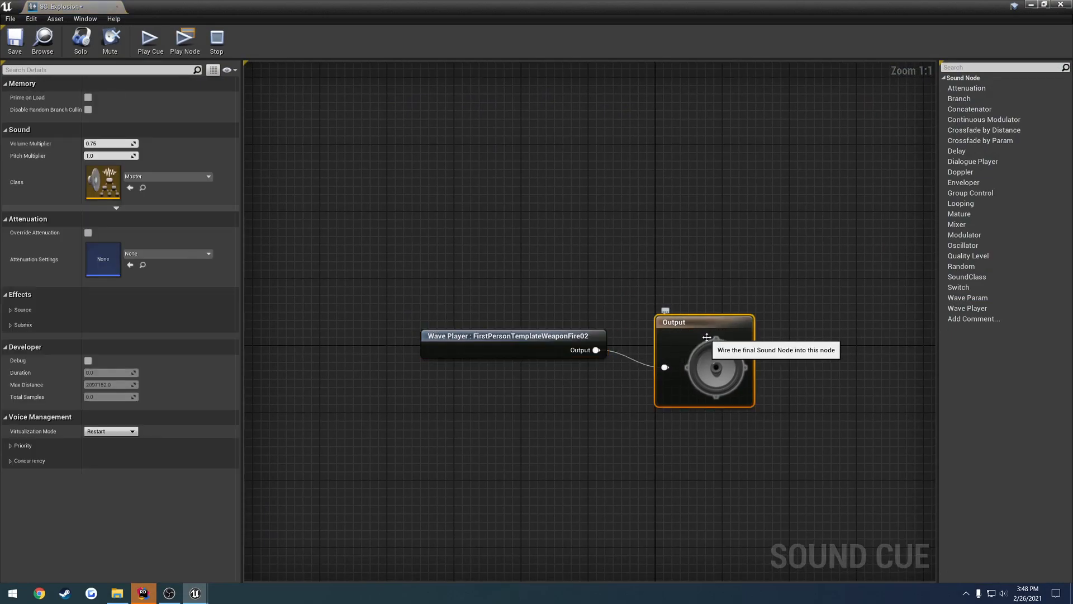
pyautogui.moveTo(69, 269)
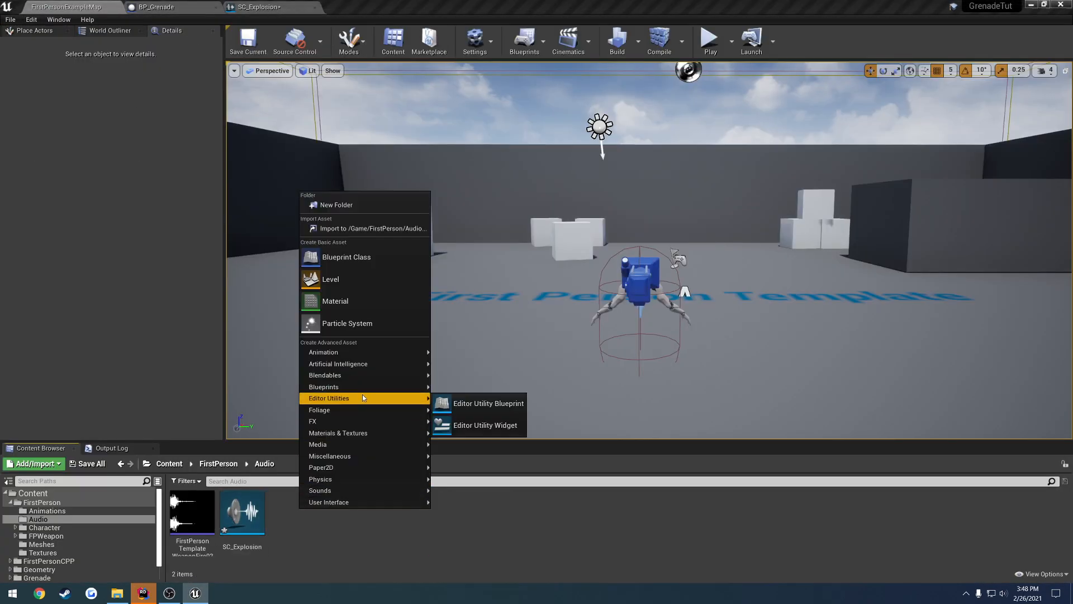
pyautogui.moveTo(320, 491)
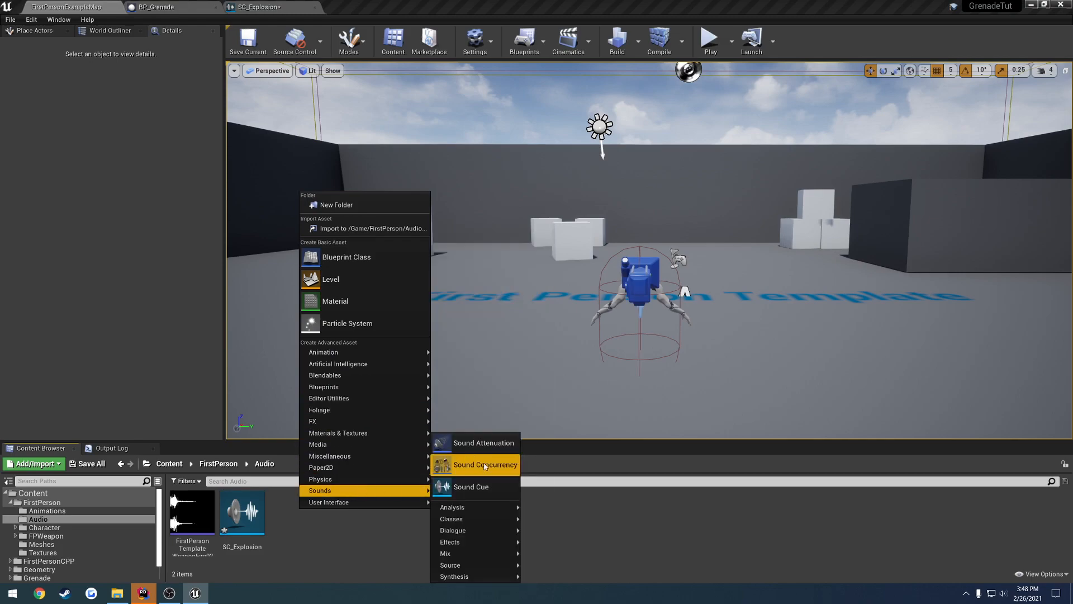
# Add a Sound Attenuation asset named SA_Explosion to the Audio folder.
pyautogui.click(484, 443)
pyautogui.write('SA_Explosion')
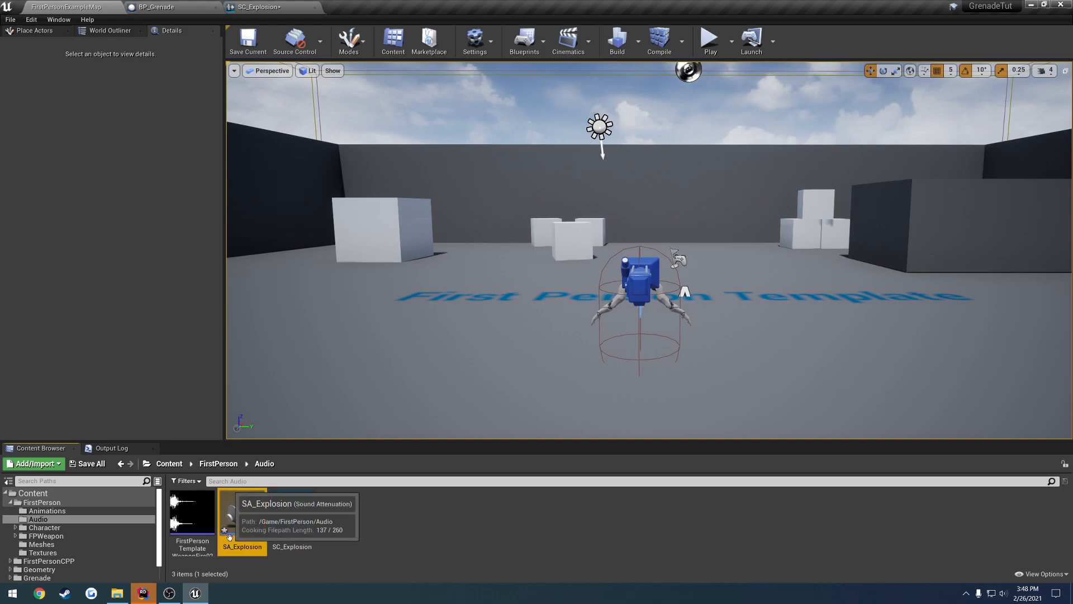
# Give SA_Explosion a 500 inner radius and 5000 falloff distance.
pyautogui.doubleClick(242, 514)
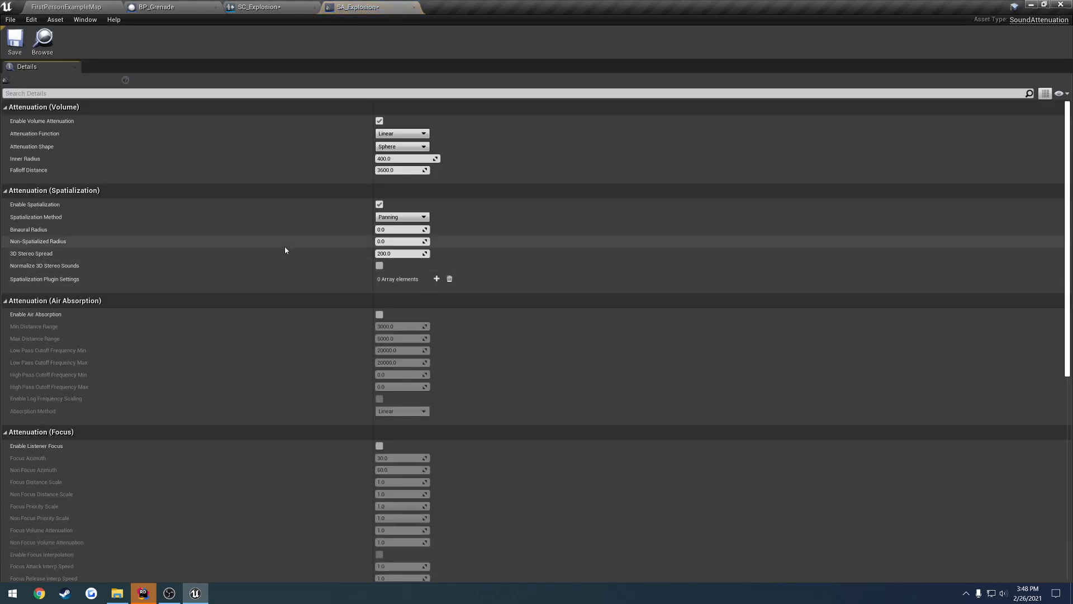
pyautogui.moveTo(38, 159)
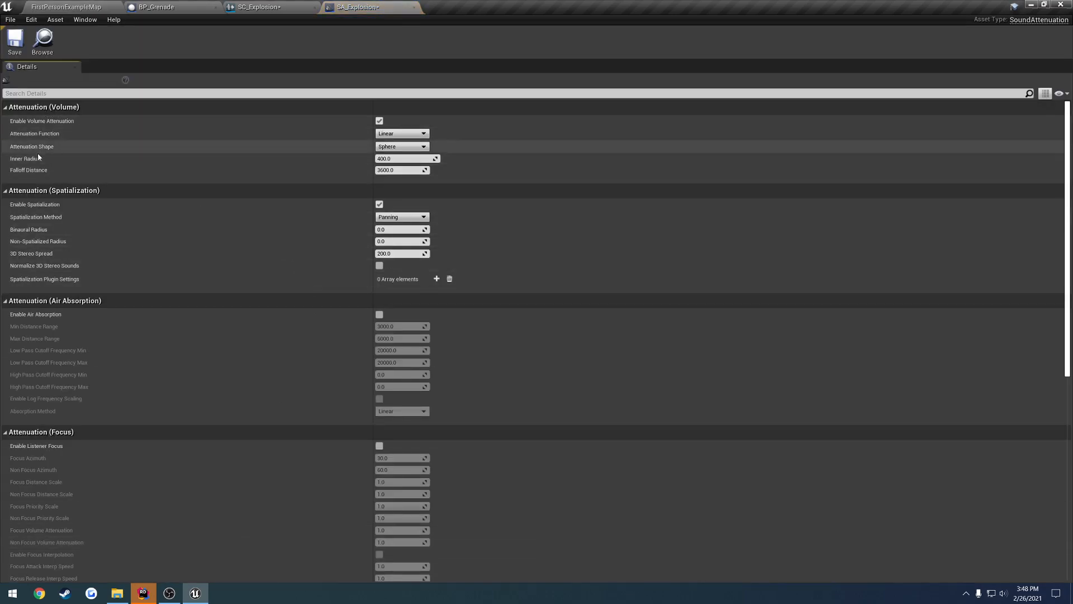
pyautogui.moveTo(168, 180)
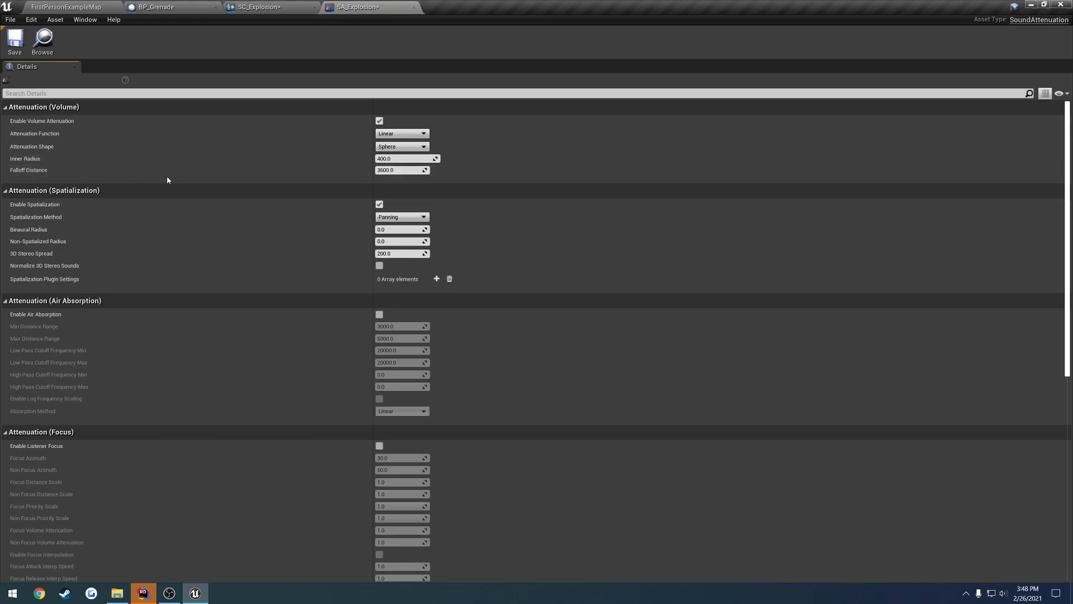
pyautogui.moveTo(205, 168)
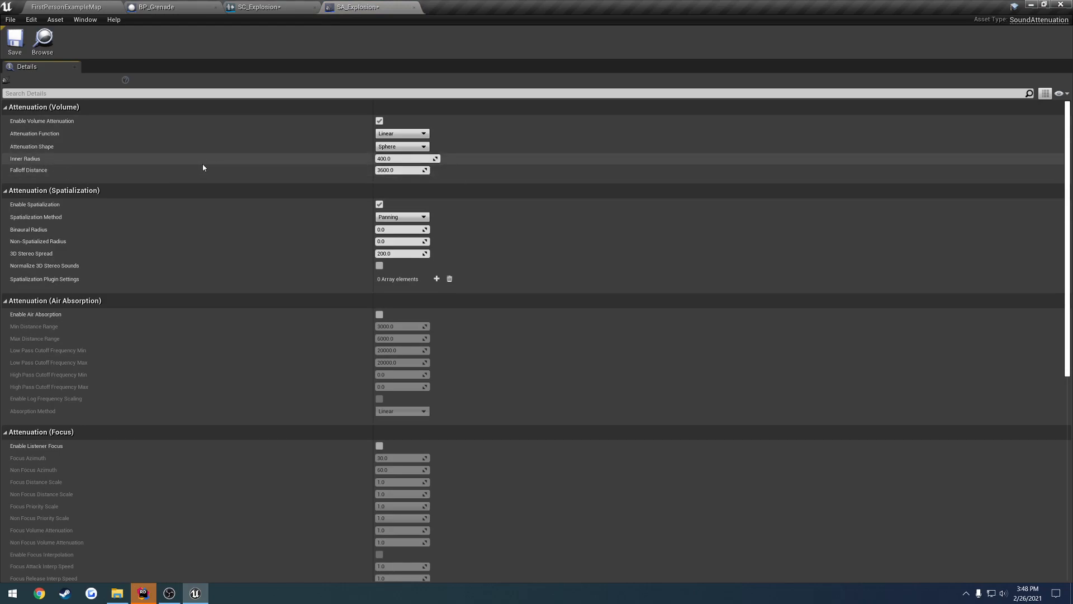
pyautogui.moveTo(267, 167)
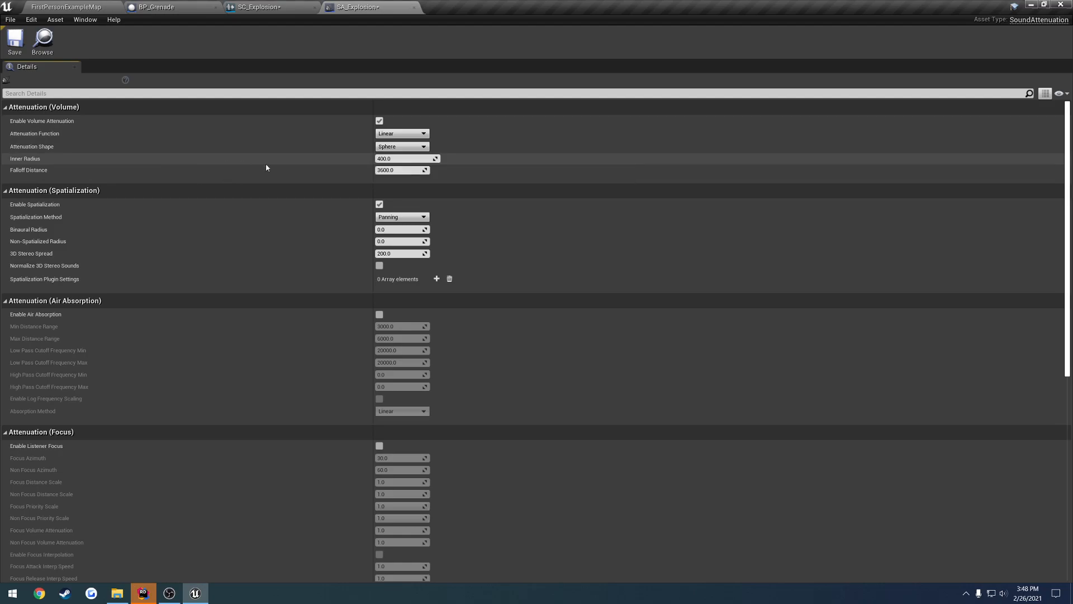
pyautogui.moveTo(466, 162)
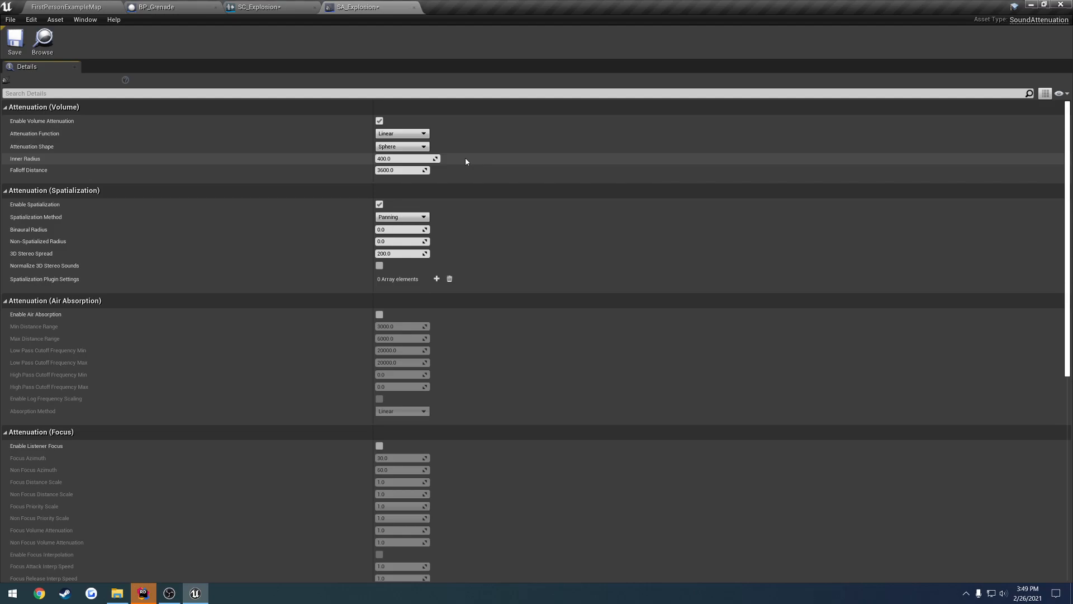
pyautogui.moveTo(89, 176)
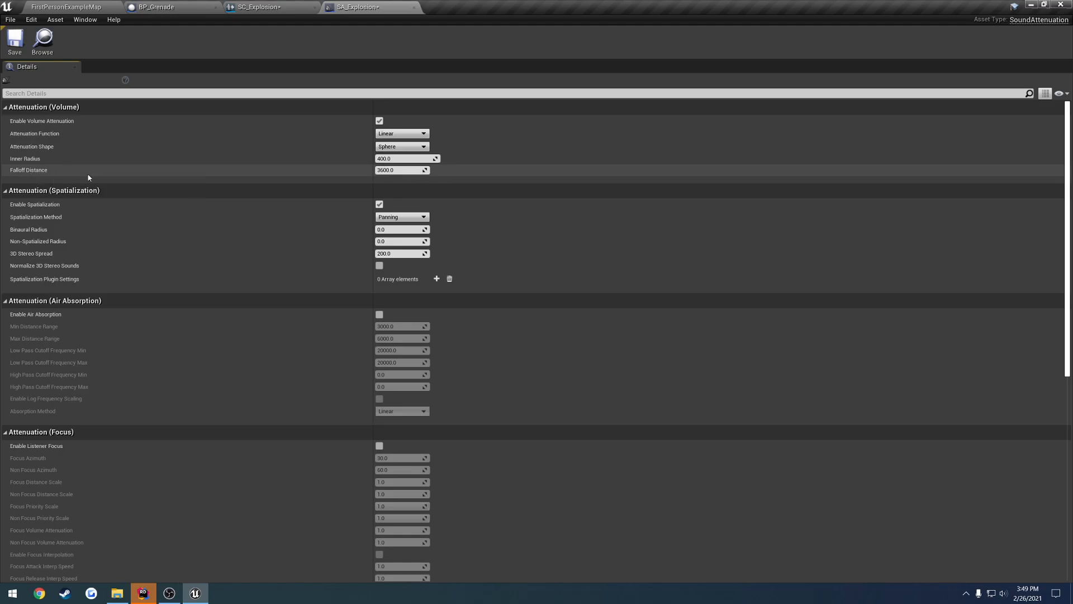
pyautogui.moveTo(400, 170)
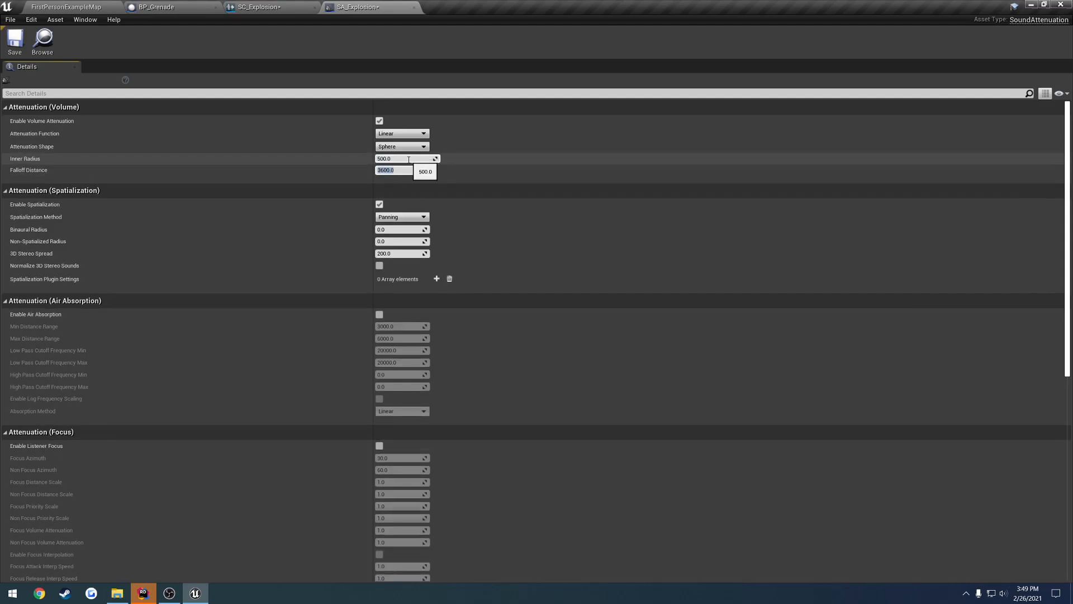
pyautogui.write('5000.0')
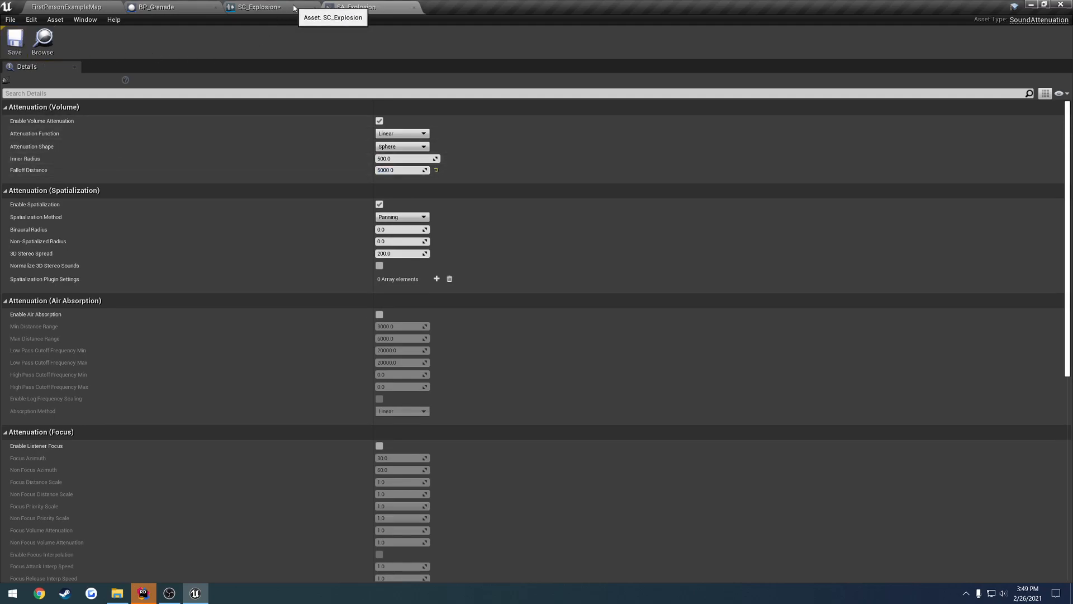
pyautogui.click(361, 7)
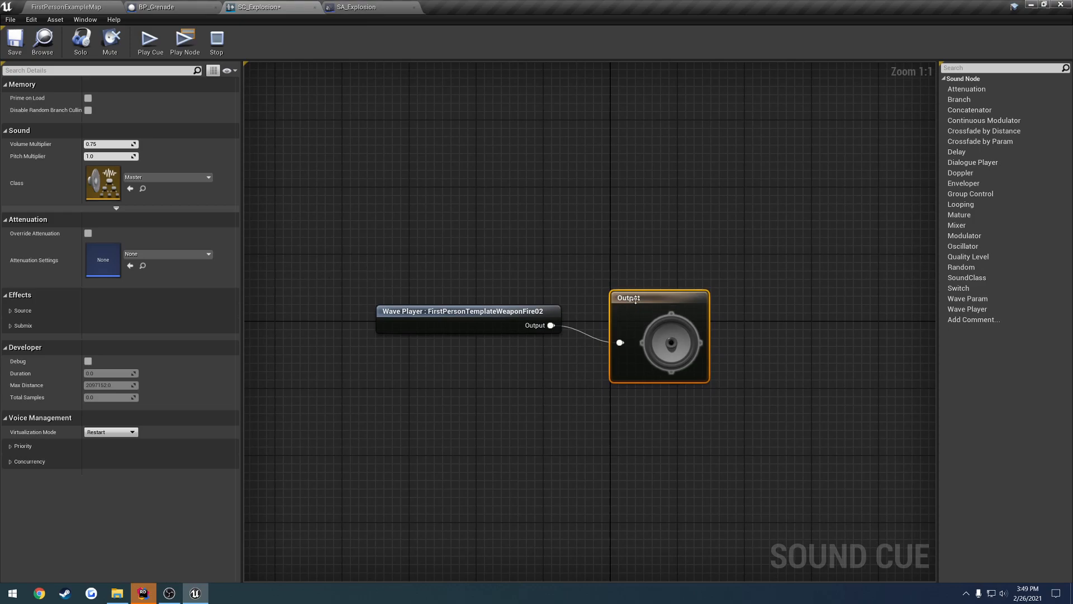
pyautogui.moveTo(625, 320)
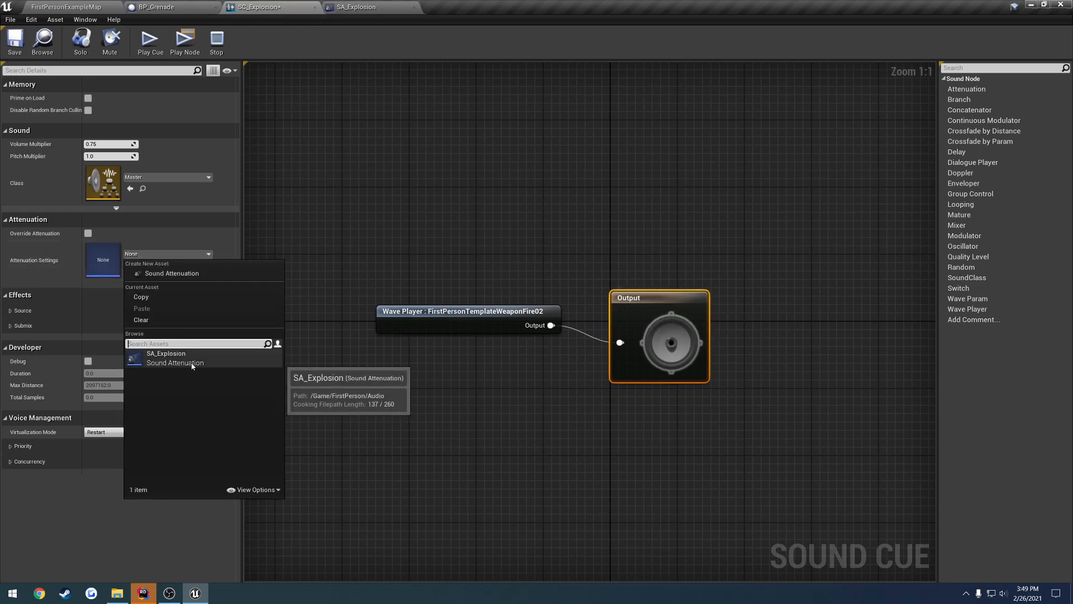
# Assign SA_Explosion as SC_Explosion's attenuation, save, and close the sound editors.
pyautogui.click(165, 354)
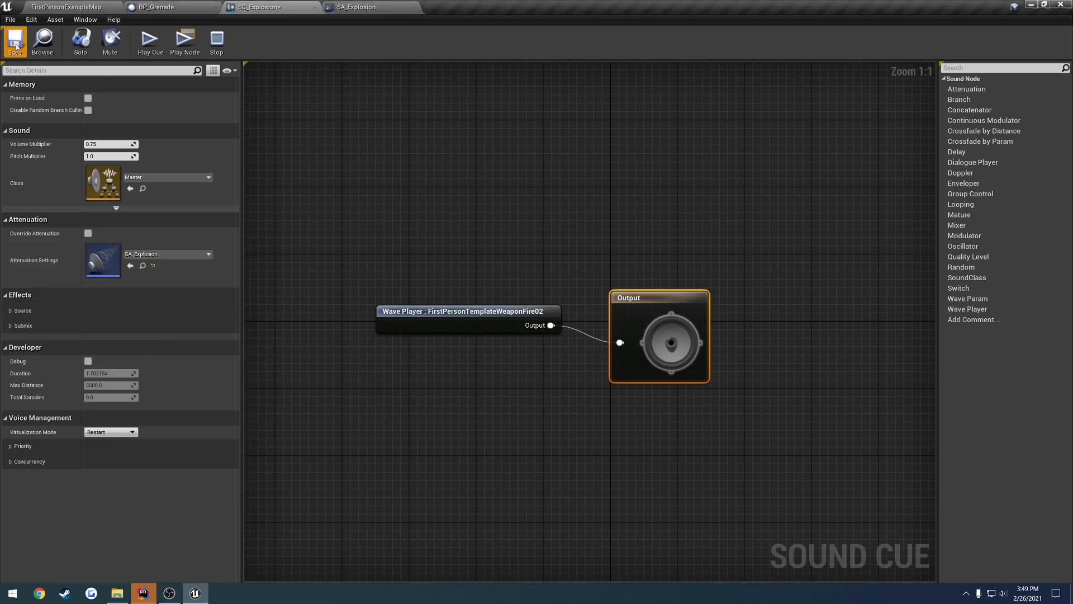
pyautogui.click(162, 6)
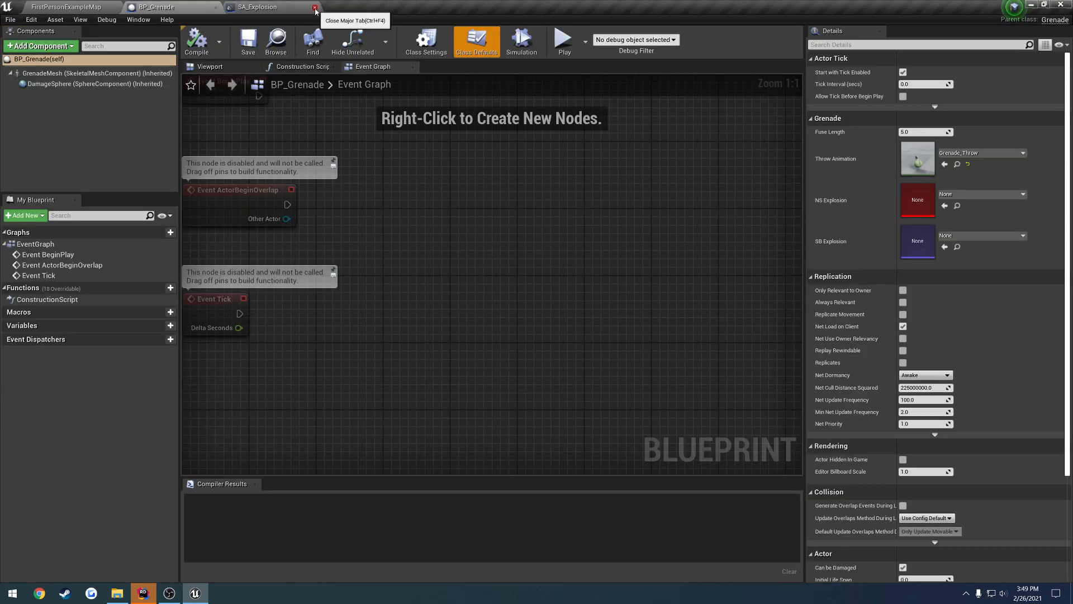
pyautogui.click(312, 7)
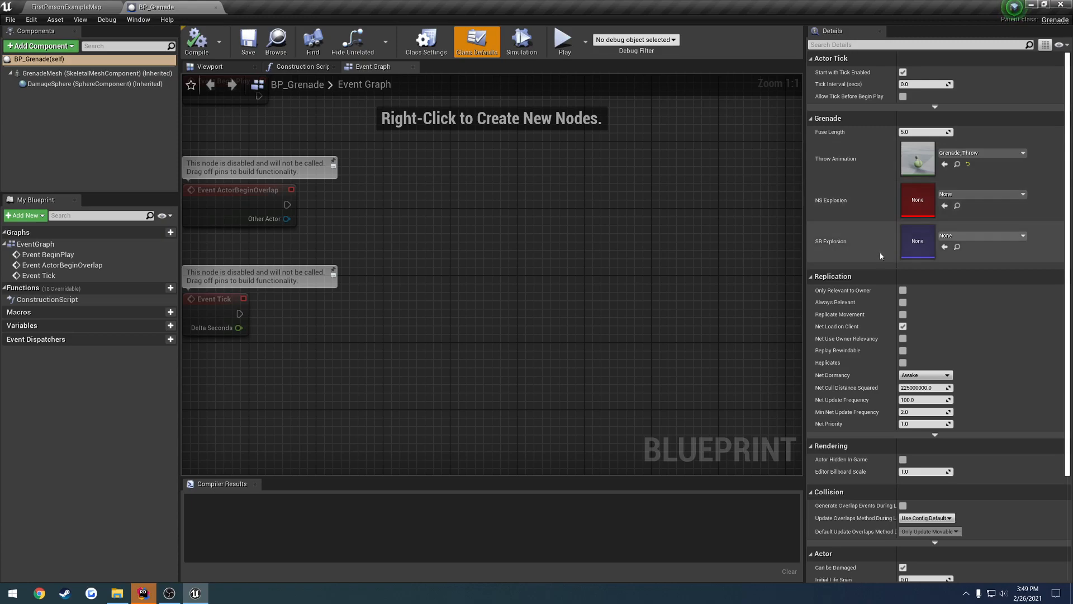
pyautogui.click(1023, 235)
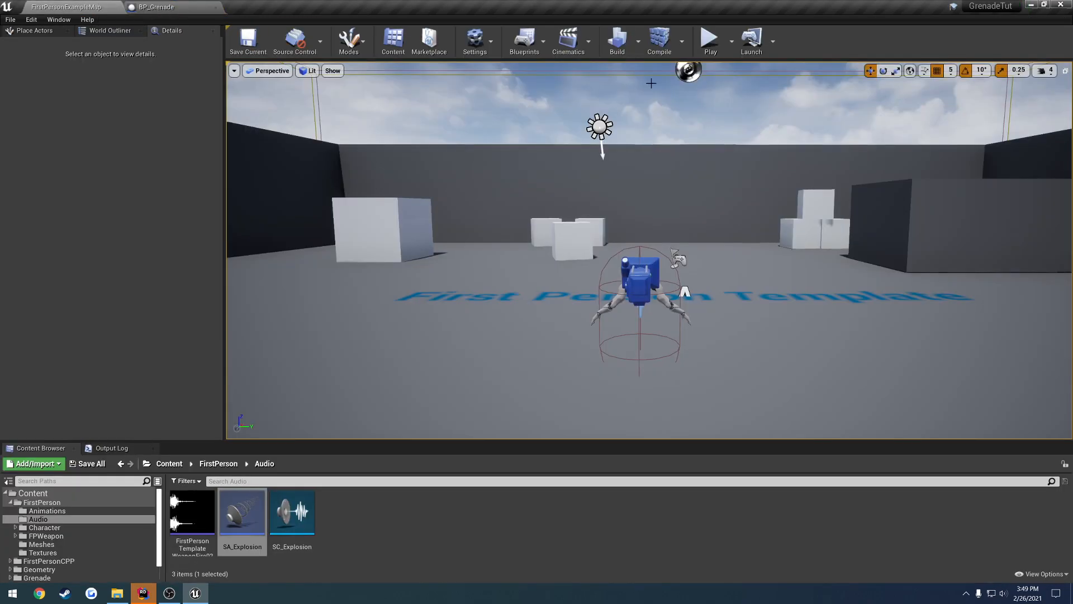
# Play-test the level, then move EditorCube11 along X from about 860 to 1010.
pyautogui.click(711, 38)
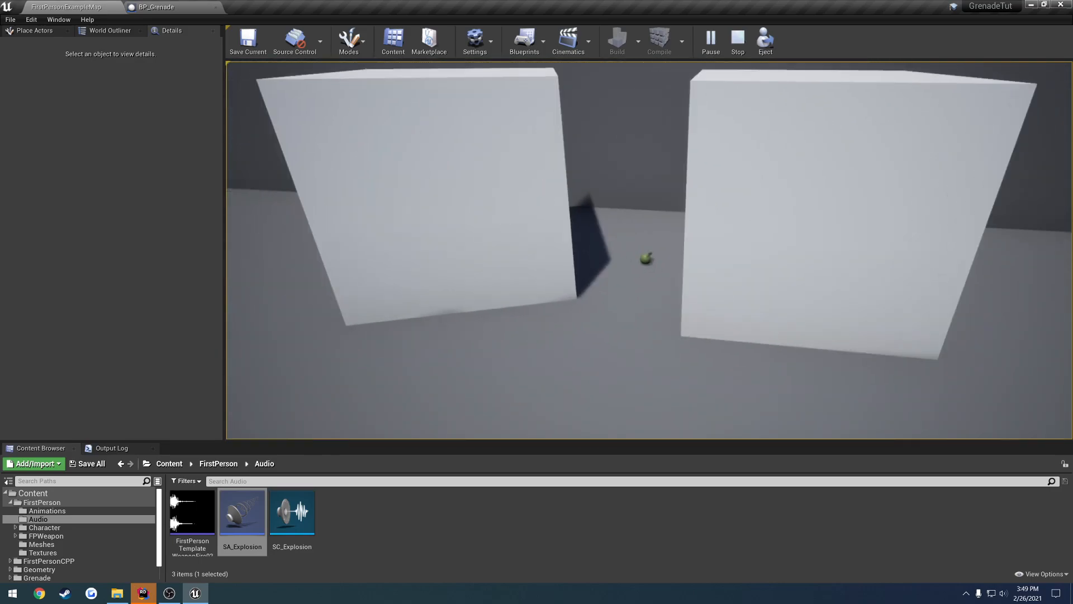
pyautogui.click(738, 40)
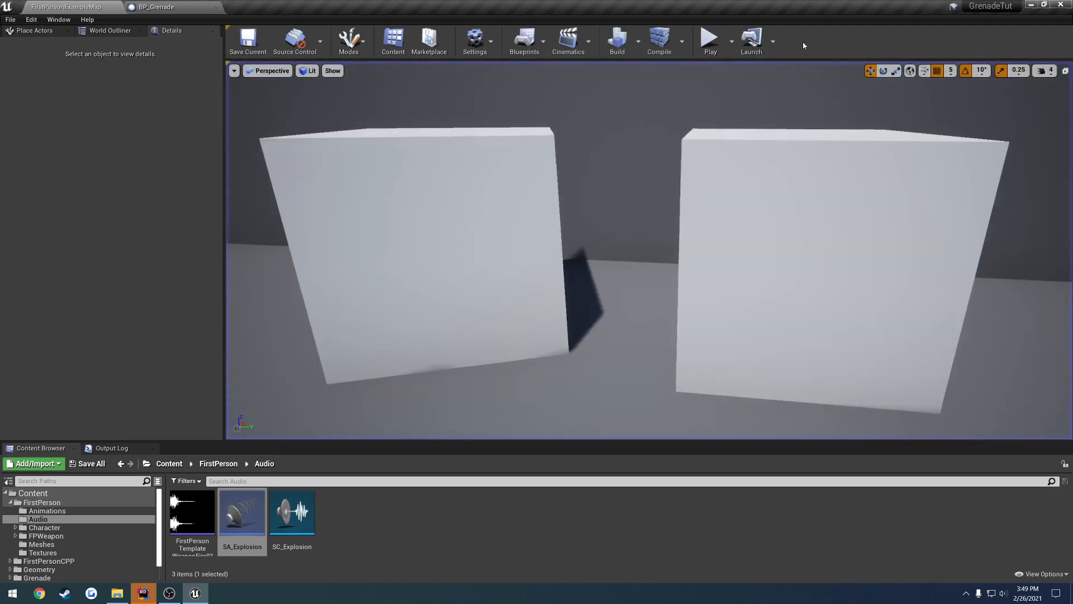
pyautogui.click(711, 38)
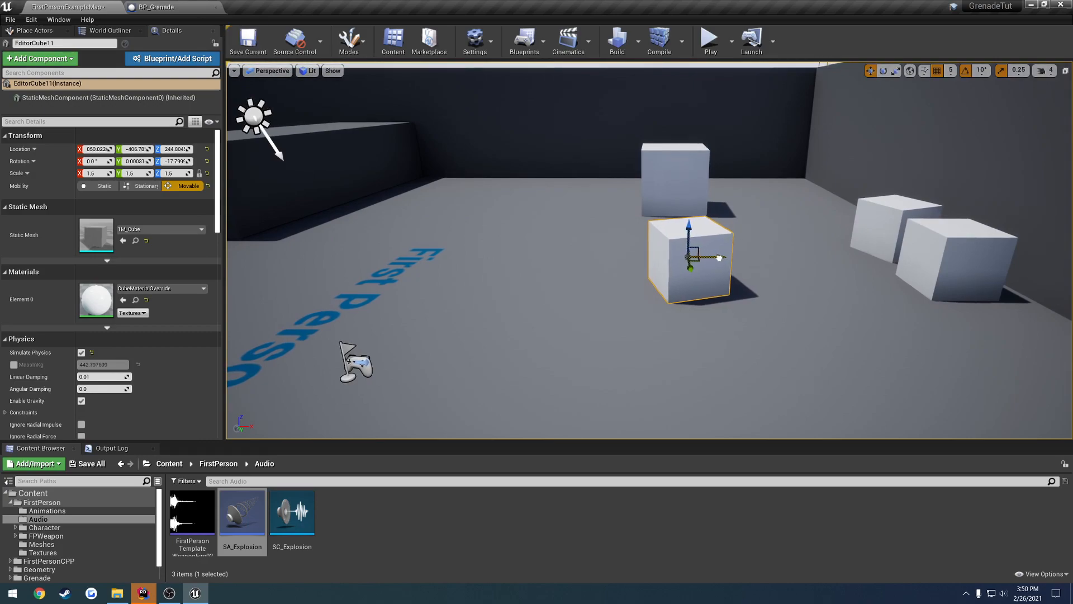
pyautogui.moveTo(688, 258); pyautogui.dragTo(322, 253)
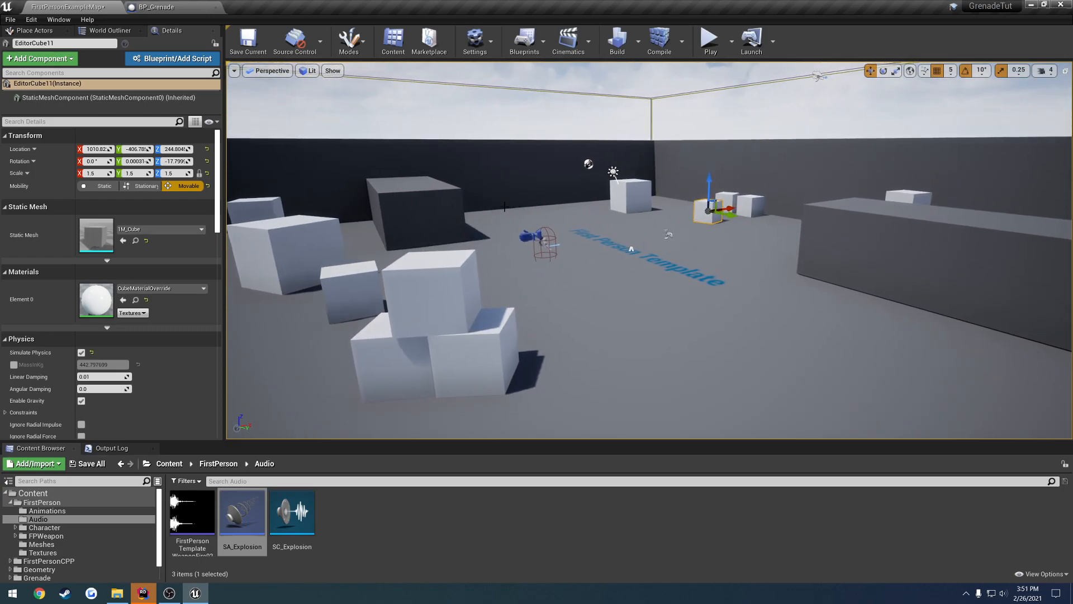
pyautogui.click(14, 17)
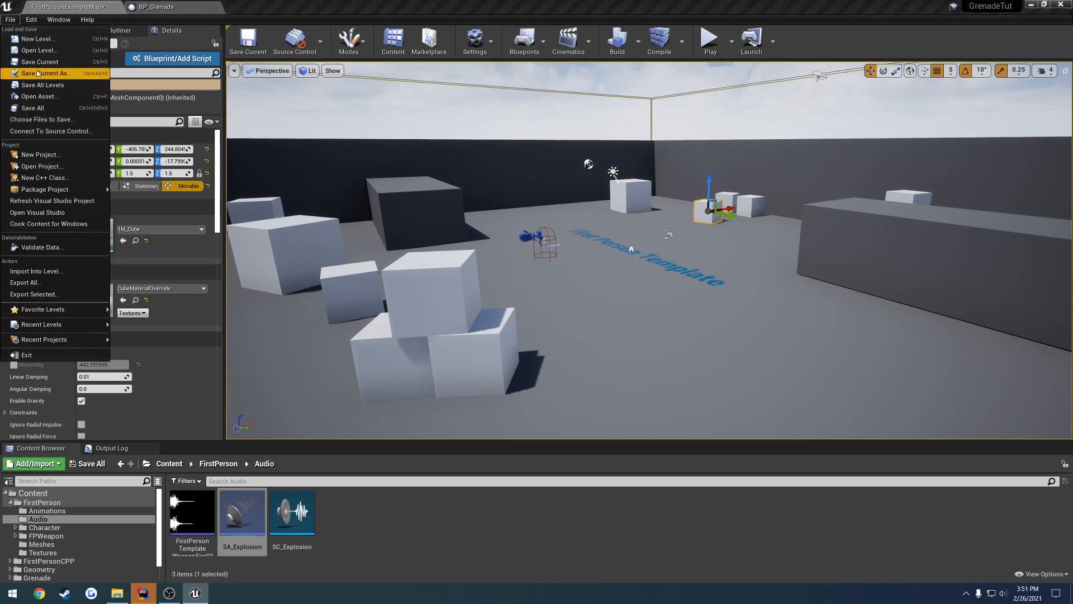
# Save the level and create NS_Explosion from the Omnidirectional Burst template in Grenade.
pyautogui.click(493, 191)
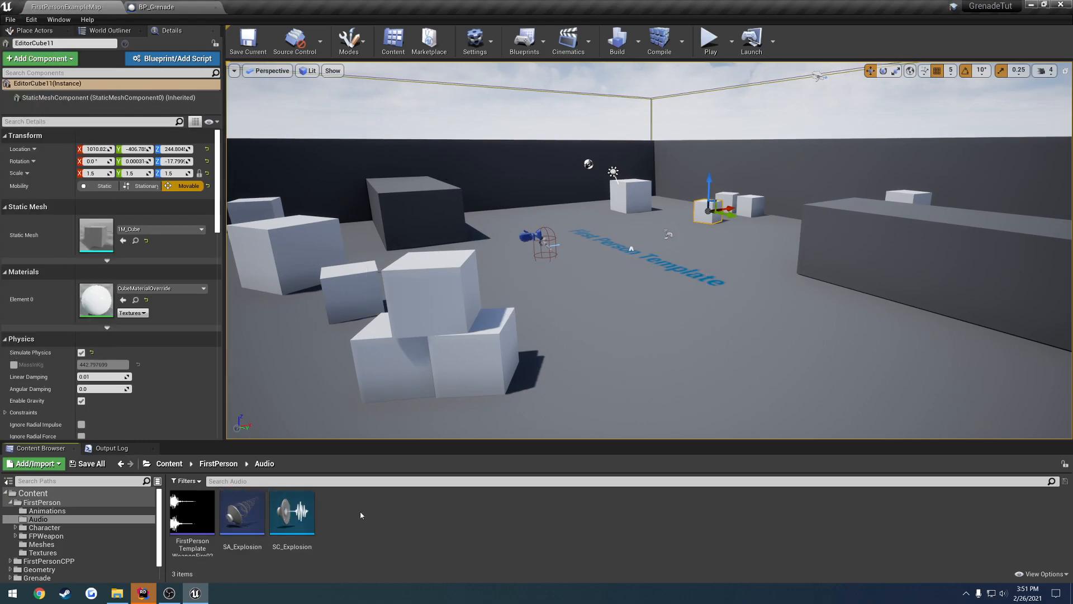
pyautogui.moveTo(394, 511)
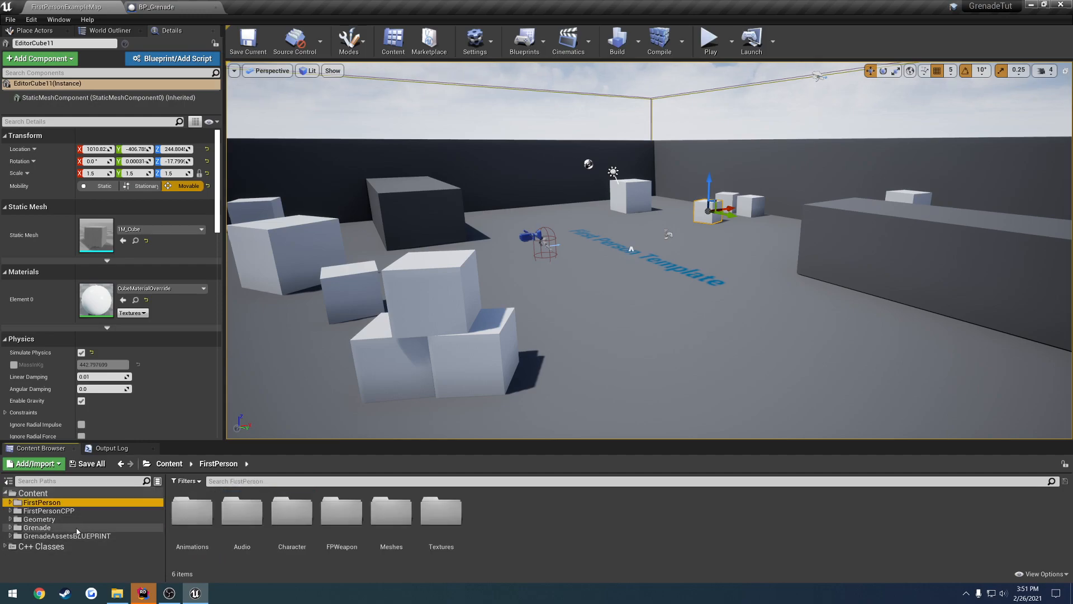
pyautogui.click(37, 527)
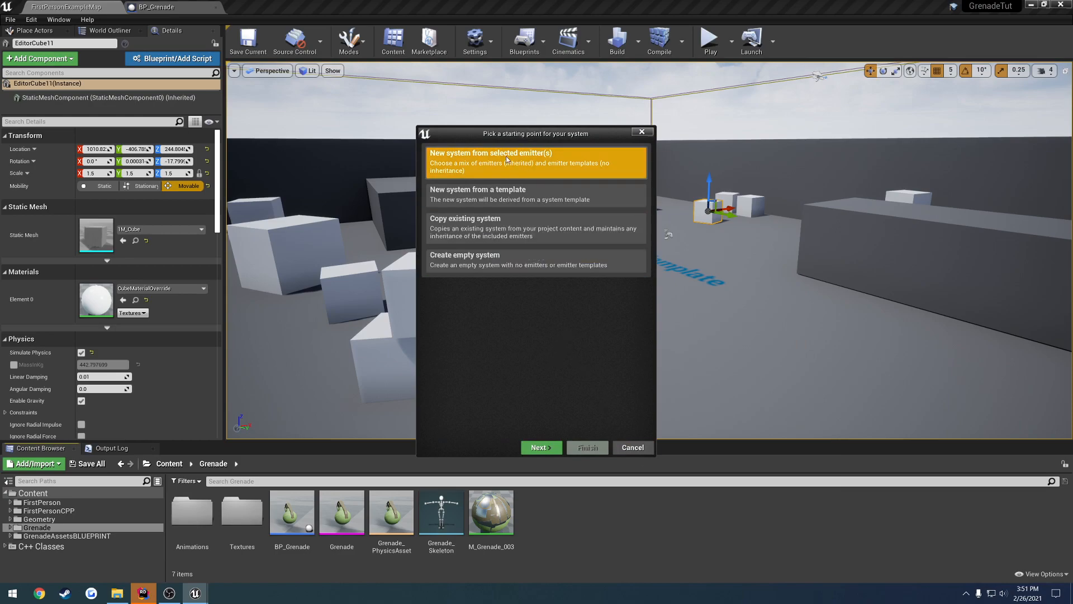
pyautogui.click(541, 447)
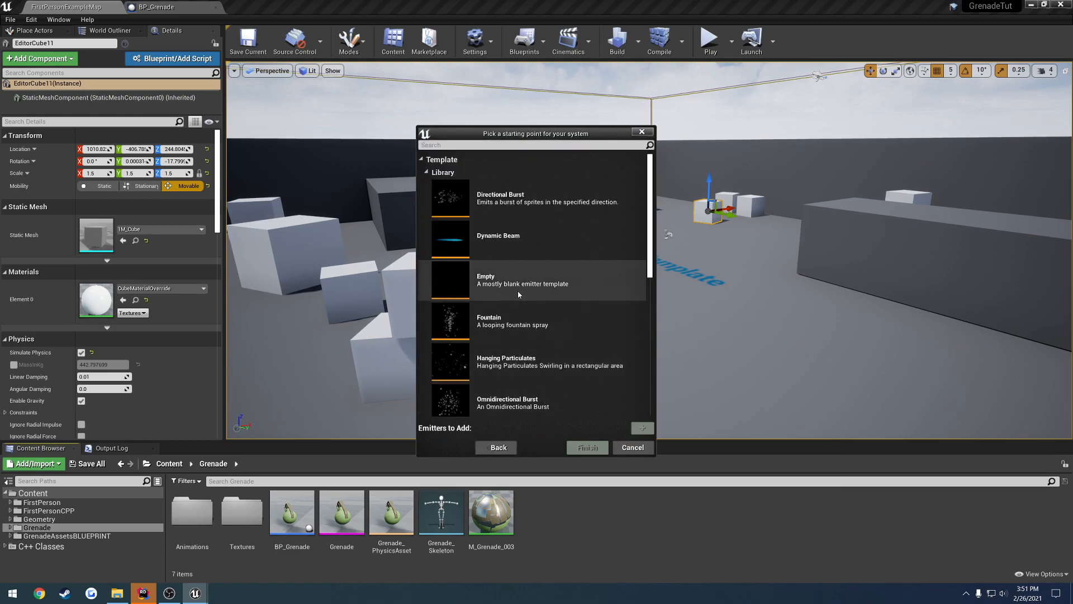
pyautogui.scroll(-3)
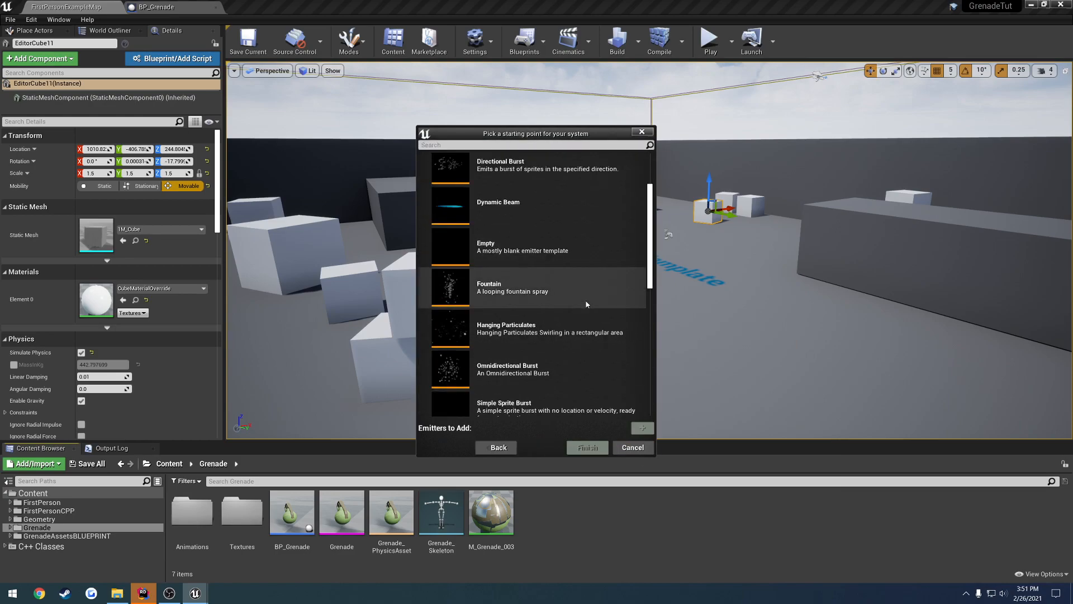
pyautogui.click(535, 335)
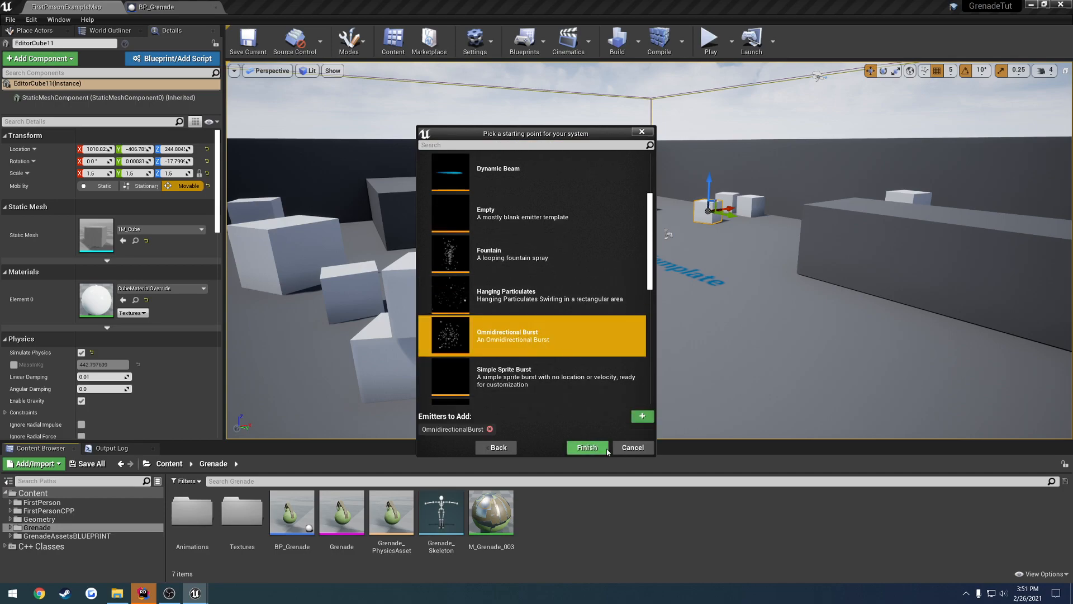
pyautogui.click(587, 447)
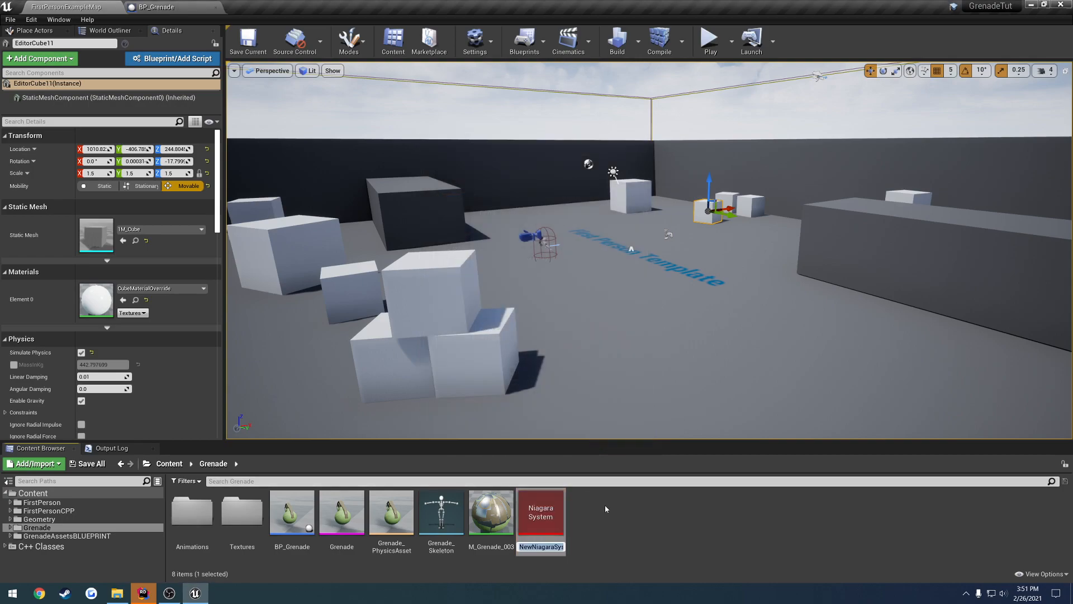
pyautogui.write('NS_Explosion')
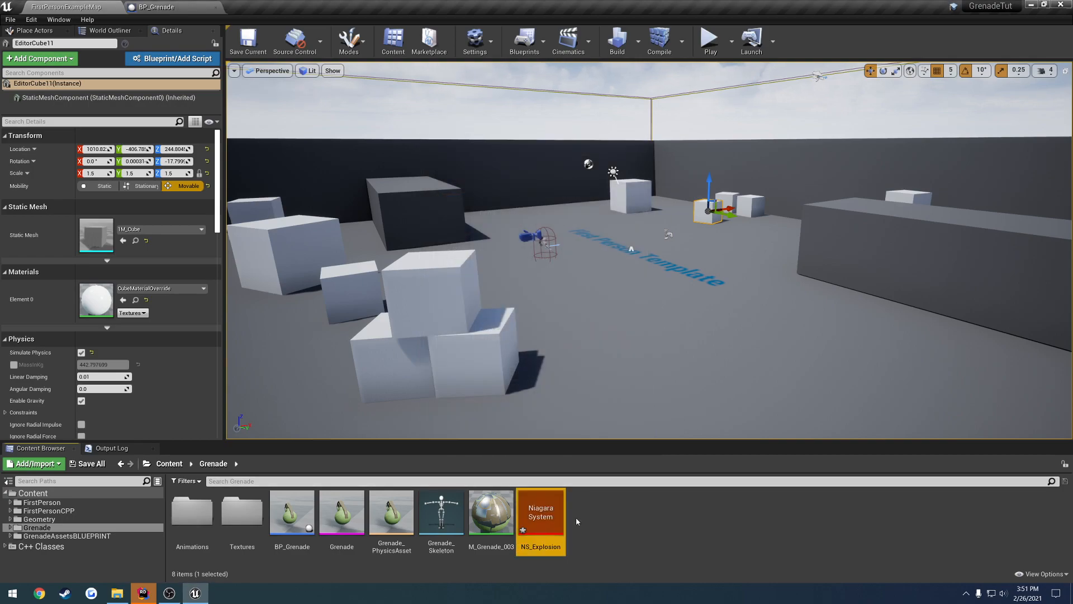
pyautogui.doubleClick(541, 520)
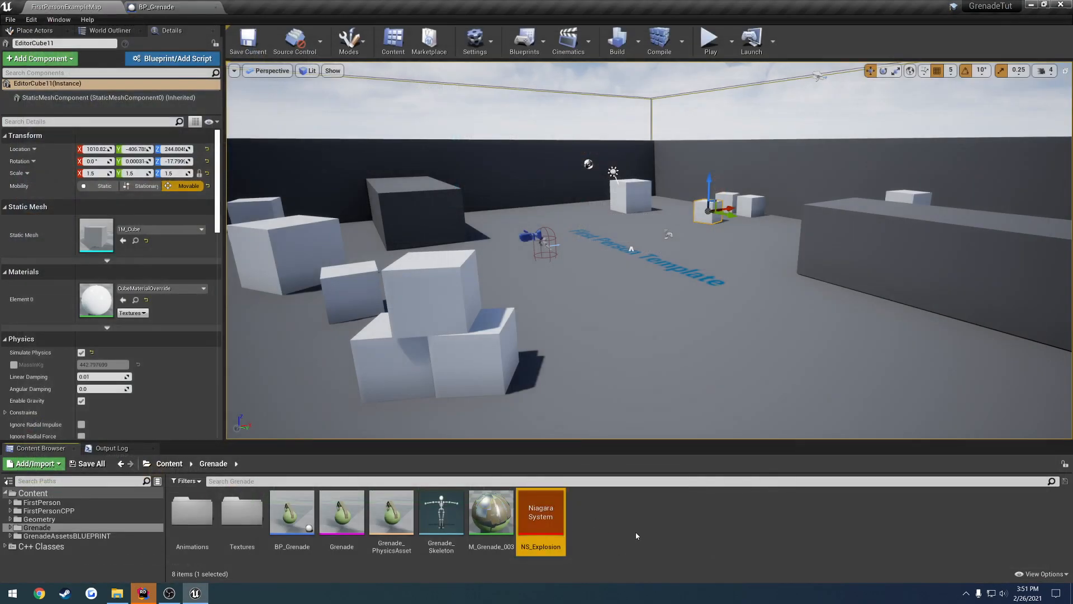
pyautogui.moveTo(556, 516)
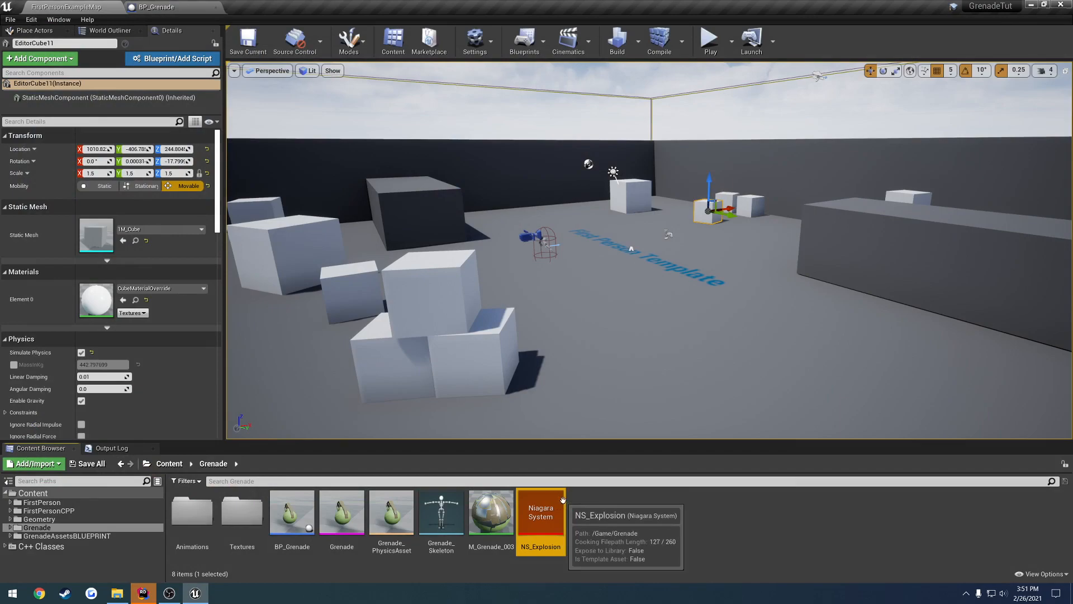
pyautogui.click(161, 7)
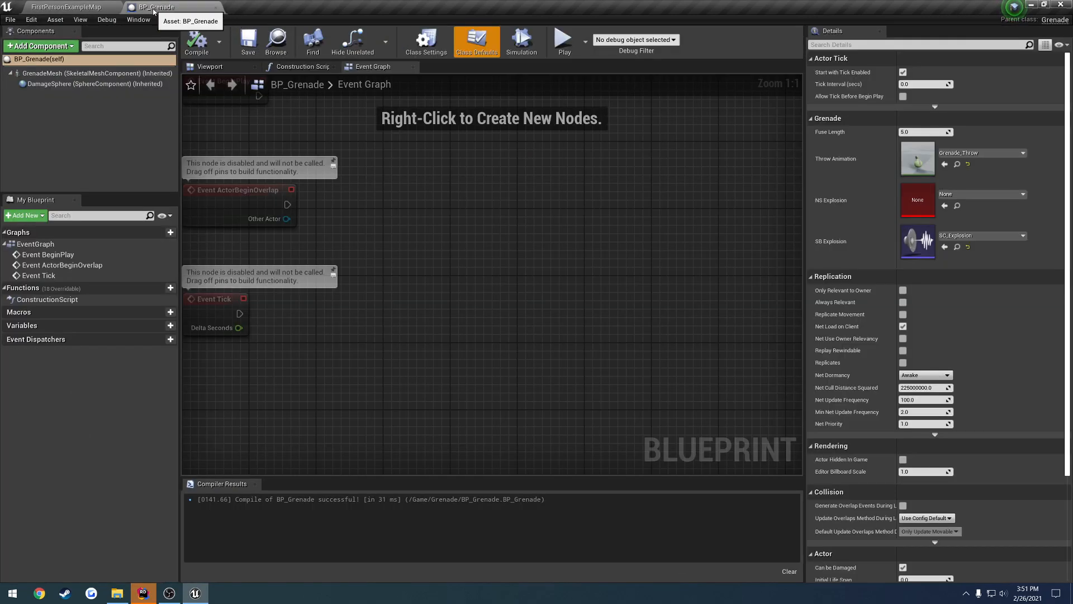
# Set BP_Grenade's explosion effect to NS_Explosion, play-test, then open NS_Explosion.
pyautogui.click(1021, 194)
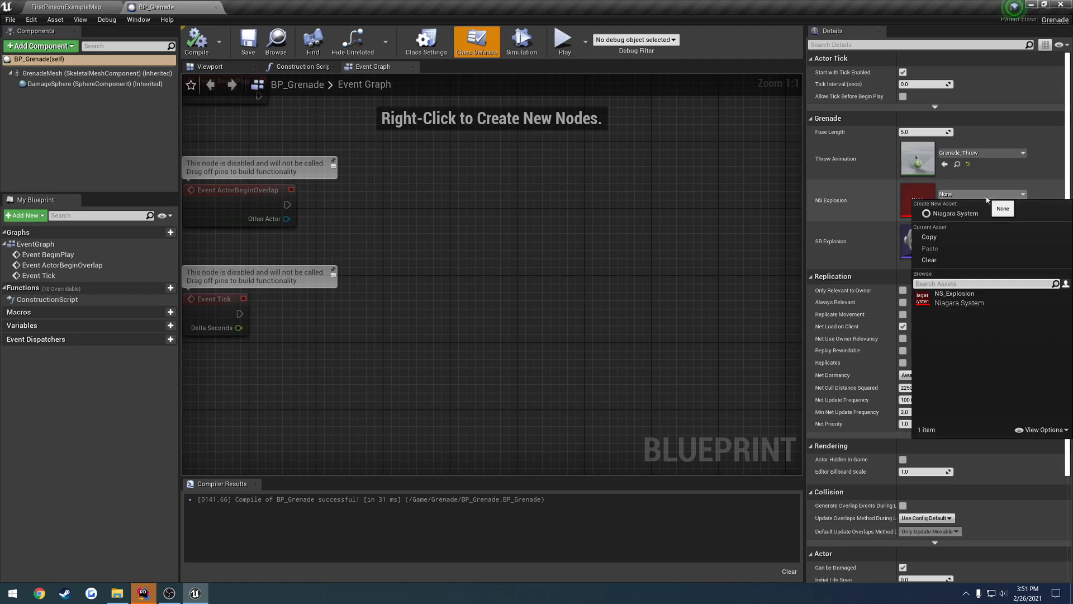
pyautogui.click(954, 293)
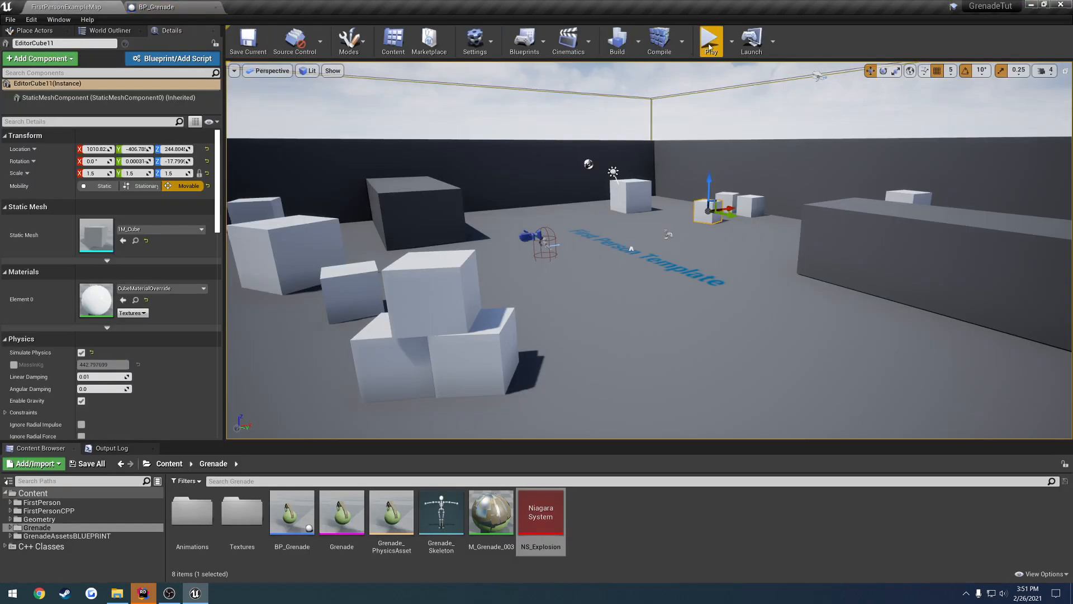
pyautogui.click(711, 37)
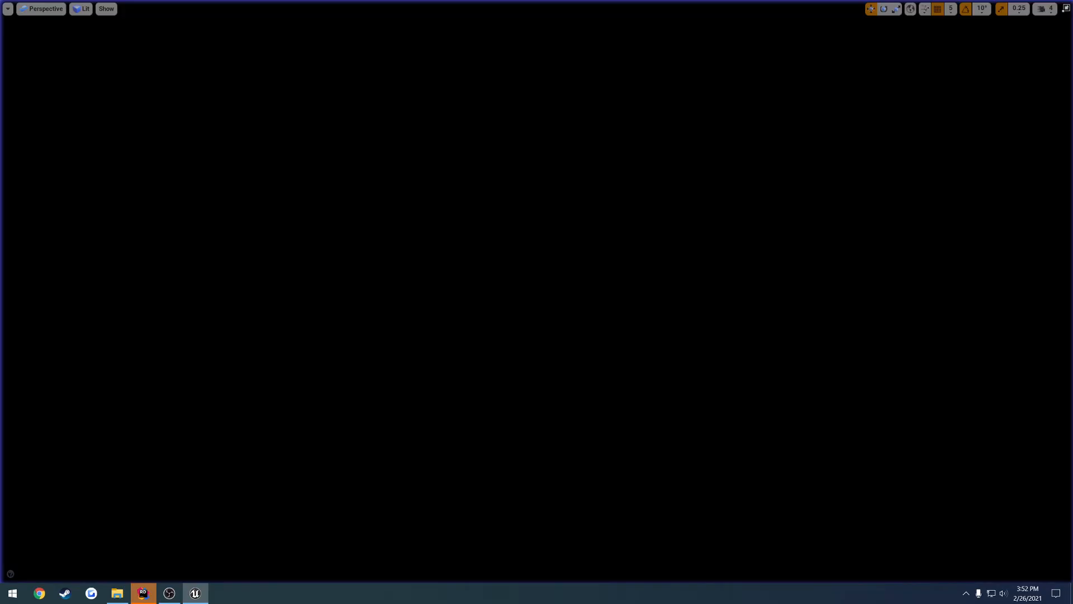
pyautogui.click(194, 593)
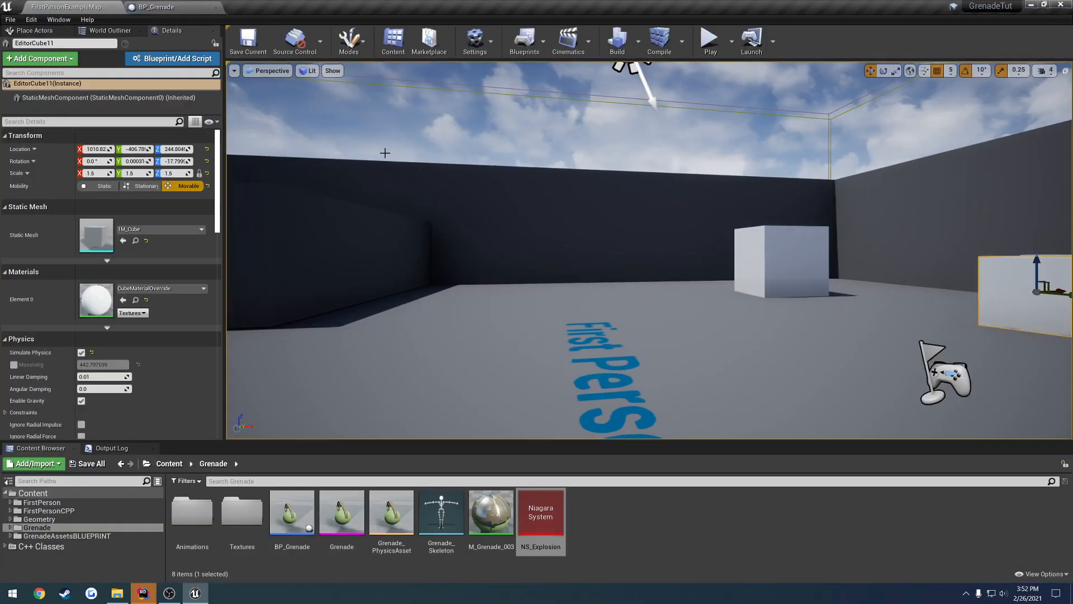
pyautogui.doubleClick(541, 516)
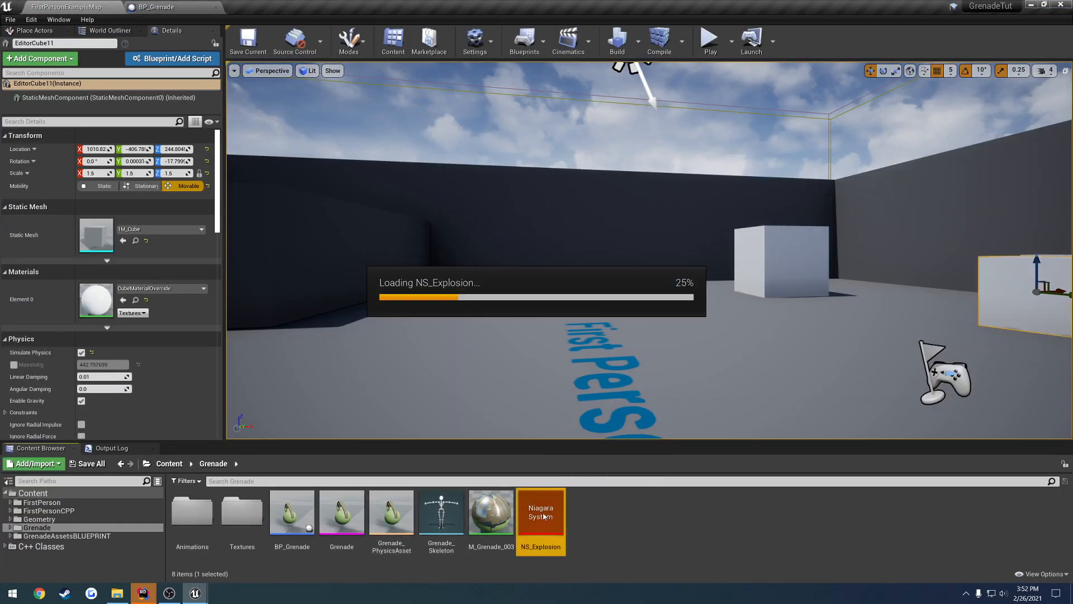
pyautogui.doubleClick(541, 518)
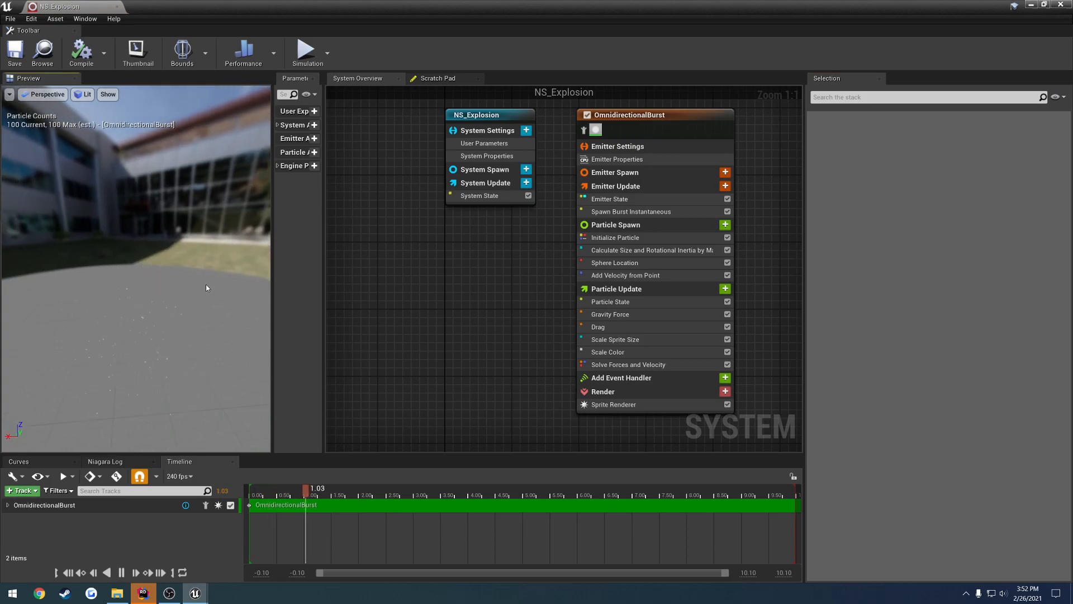
# Set the OmnidirectionalBurst Spawn Count to 200 and Add Velocity values to 1000 and 450.
pyautogui.click(630, 115)
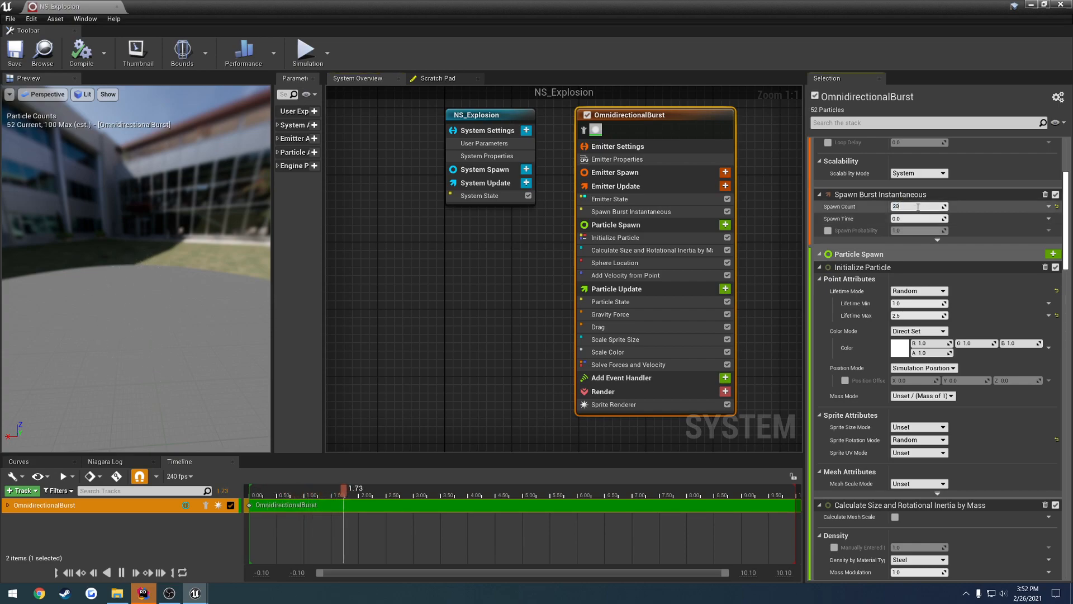
pyautogui.write('200')
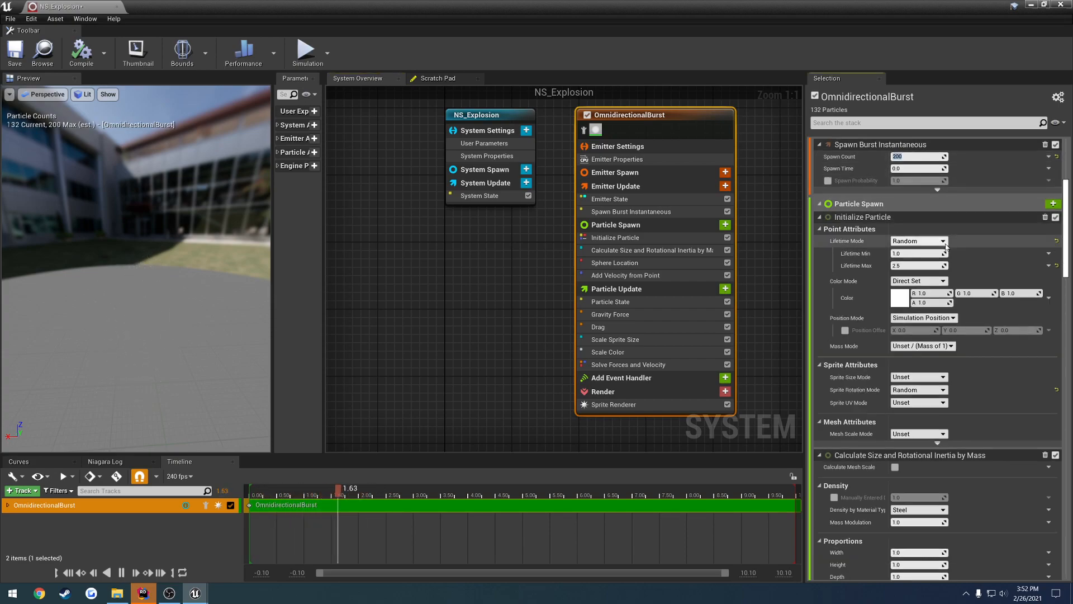
pyautogui.scroll(-3)
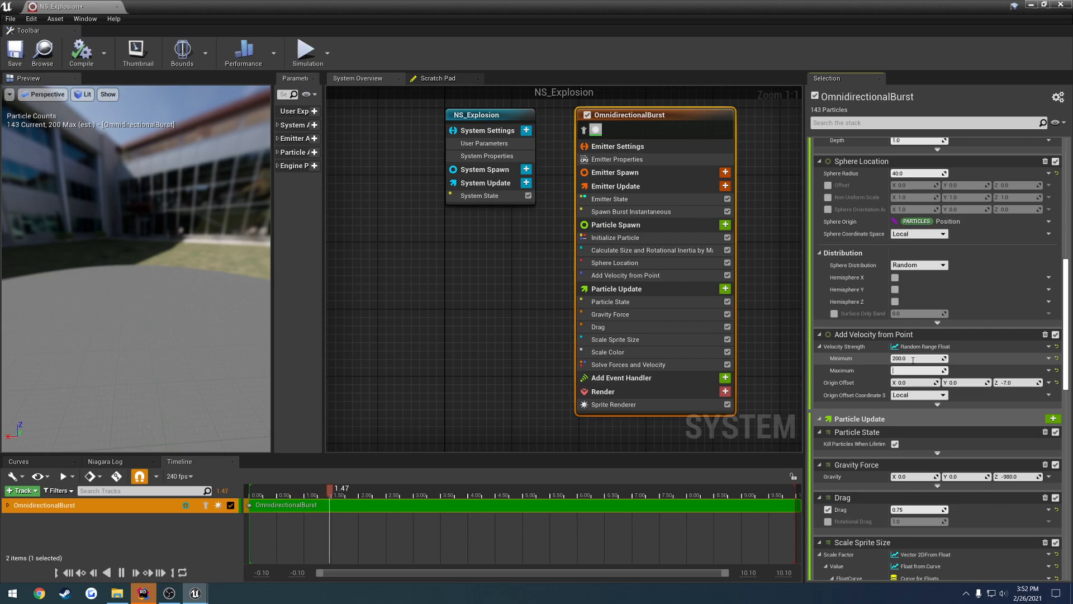
pyautogui.write('1000.0')
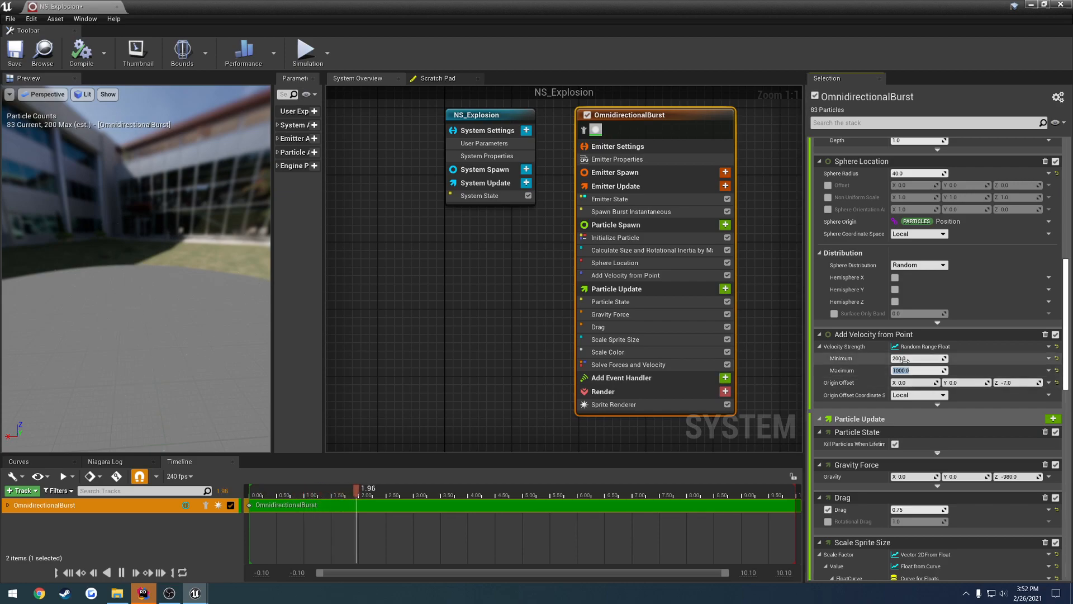
pyautogui.write('450.0')
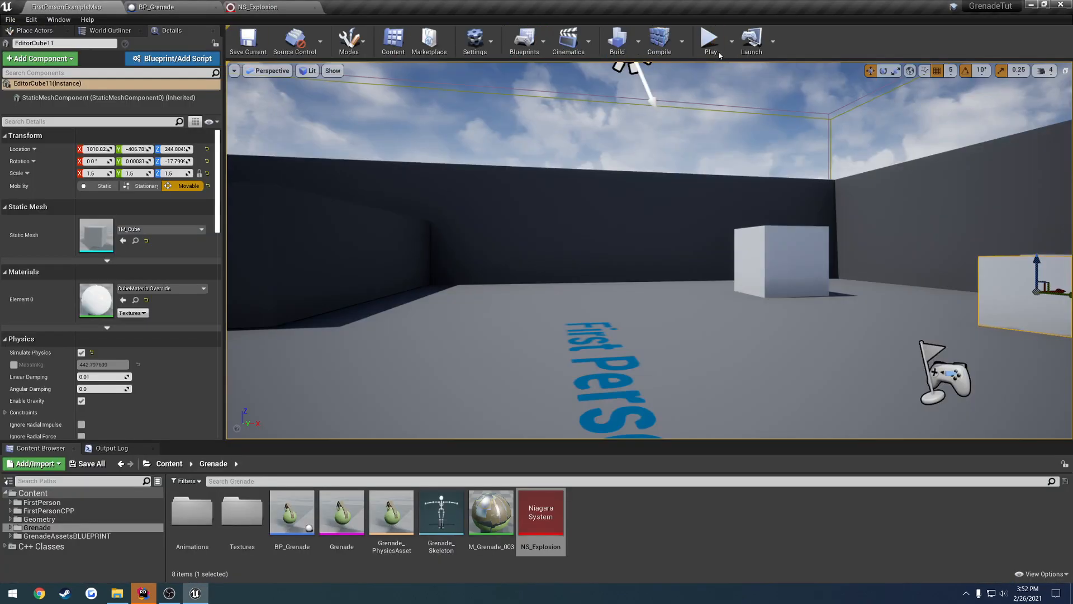
# Run a play session throwing the grenade, then stop and return to the code.
pyautogui.click(710, 38)
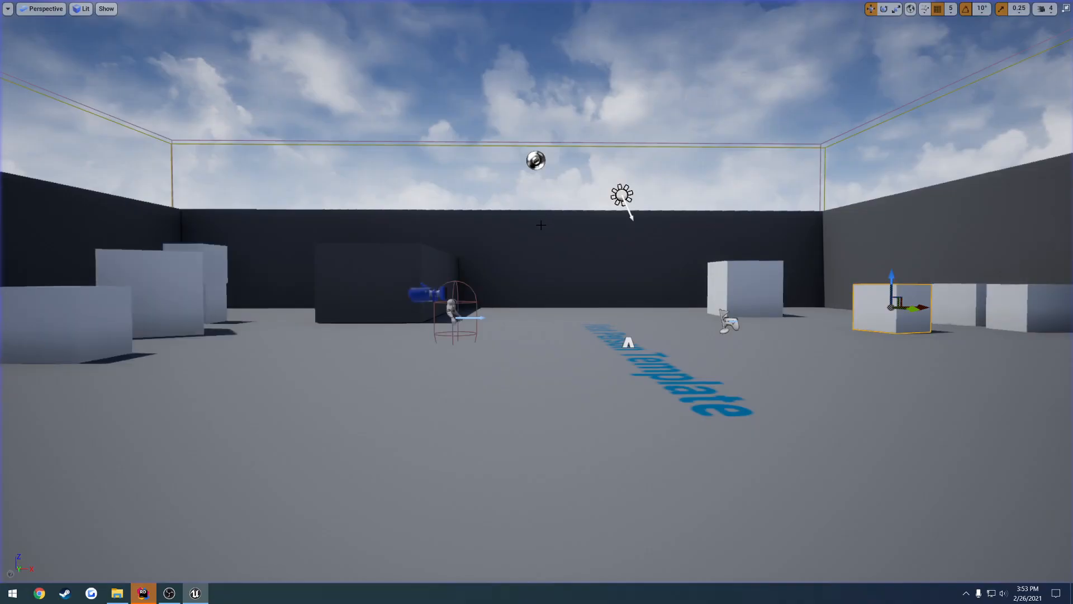
pyautogui.click(144, 594)
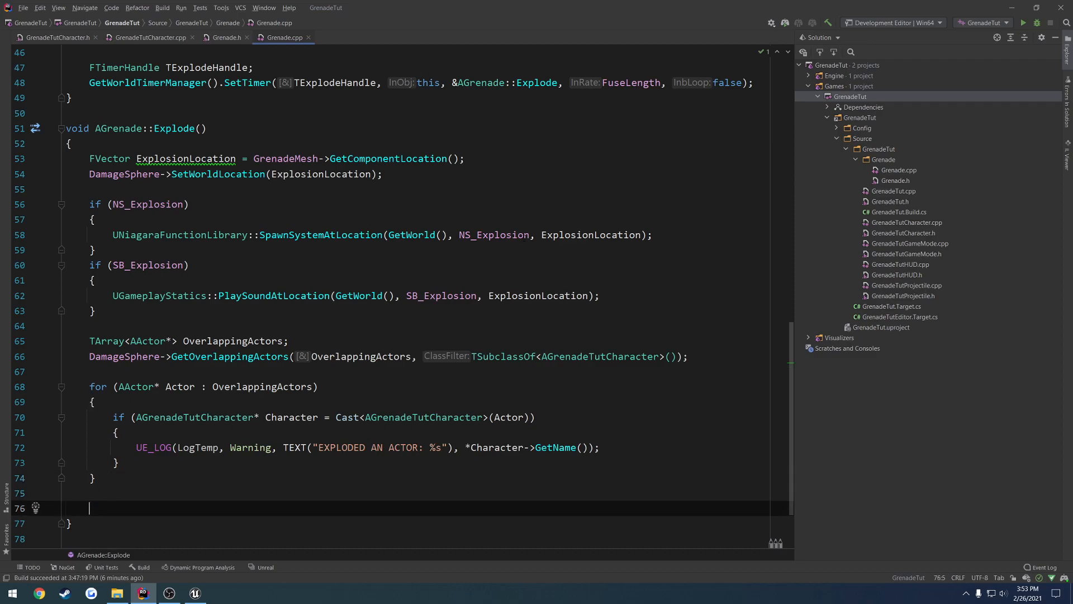
# Add a Destroy(); call at the end of AGrenade::Explode and build the project.
pyautogui.write('Destroy(')
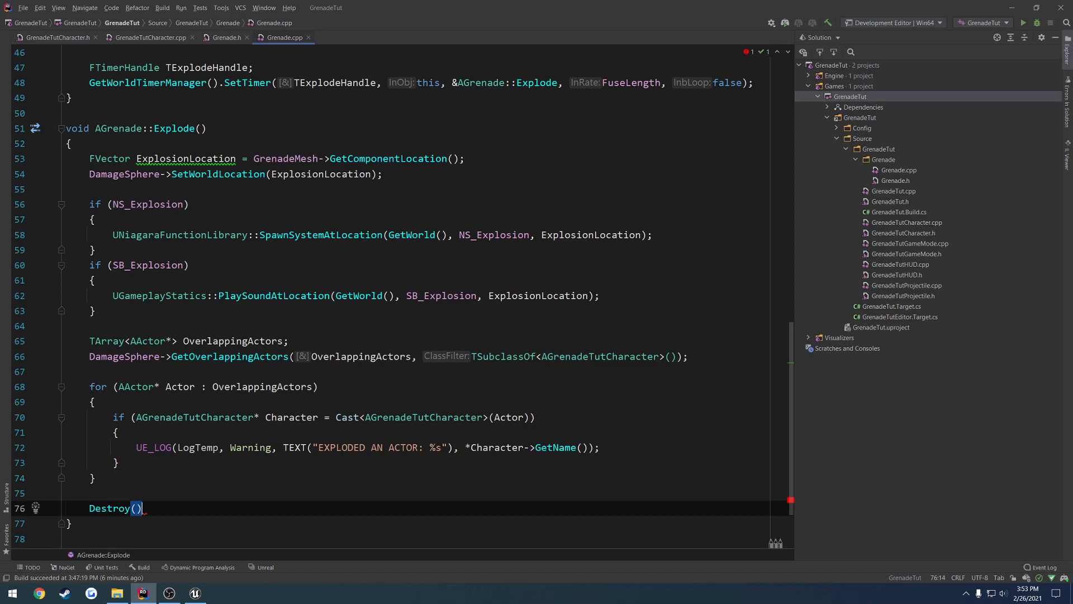
pyautogui.write(';')
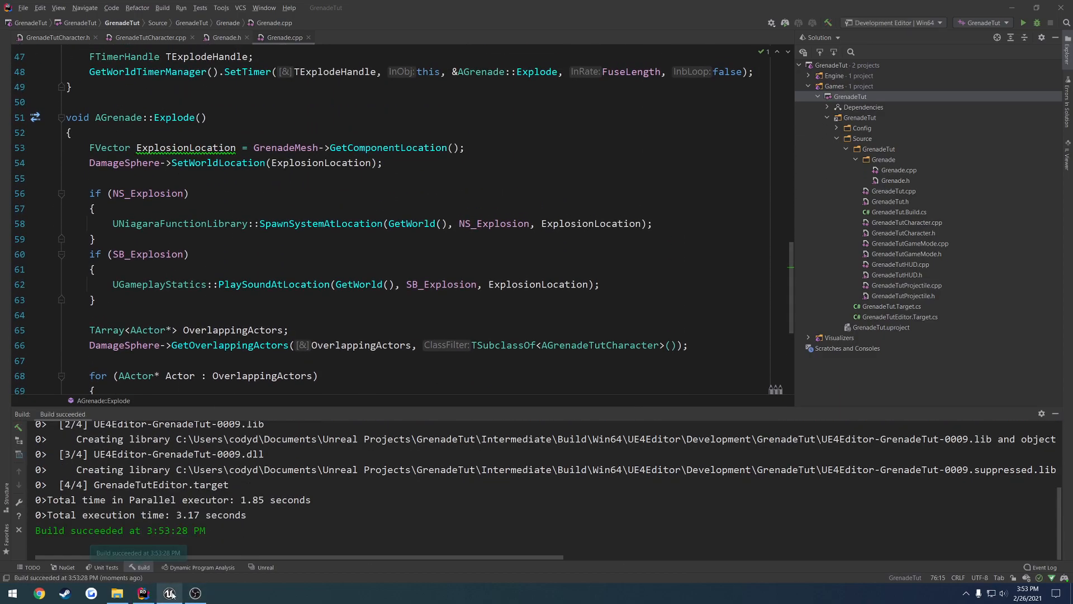
pyautogui.click(171, 593)
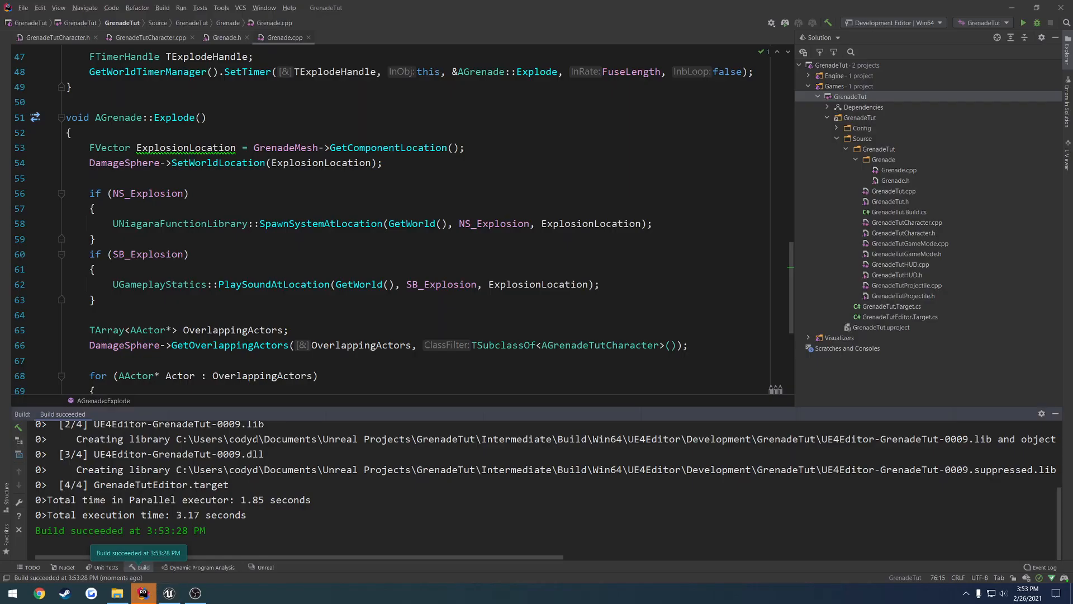
pyautogui.scroll(-3)
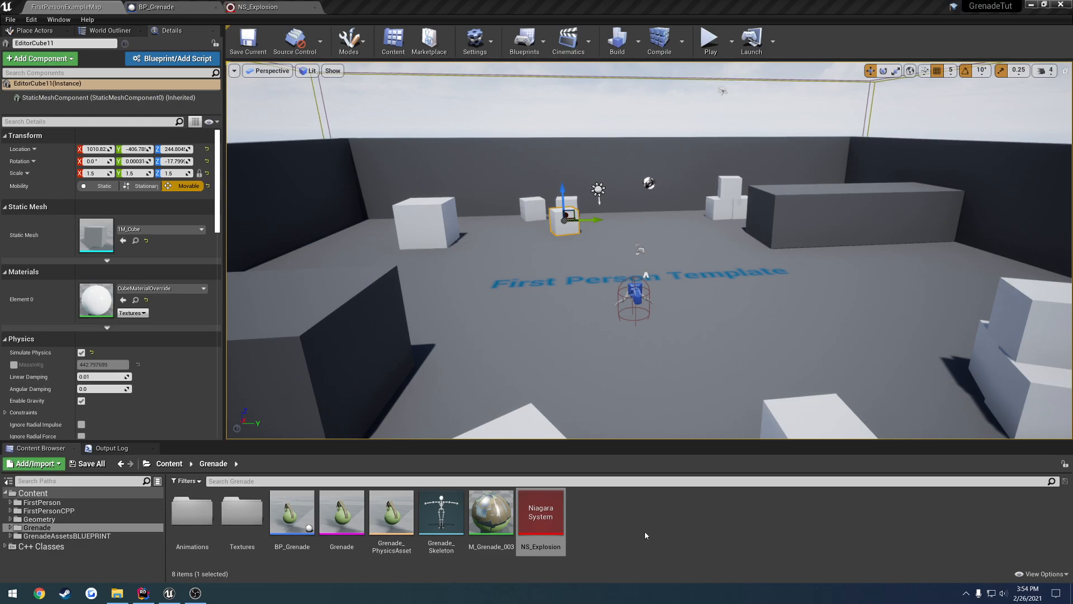
pyautogui.moveTo(655, 531)
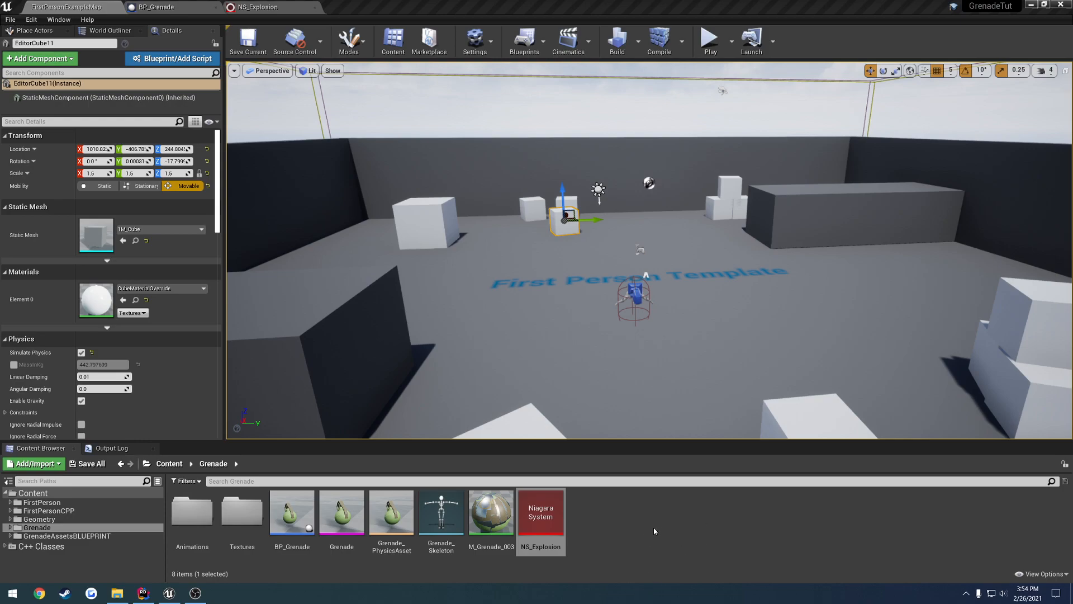